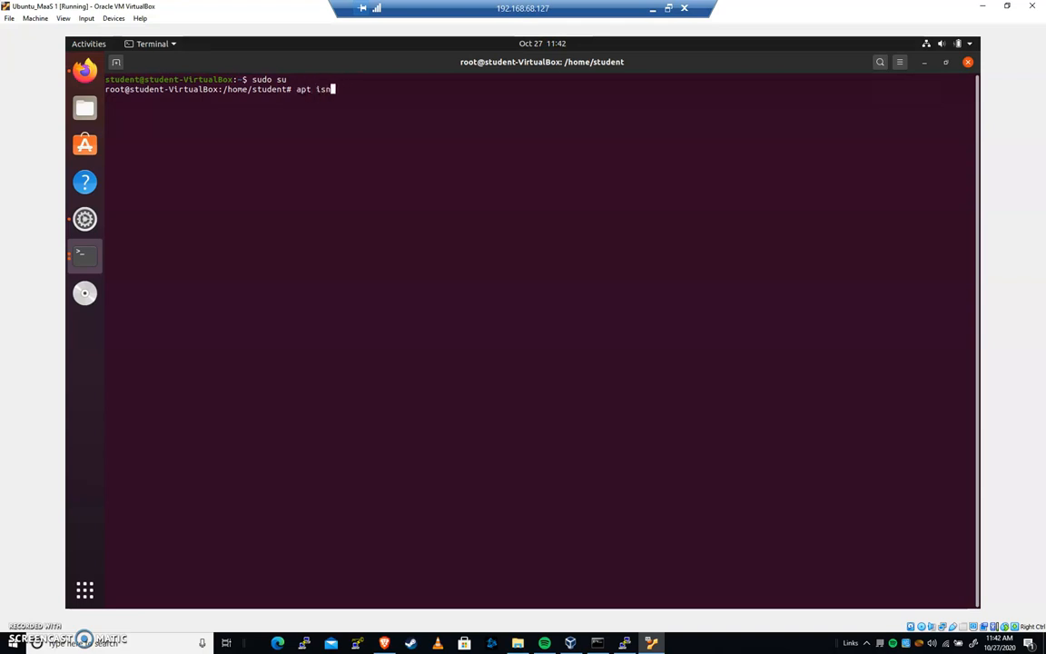
Log into localhost over SSH as student with 'ssh localhost -l student' and the password.
text(install ssh)
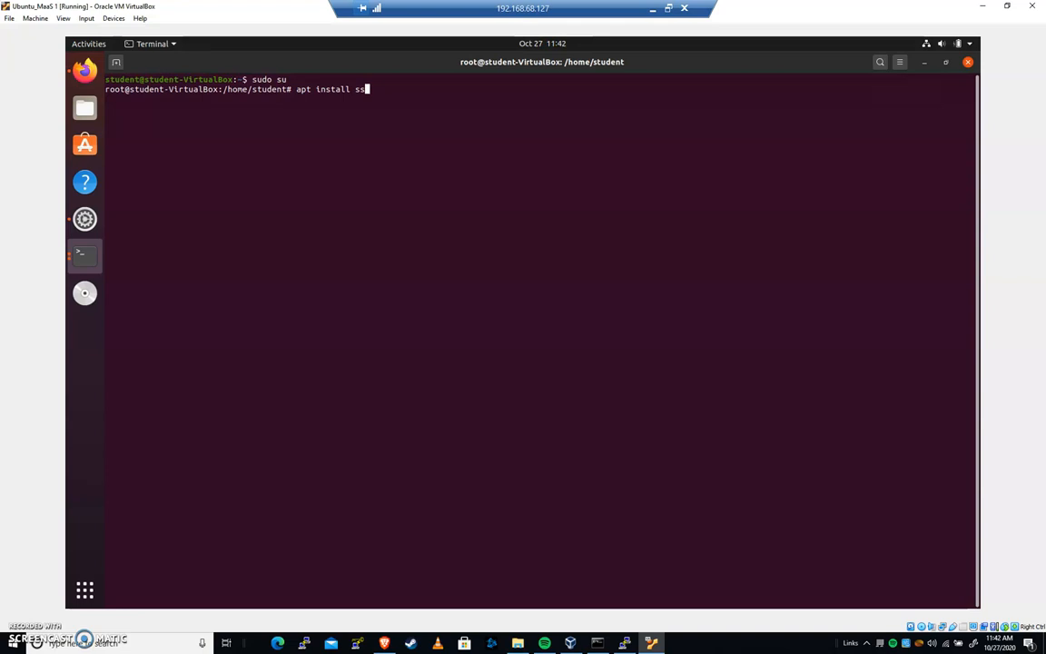
key(ctrl+c)
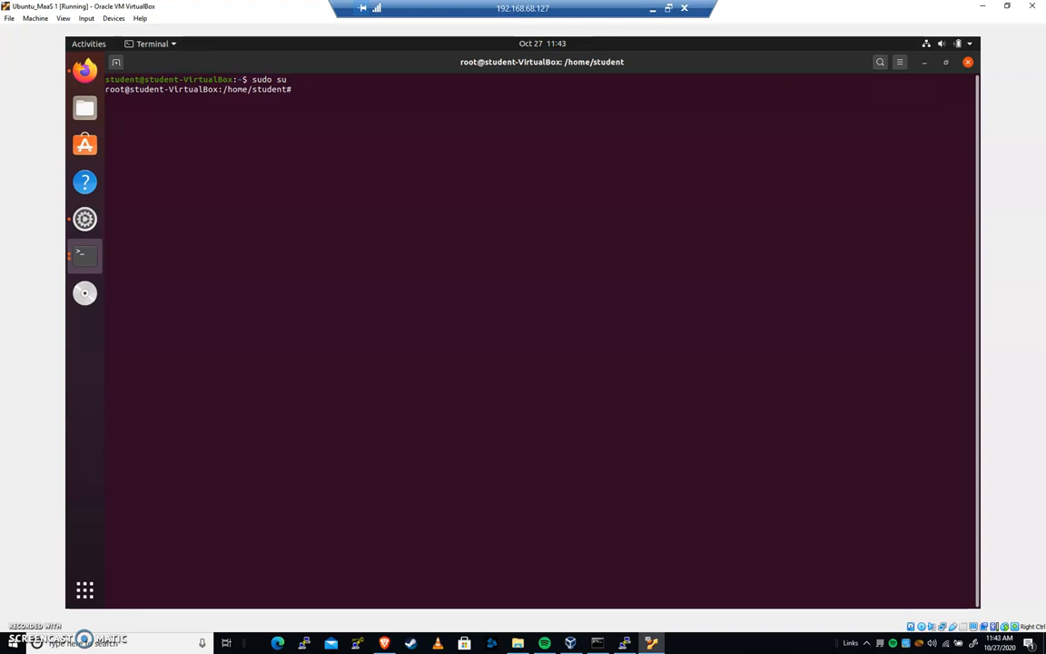
text(ssh localhost)
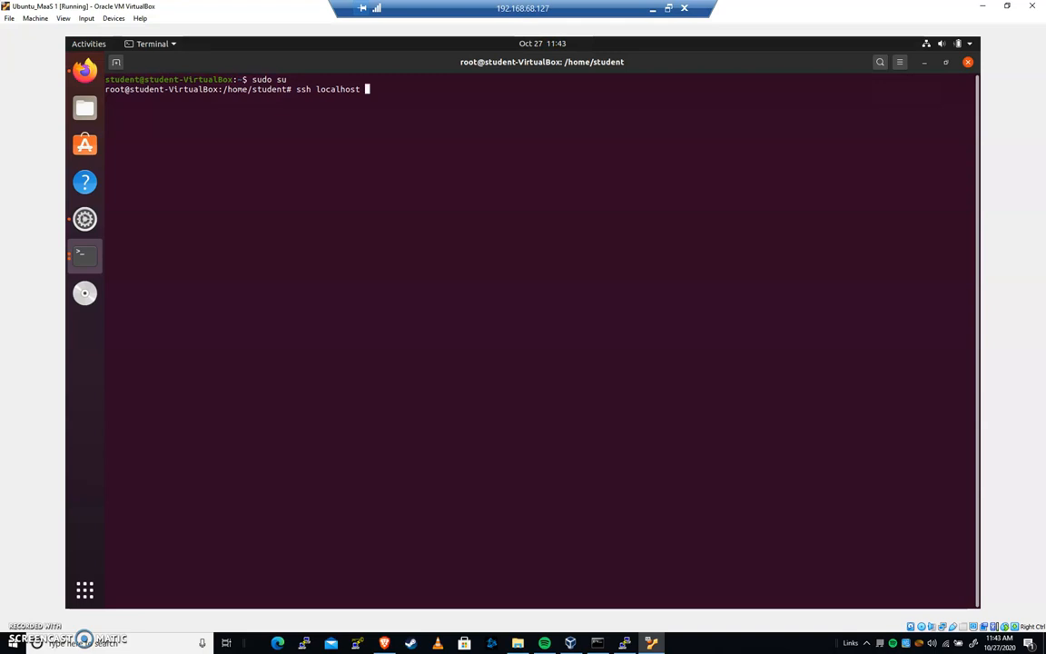
mouse_move(367, 88)
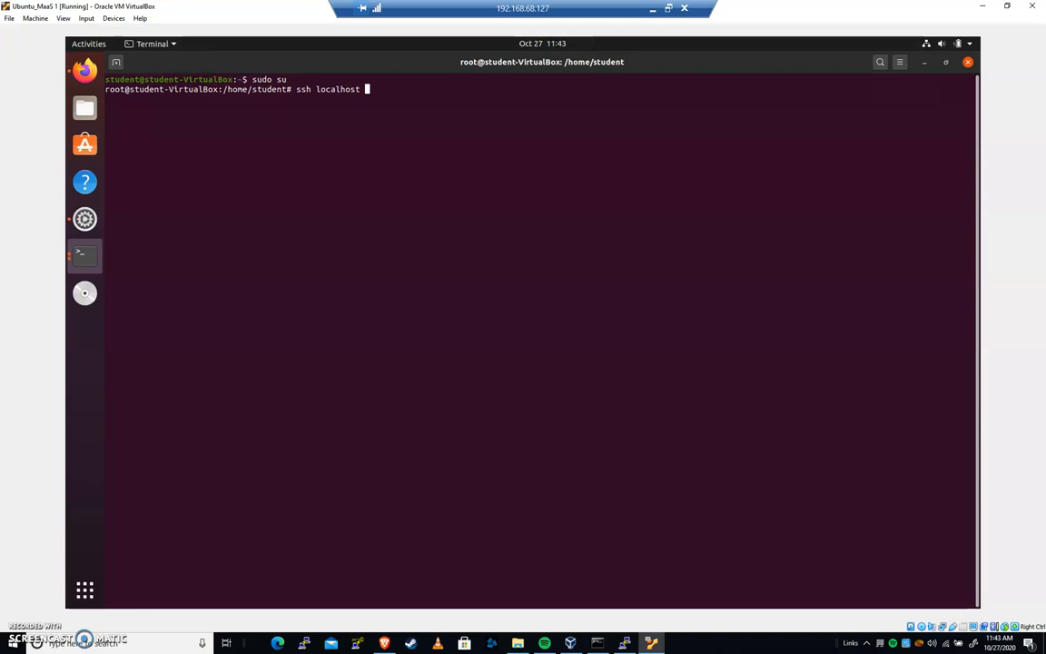
text(-l st)
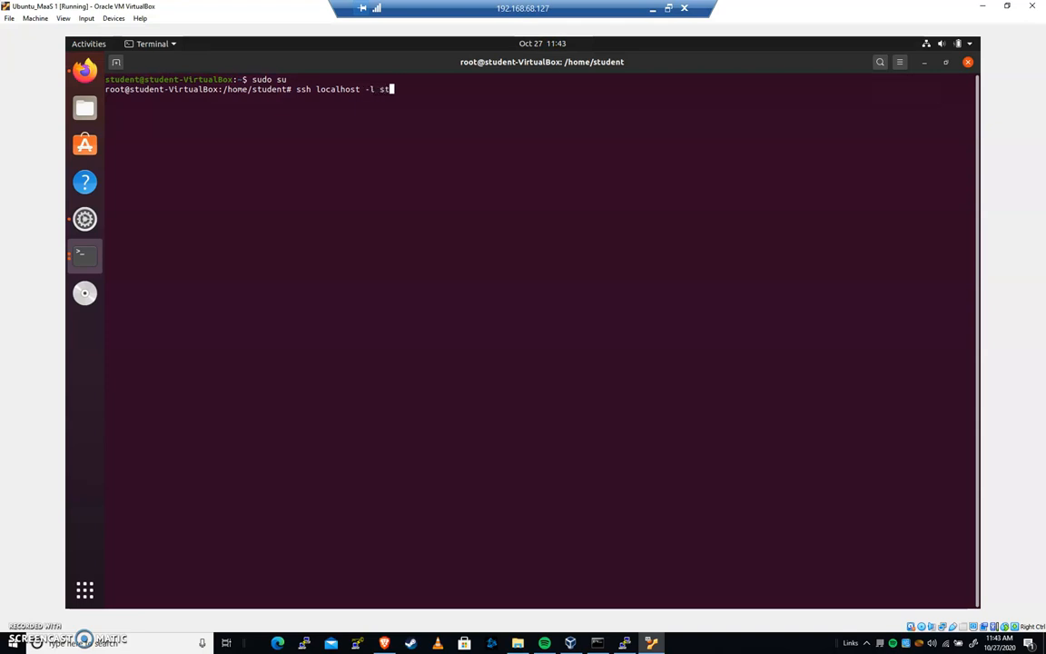
text(udent)
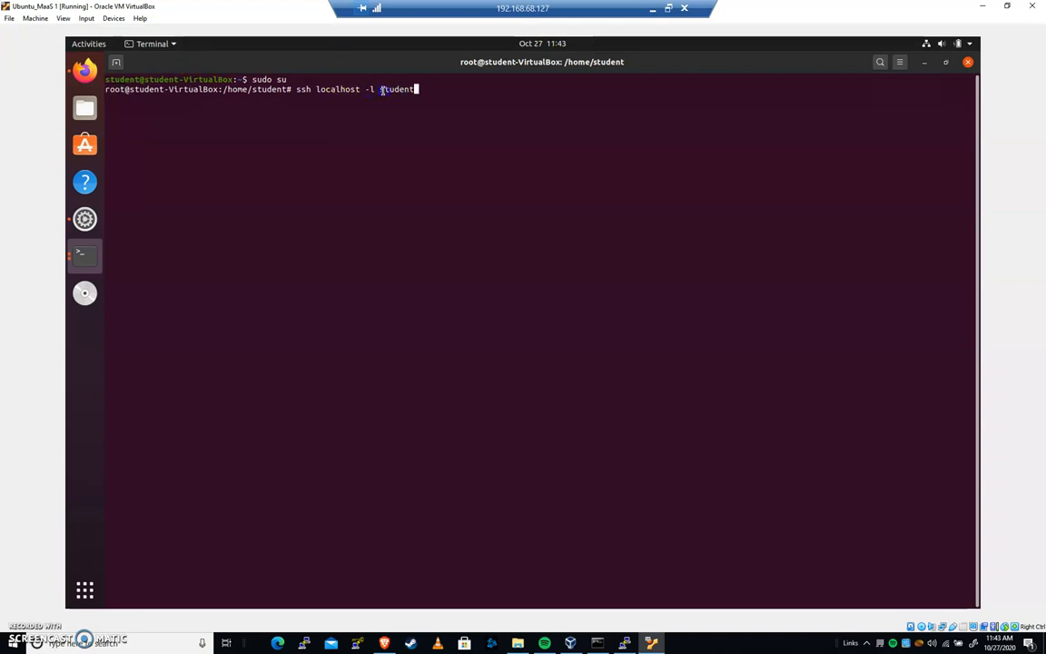
mouse_move(473, 200)
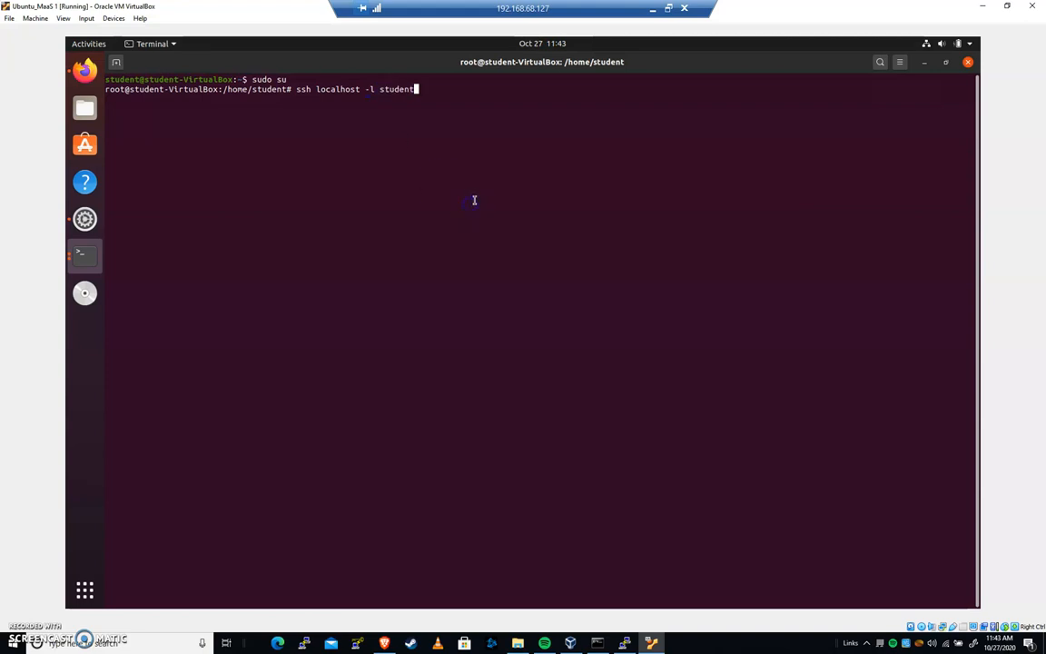
mouse_move(457, 198)
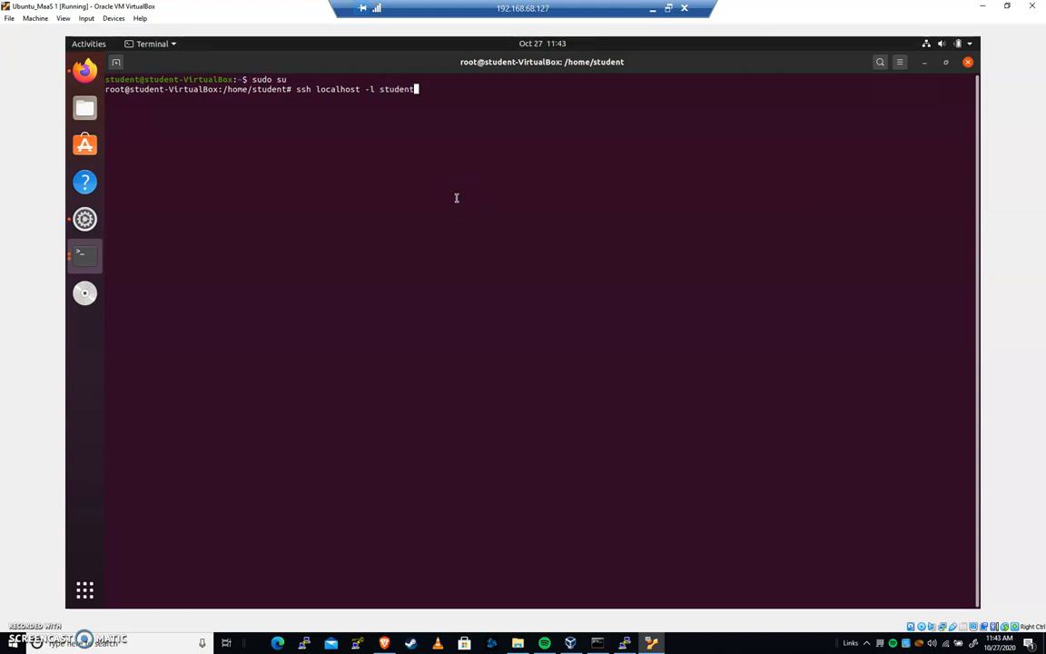
key(Return)
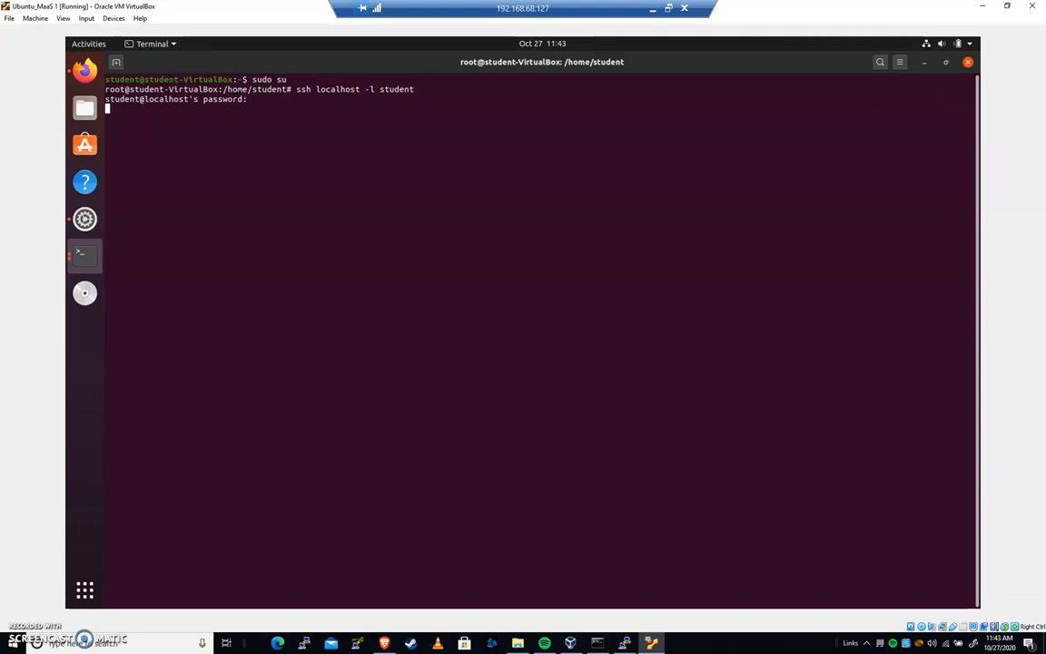
key(Return)
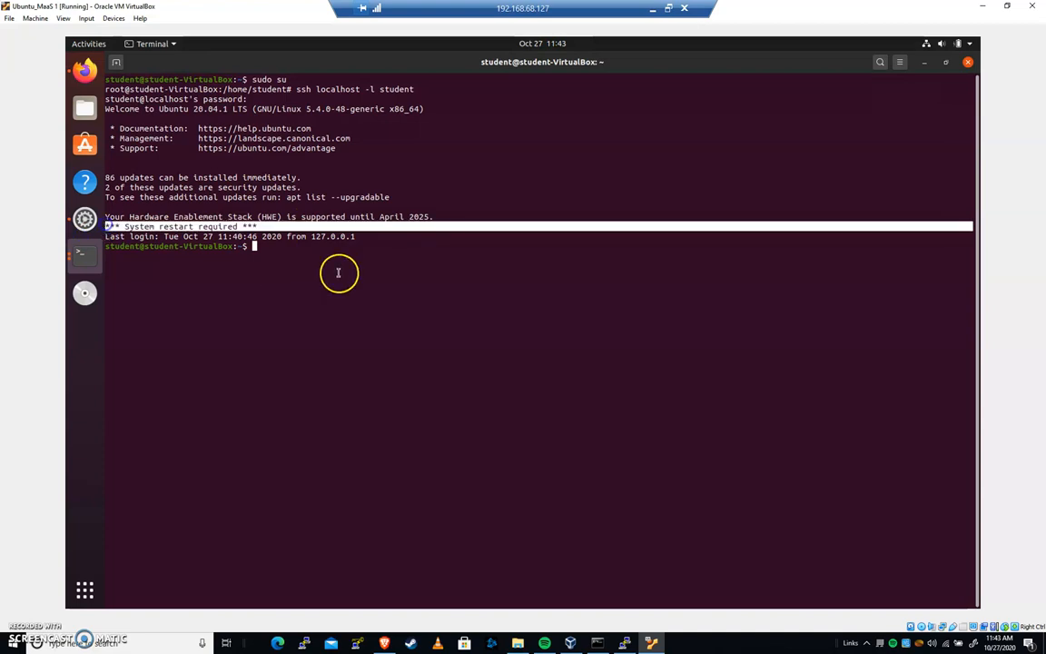
mouse_move(406, 247)
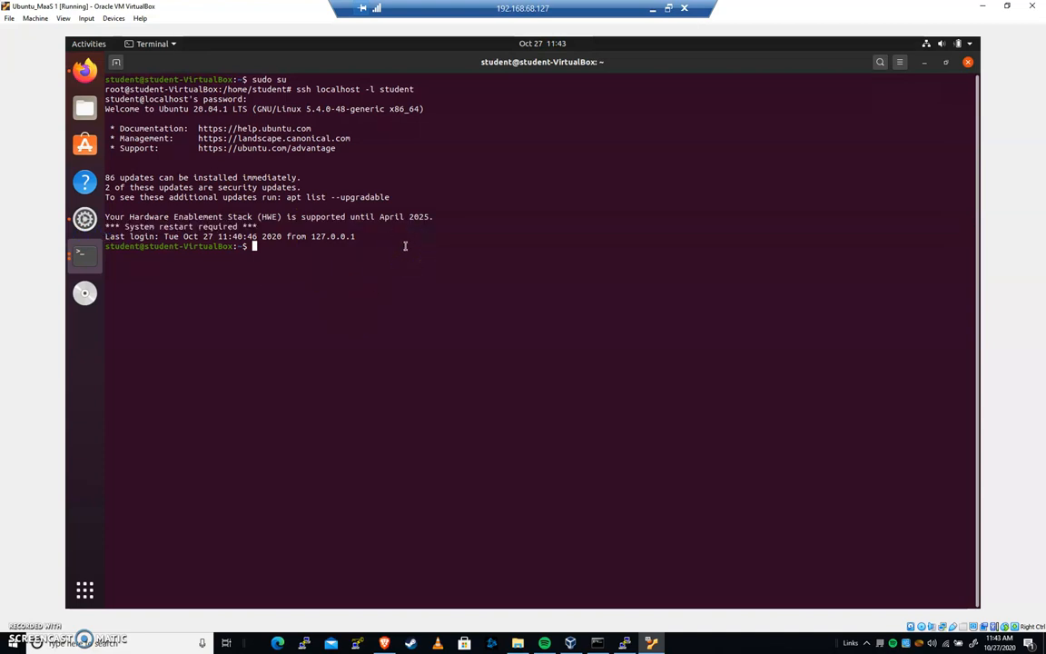
Log out of the student SSH session with 'exit'.
text(exit)
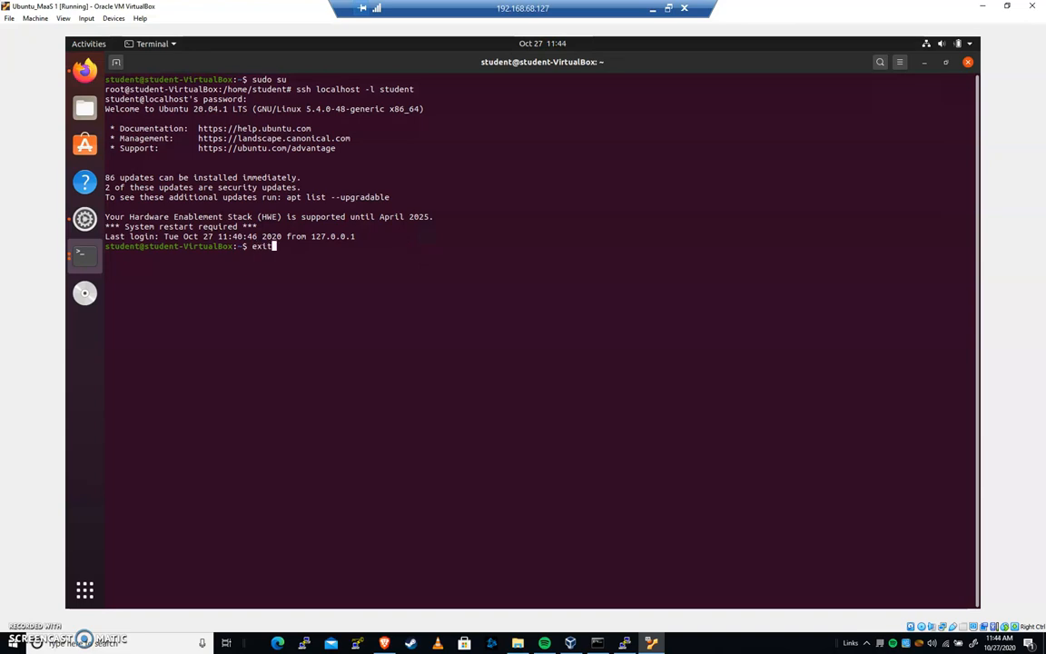
key(Return)
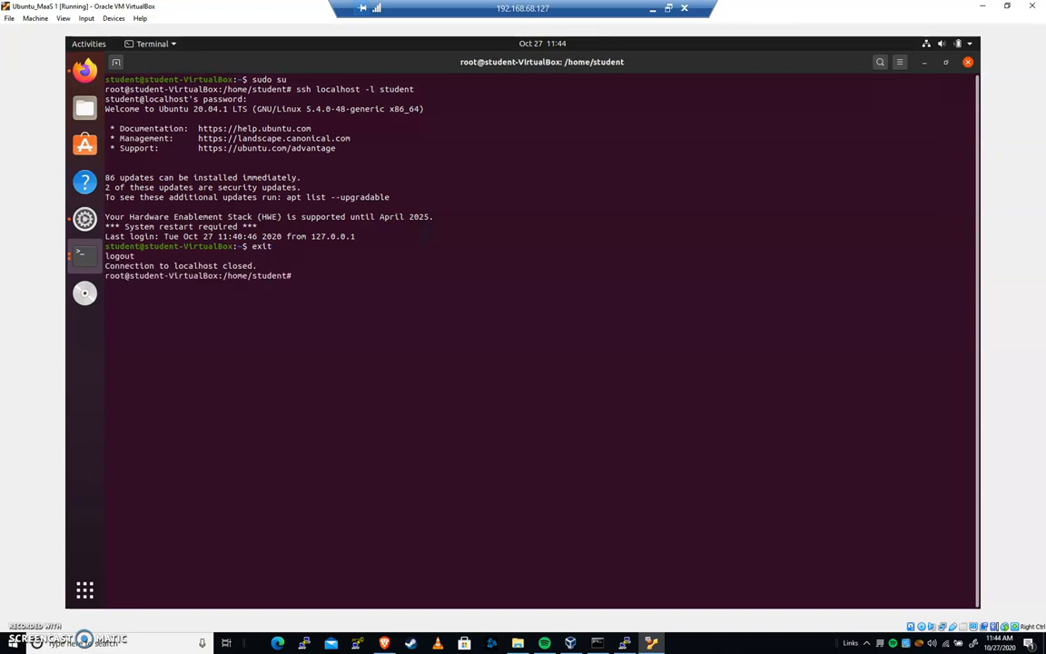
mouse_move(614, 156)
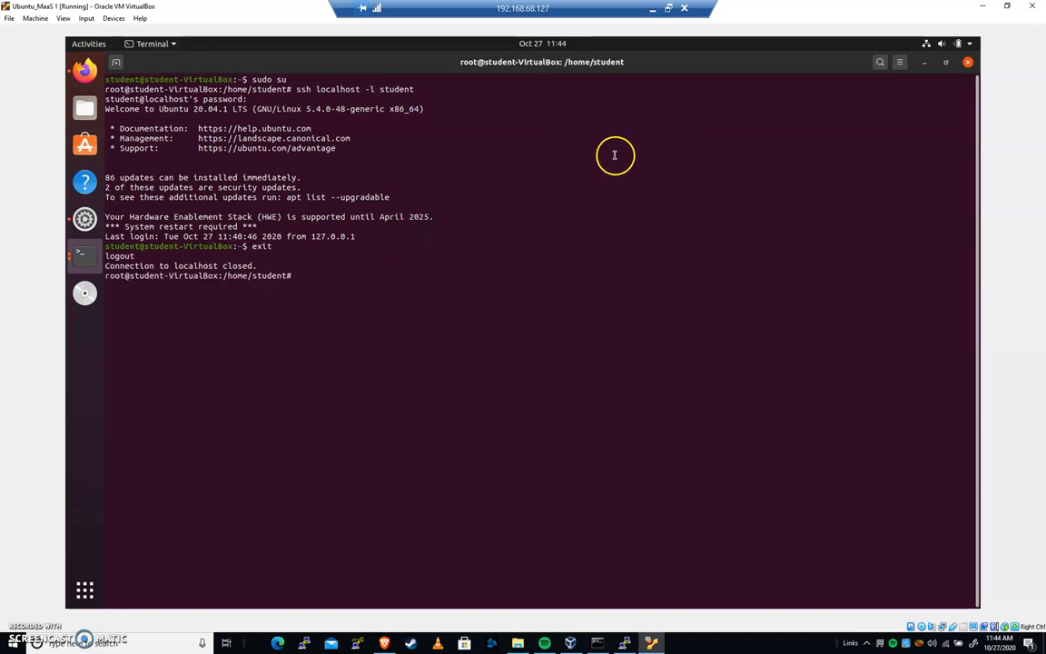
mouse_move(608, 217)
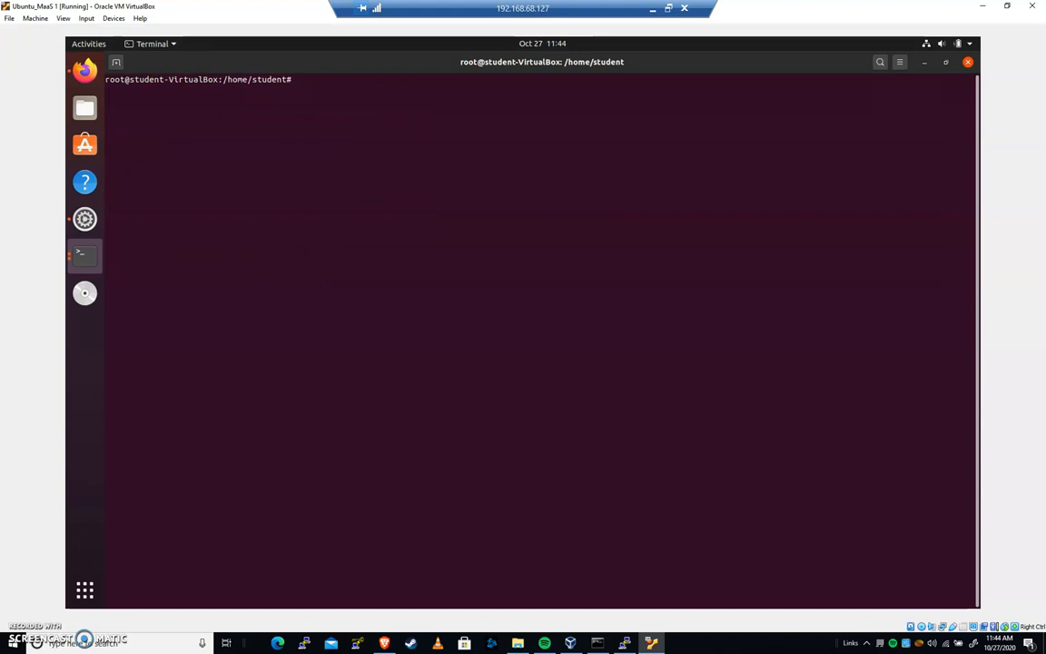
Create the login_banner directory and change into it.
text(mkdir)
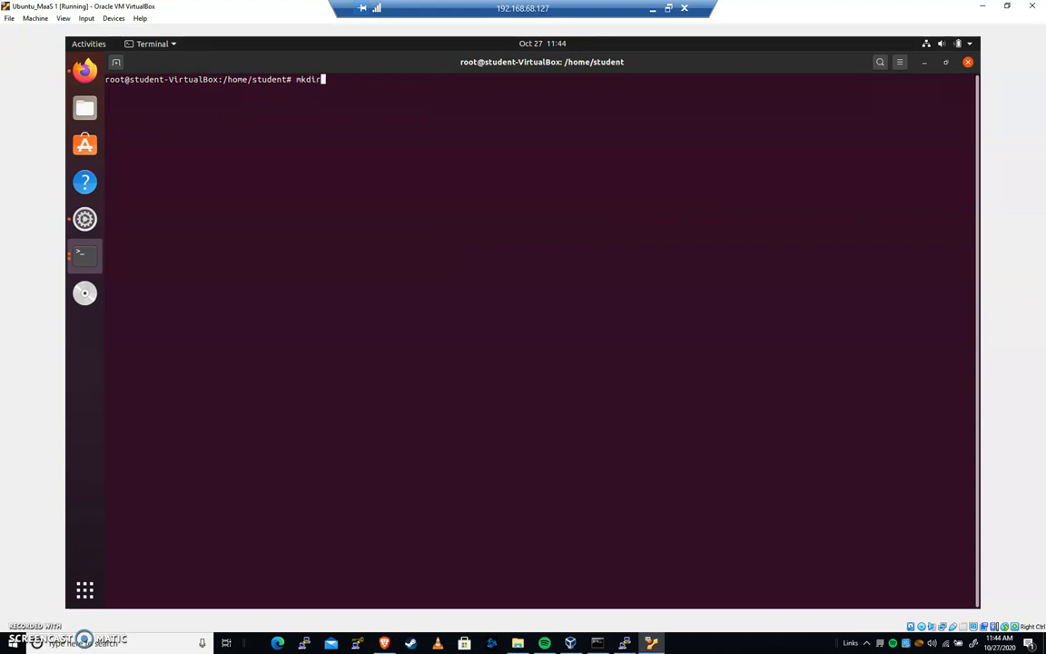
text(login)
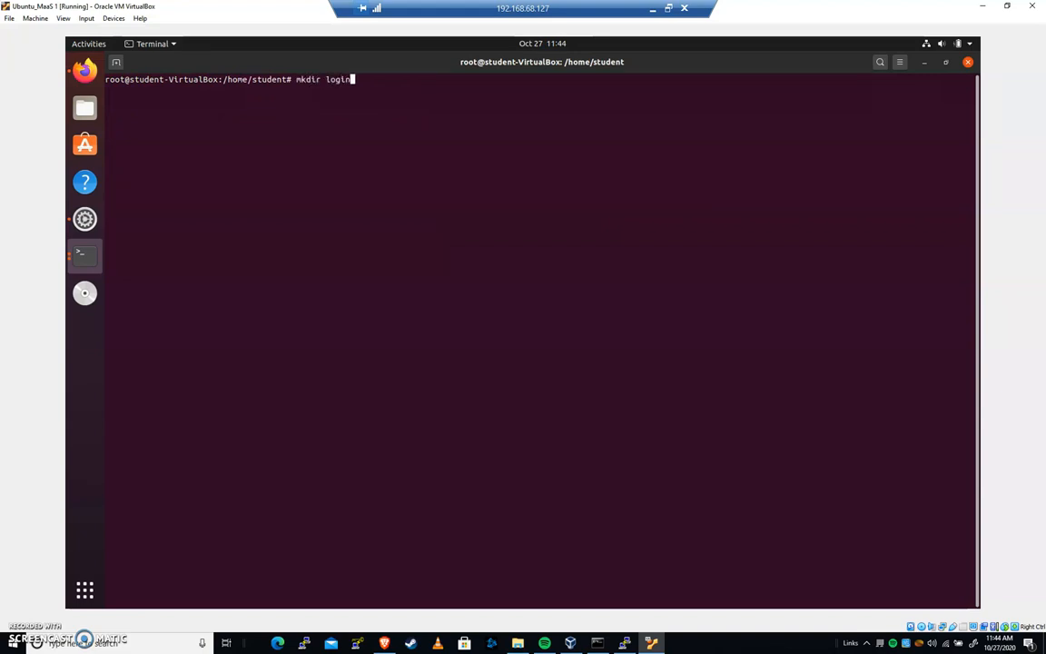
text(_banner)
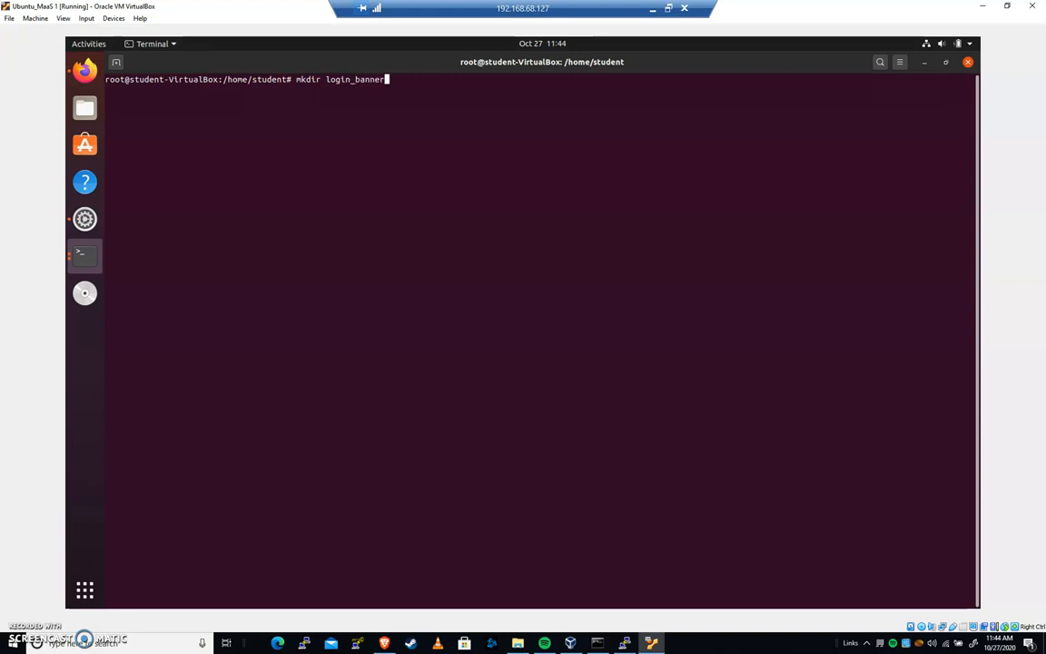
key(Return)
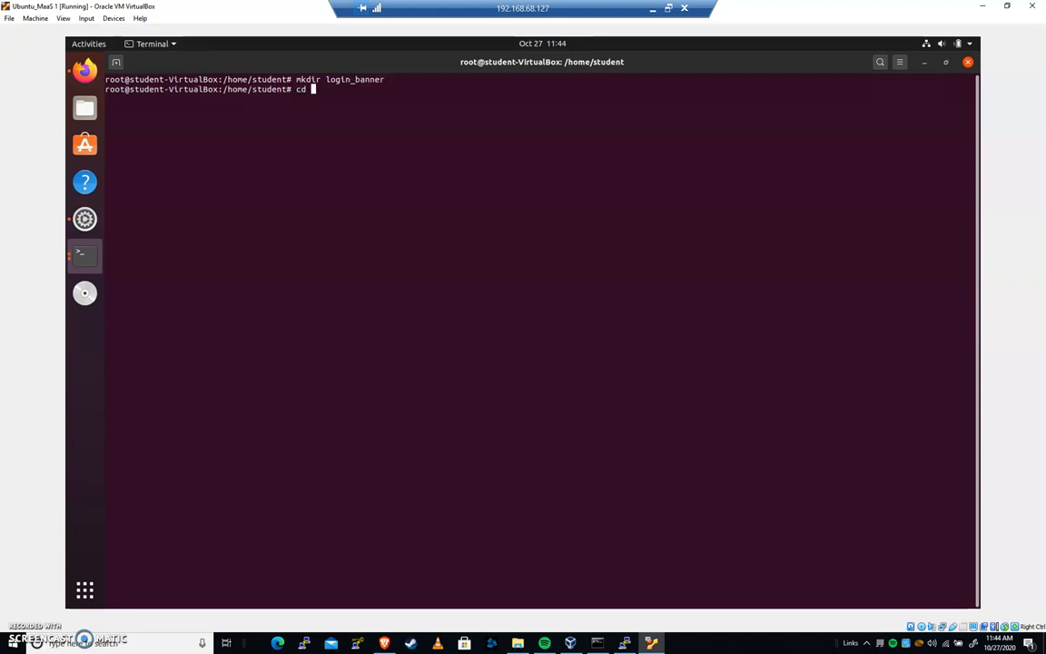
text(login_banner/)
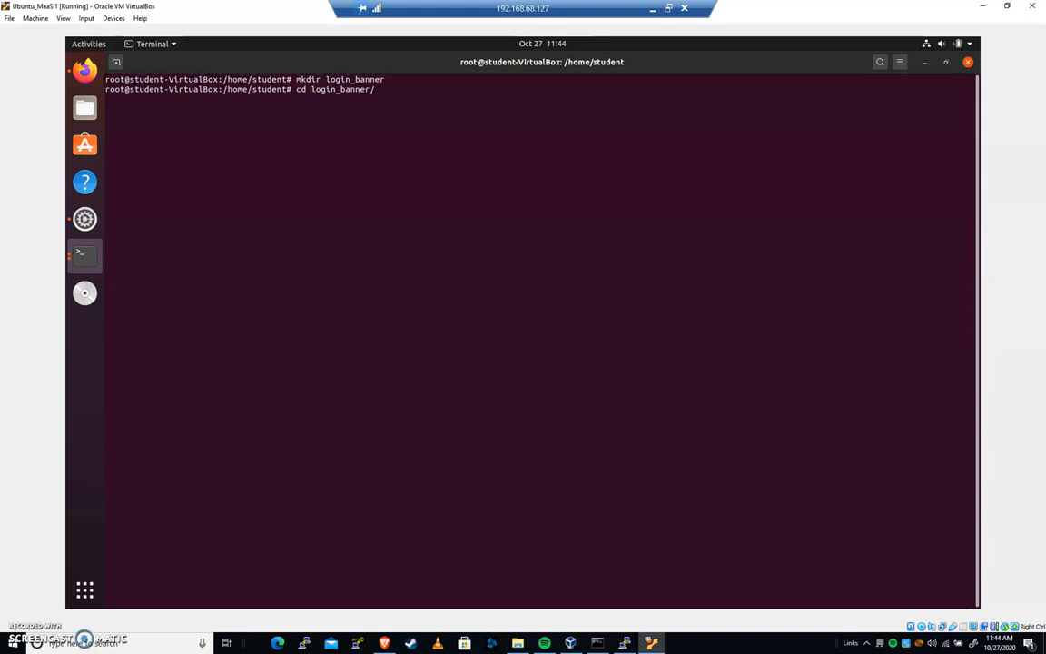
key(Return)
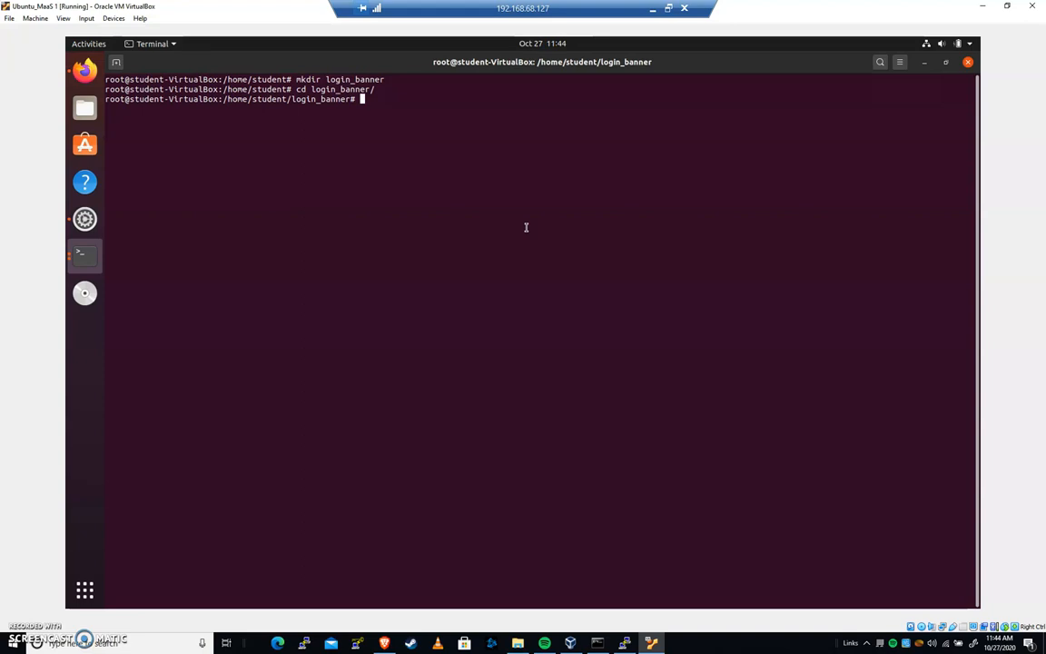
Download the wttr.in weather banner with 'wget -O mybanner.txt wttr.in'.
text(wg)
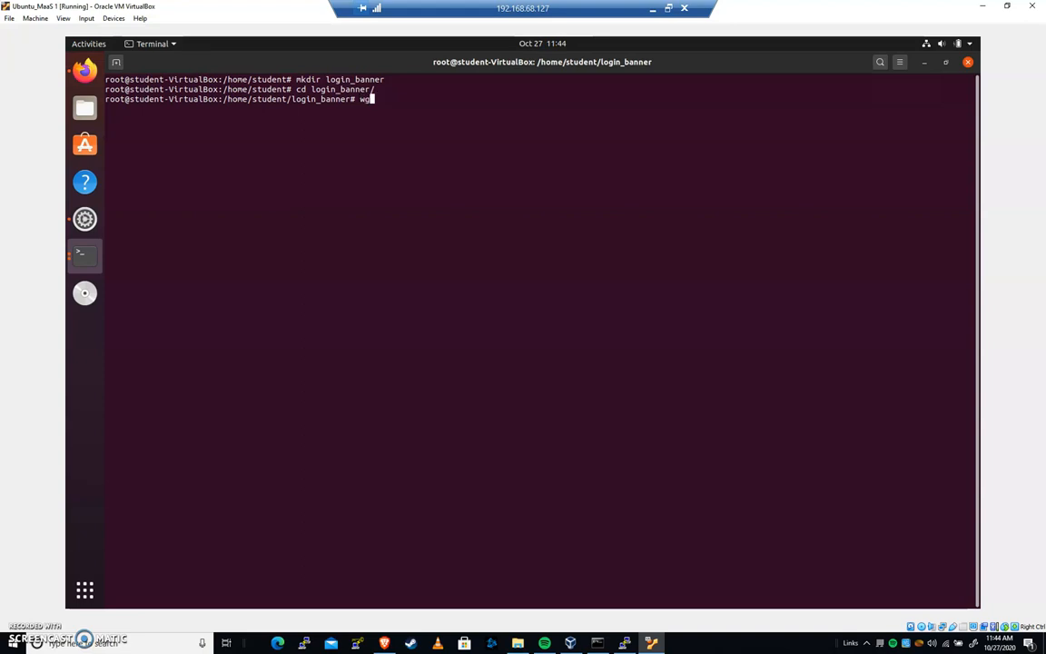
text(t)
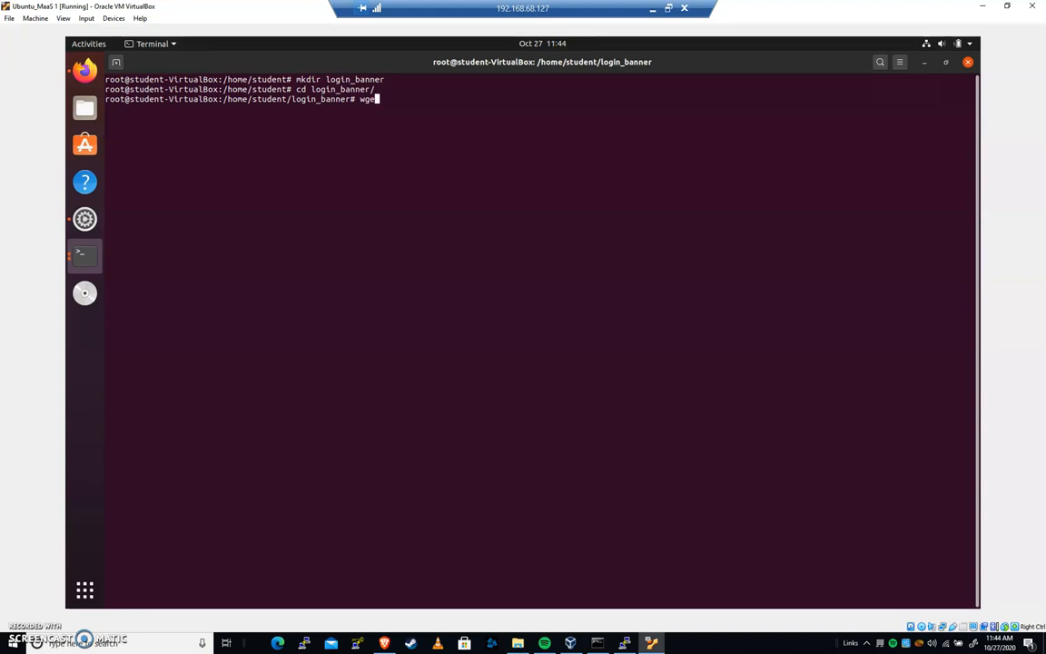
text(curl)
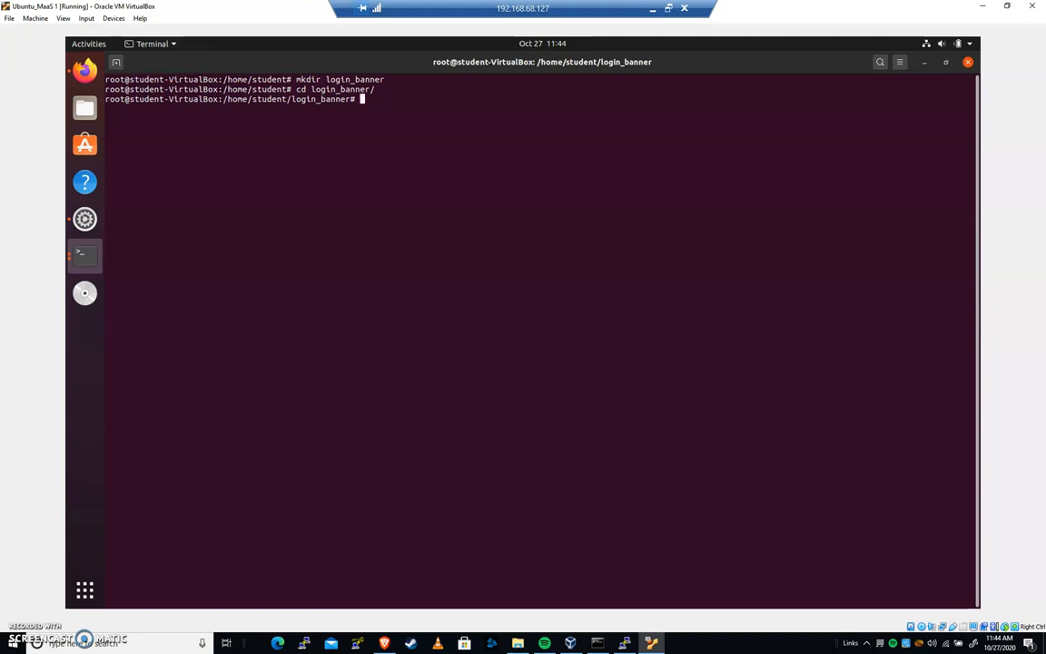
text(wfs)
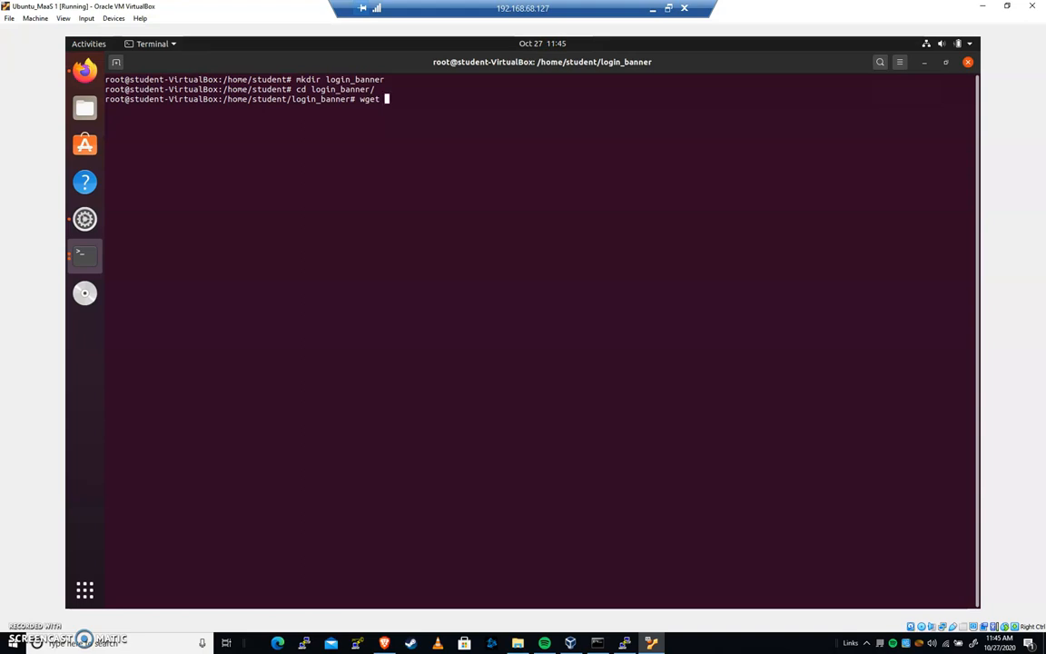
text(-O)
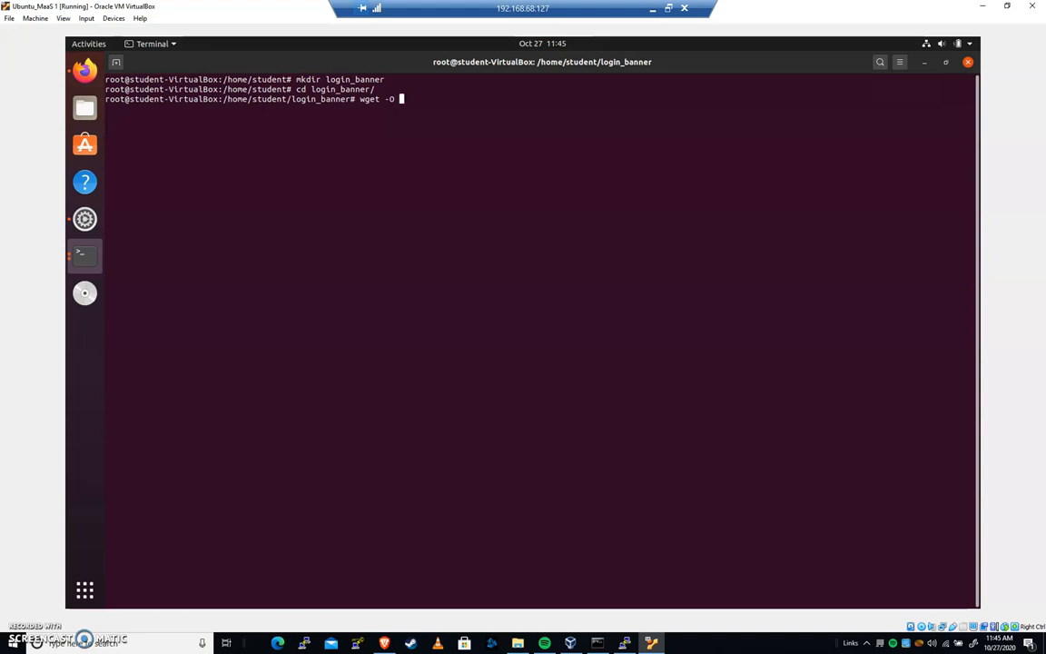
text(mybanner)
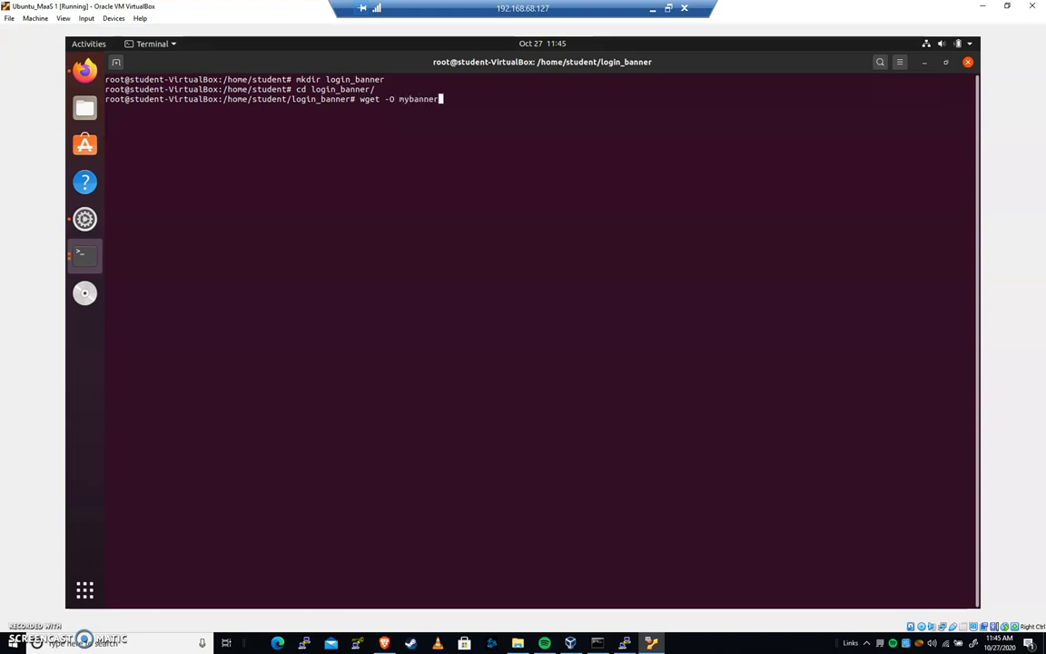
text(.txt)
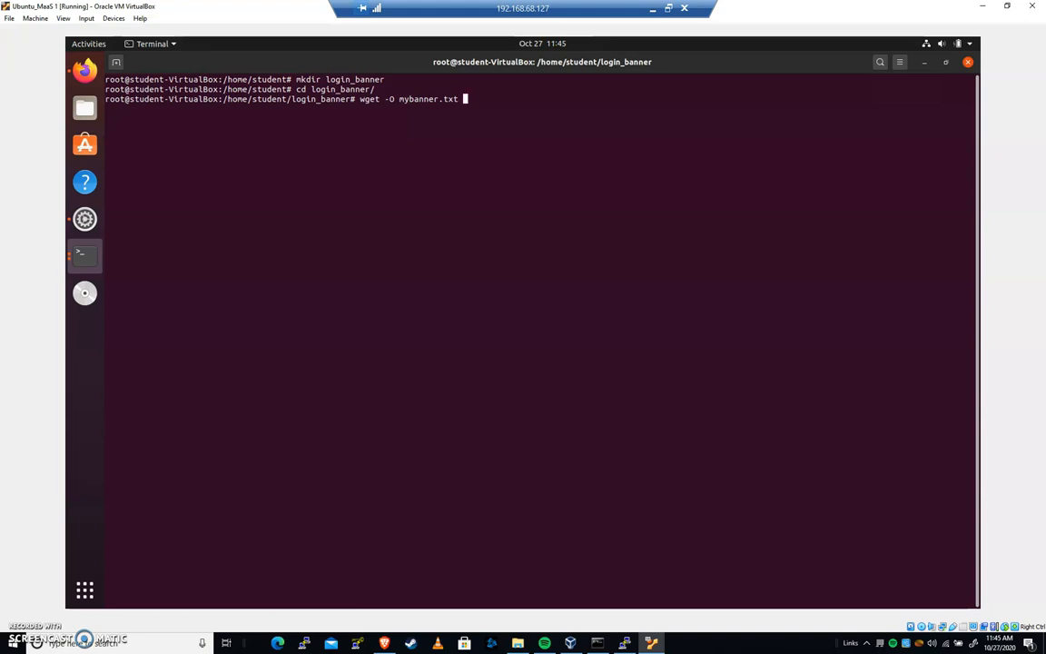
text(wttr)
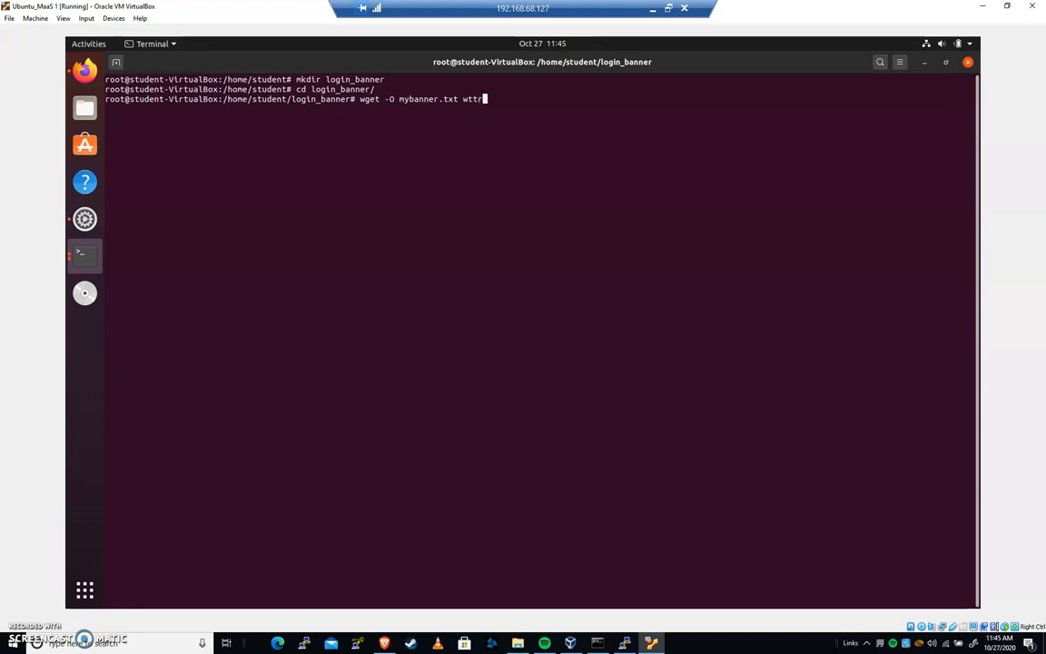
text(.in)
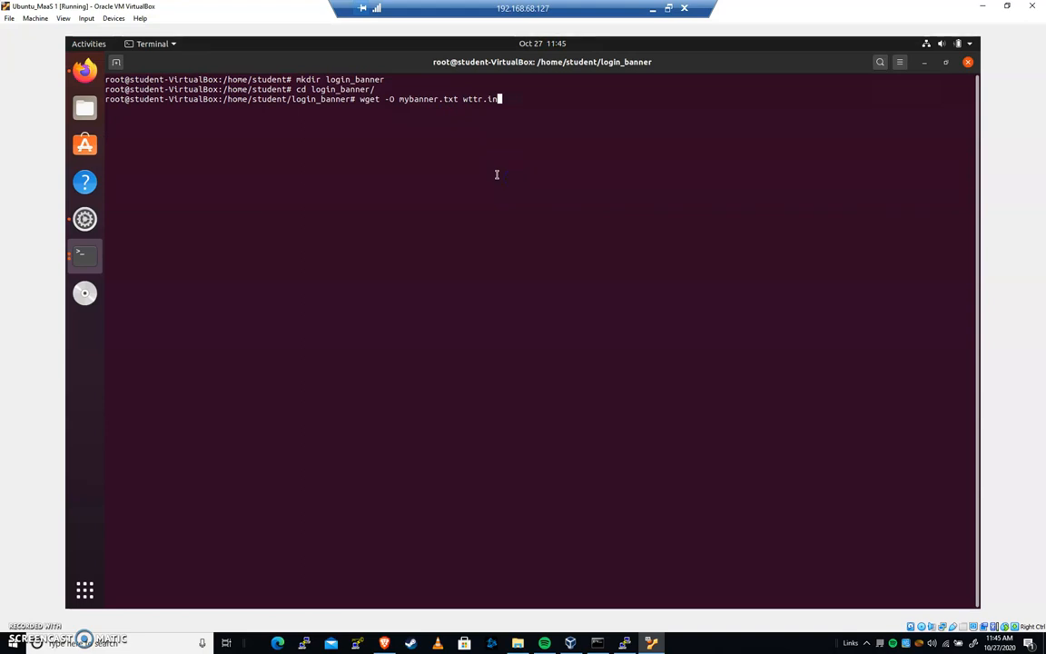
key(Return)
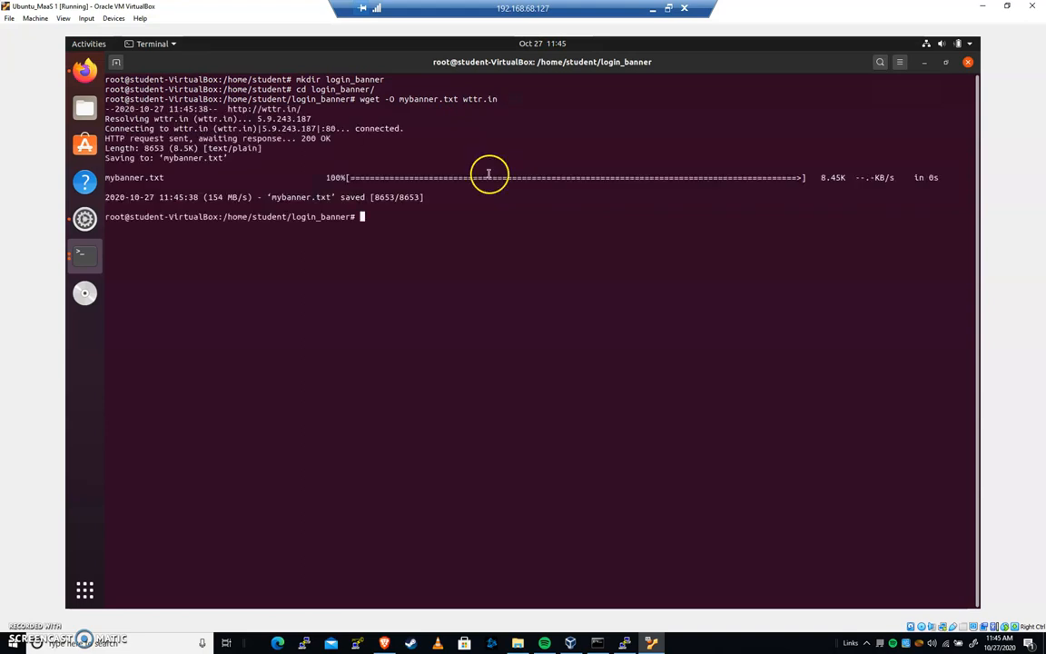
mouse_move(798, 198)
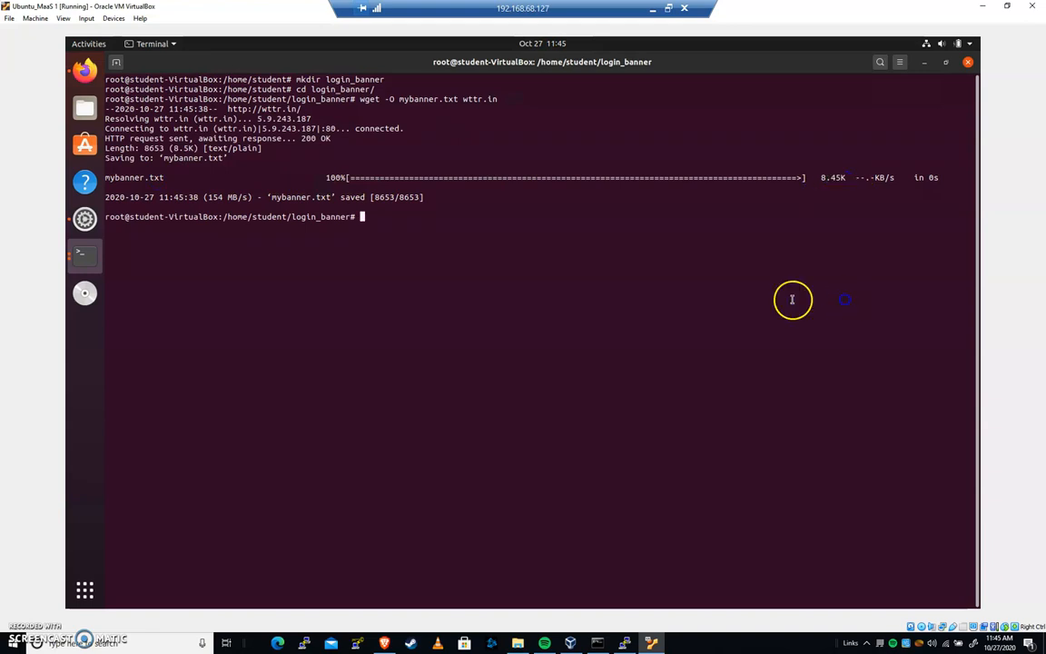
mouse_move(689, 221)
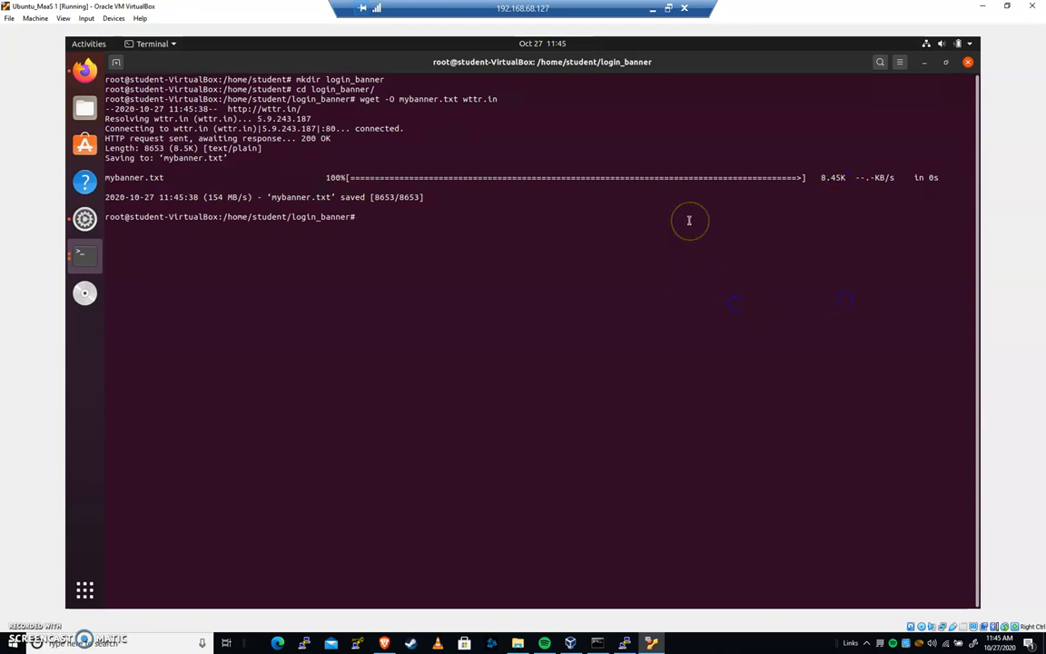
Display mybanner.txt with cat, showing the San Antonio three-day forecast.
text(cat)
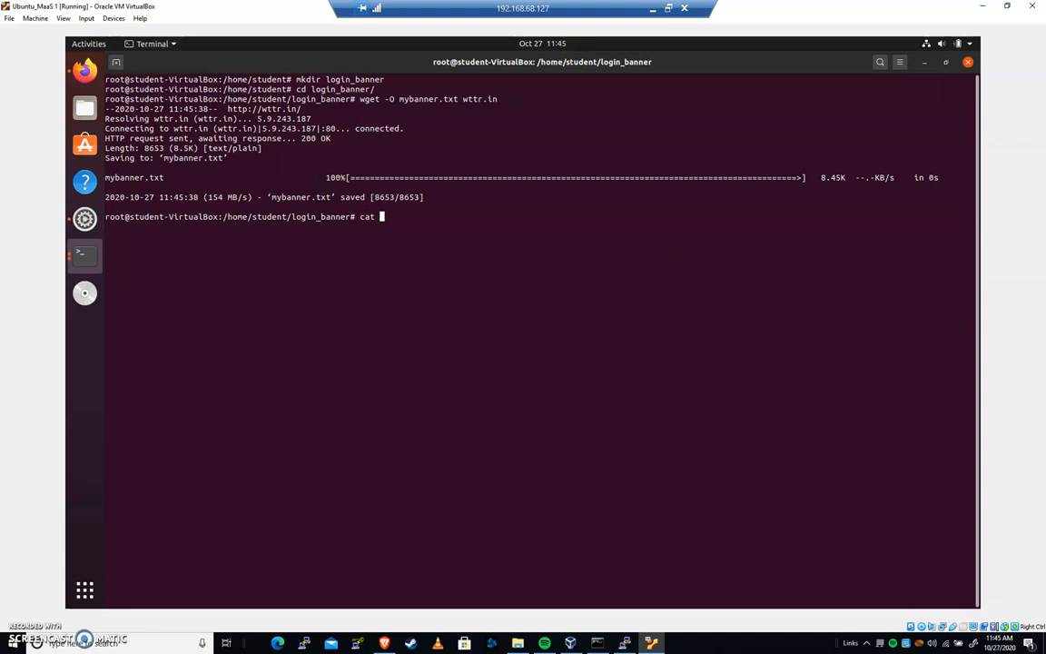
text(mybanner.txt)
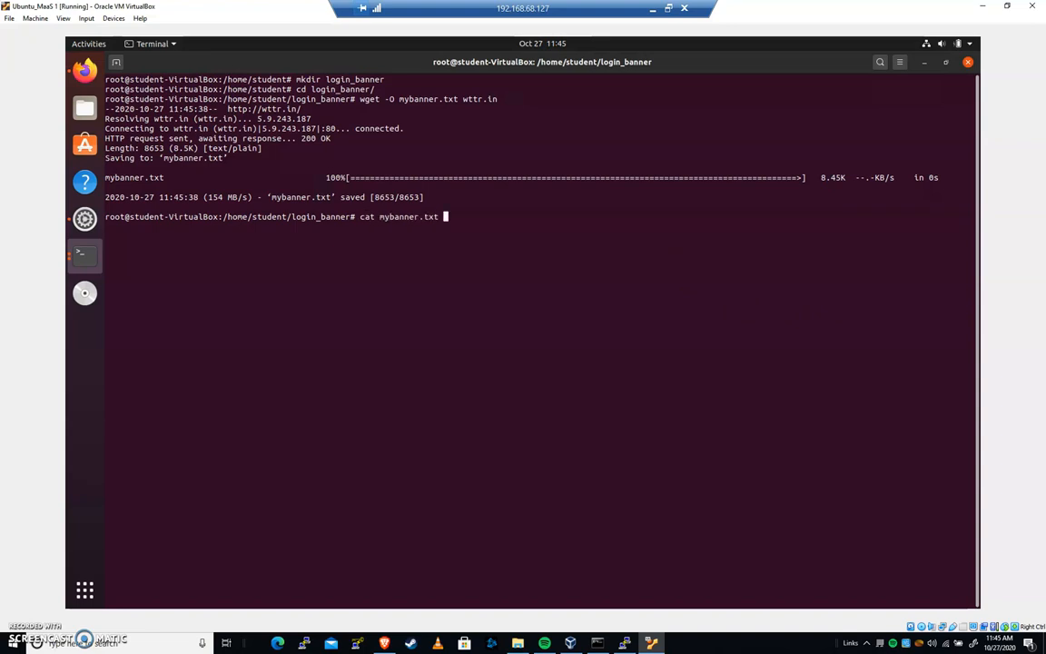
key(Return)
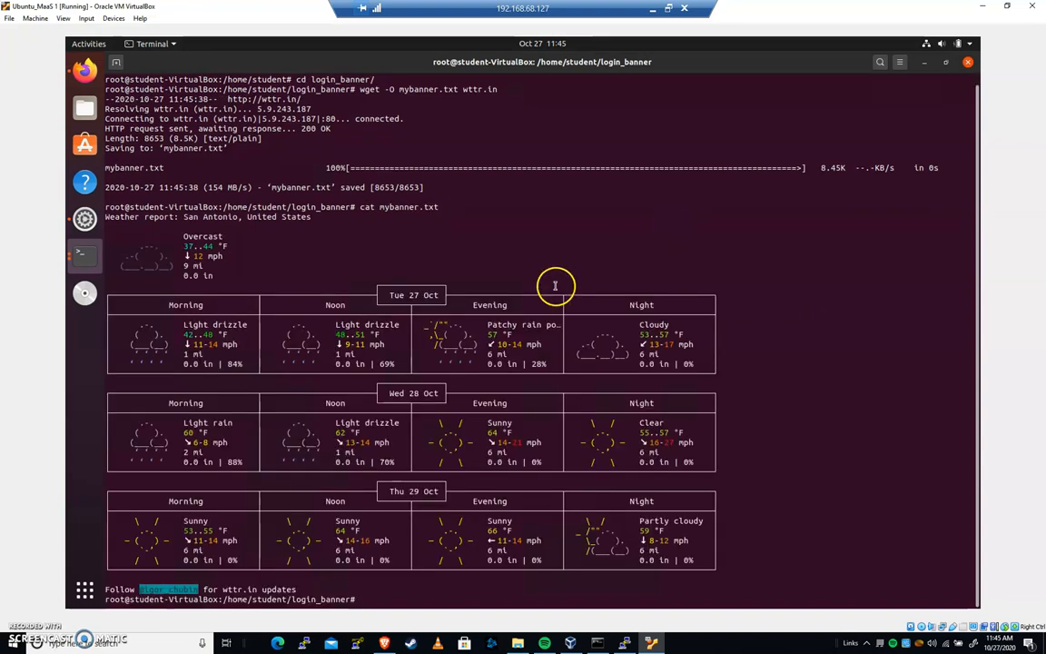
mouse_move(469, 536)
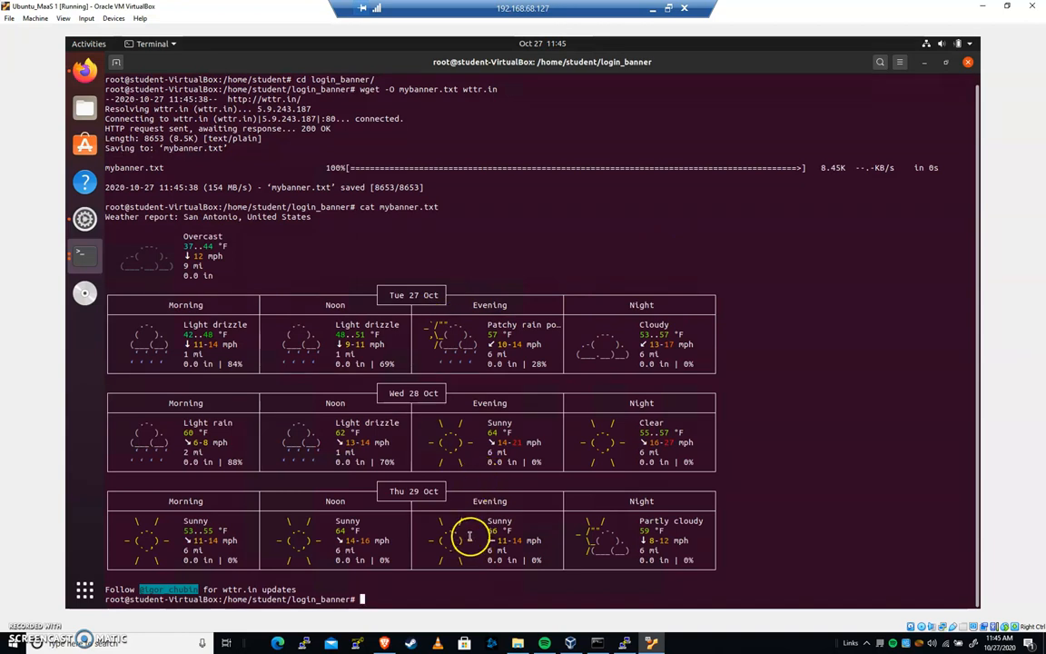
mouse_move(177, 334)
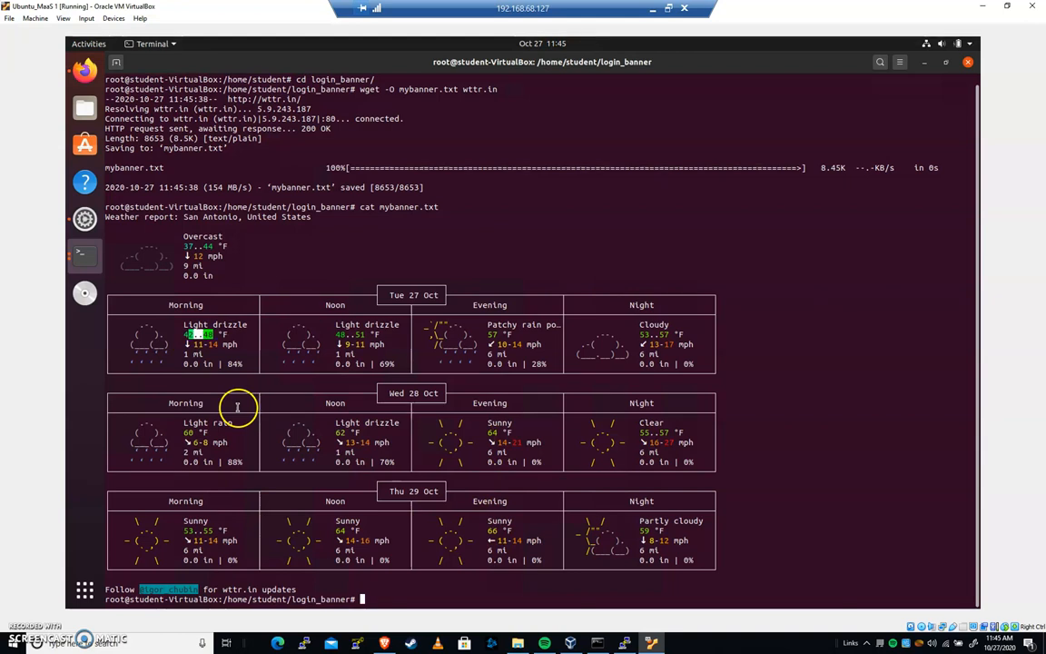
mouse_move(348, 334)
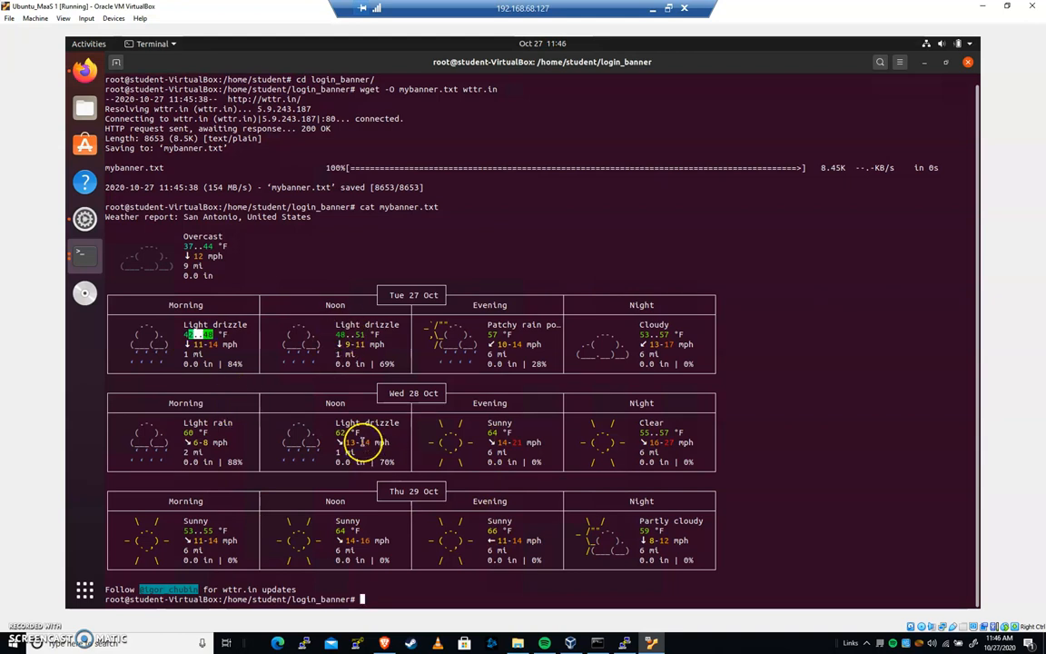
mouse_move(433, 324)
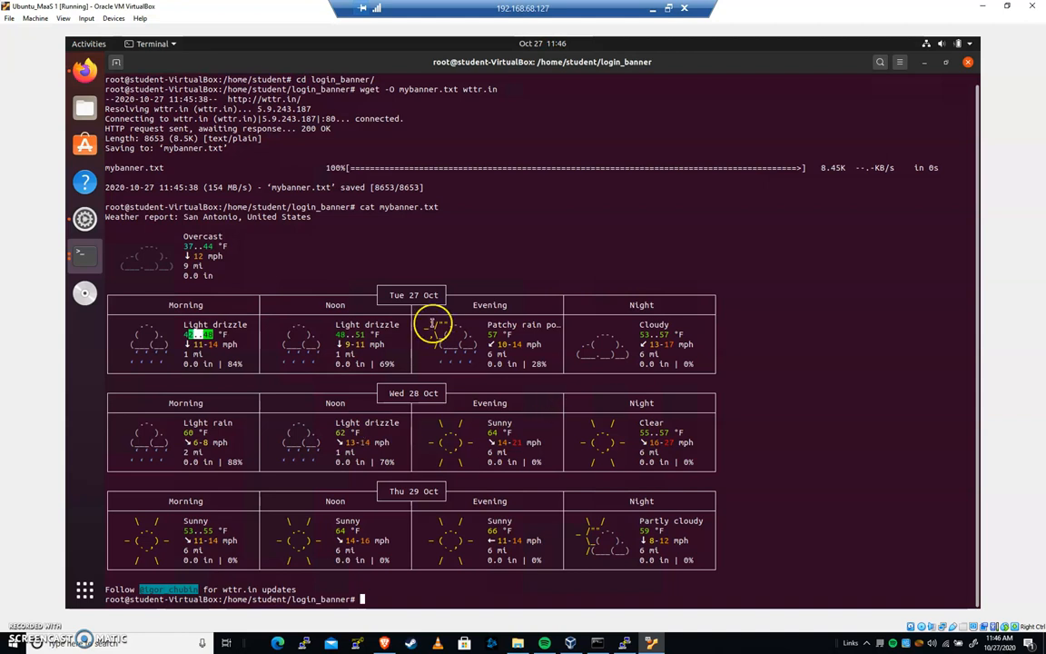
mouse_move(428, 503)
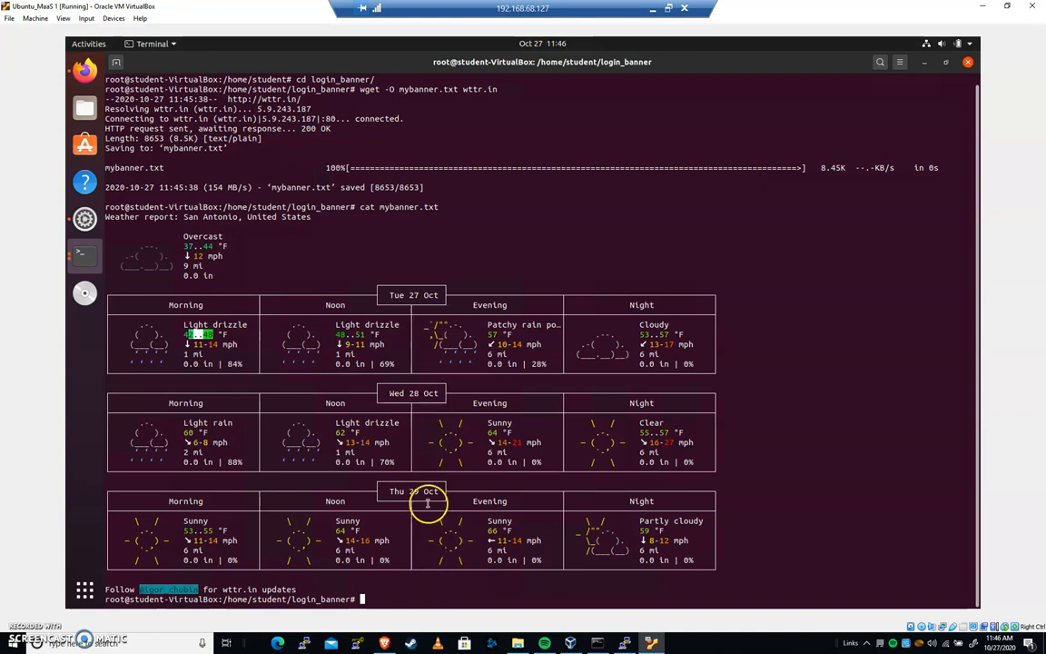
mouse_move(348, 388)
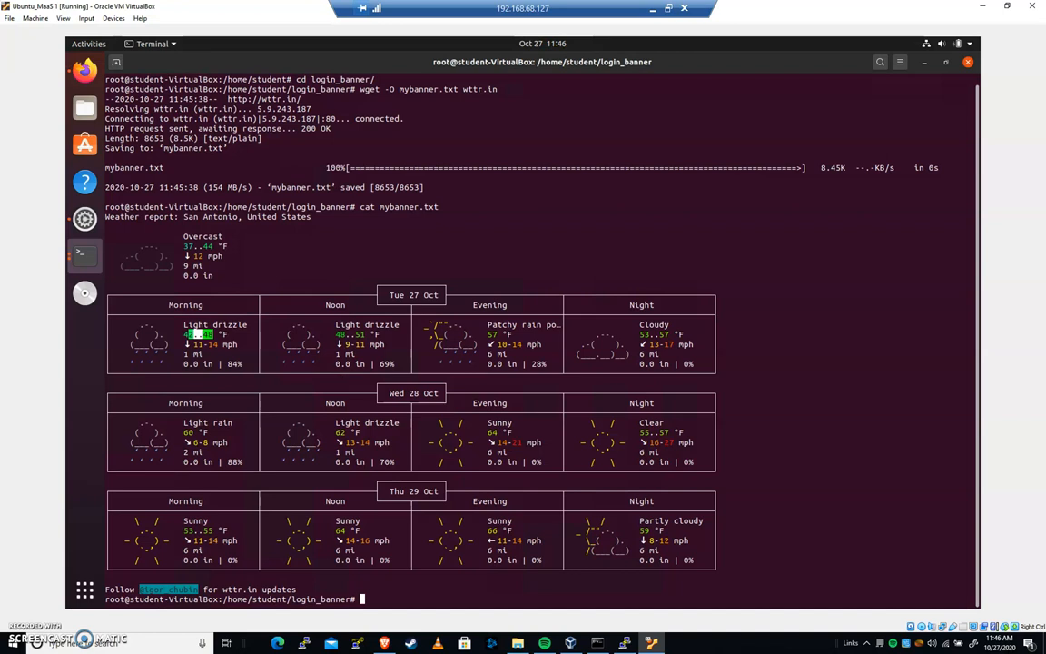
Change into /etc/update-motd.d and view its scripts, 00-header through 98-reboot-required.
text(cd ./)
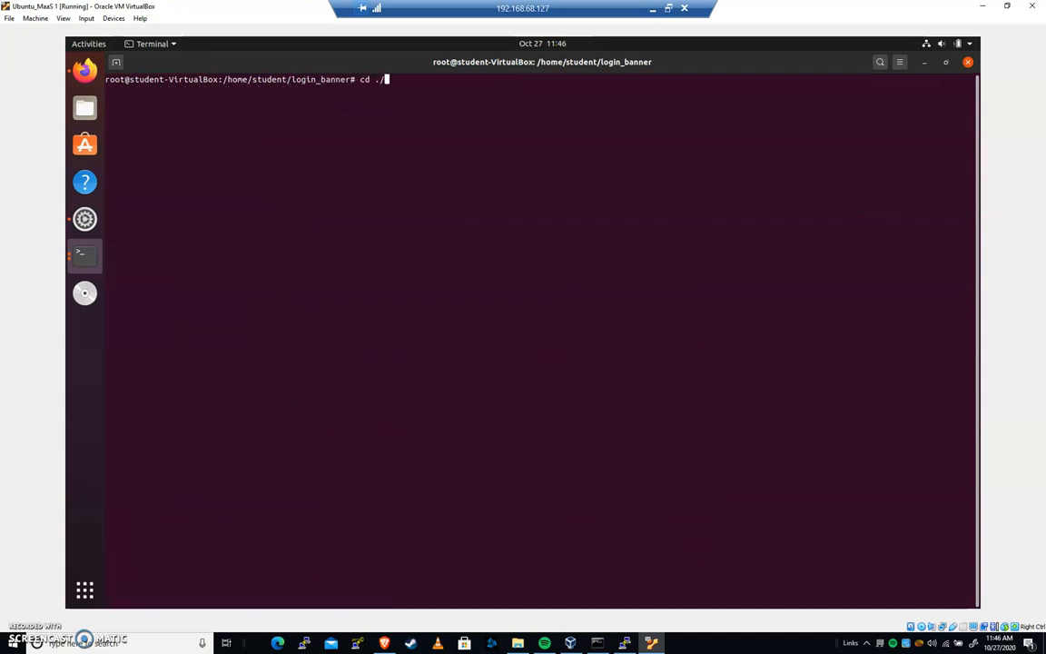
text(etc/)
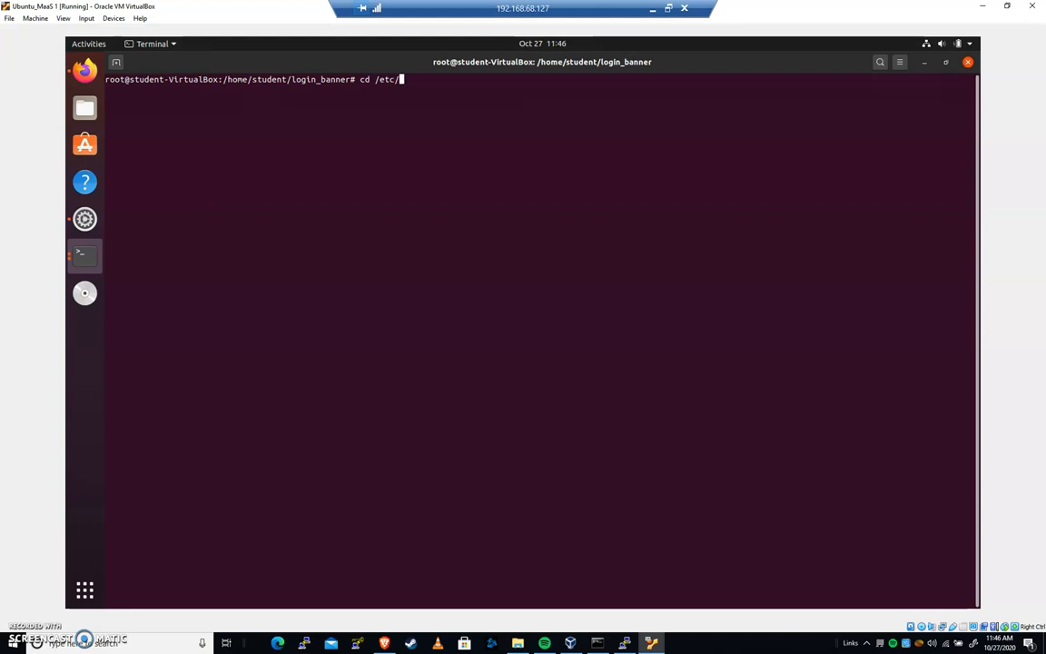
text(mot)
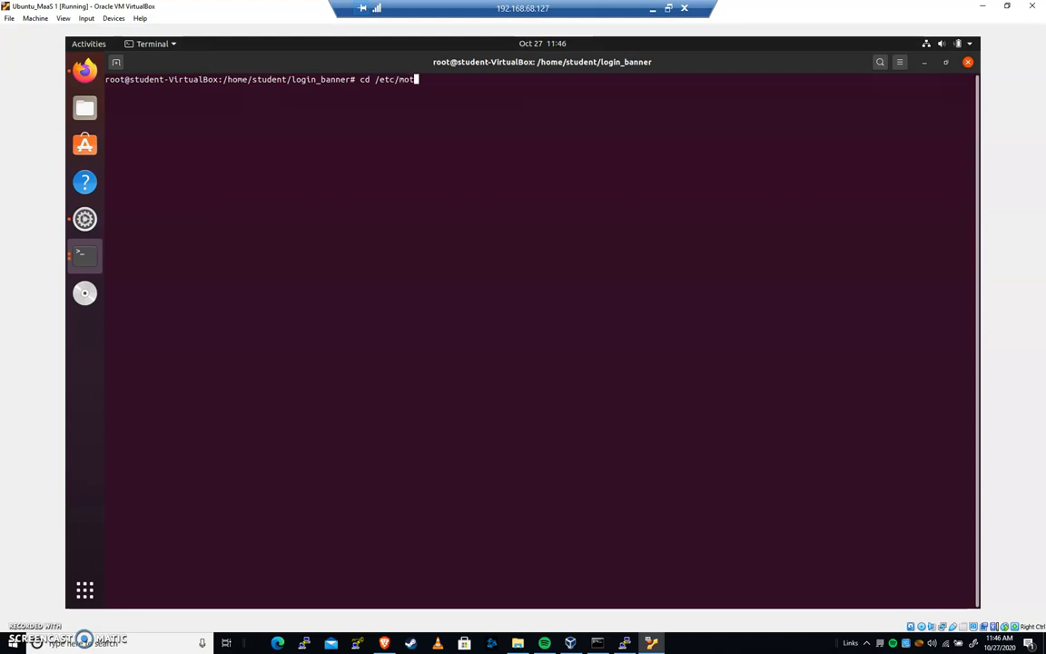
key(Return)
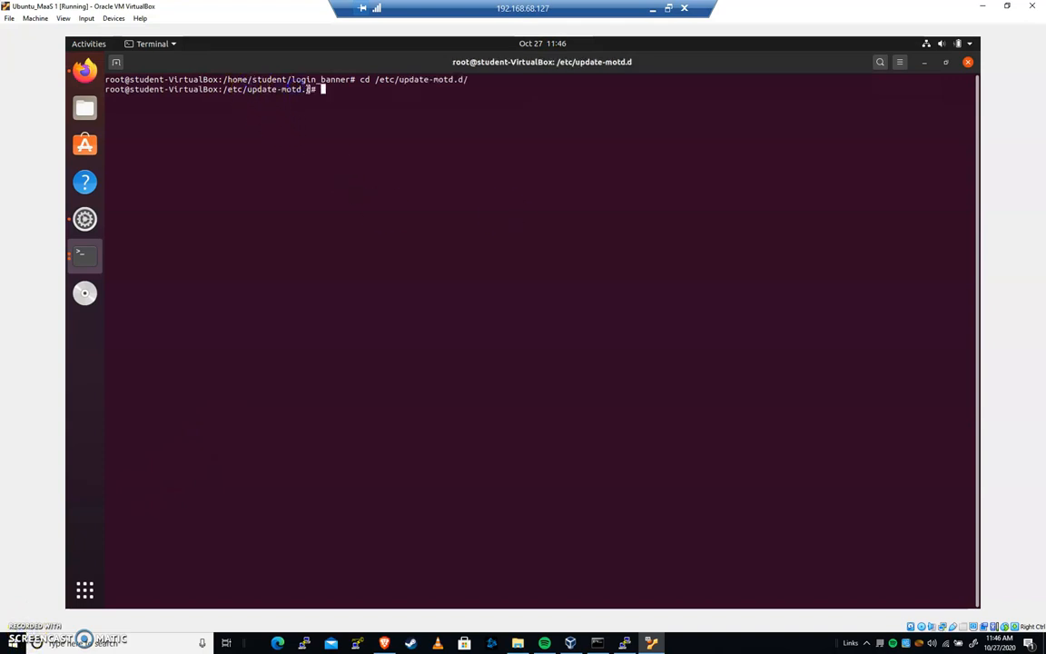
double_click(277, 89)
text(ls)
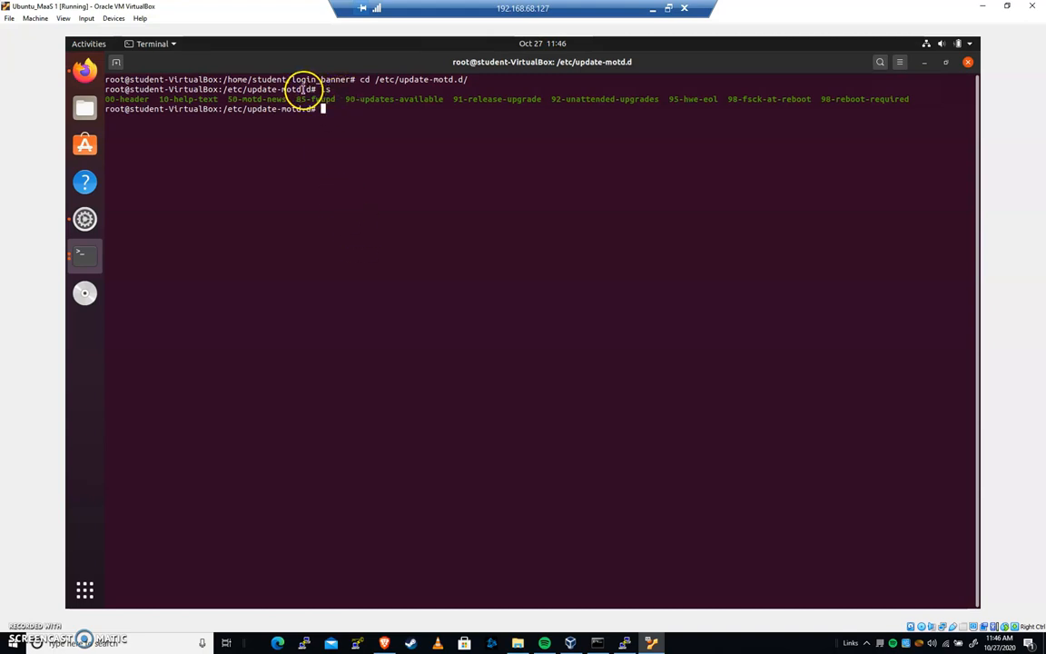
mouse_move(338, 202)
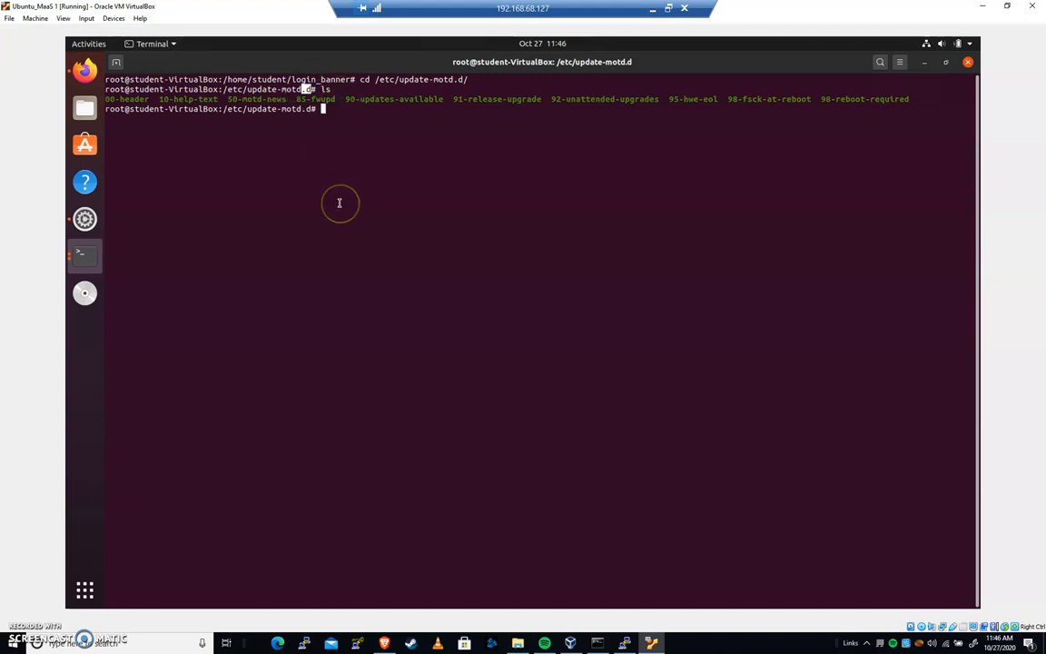
mouse_move(338, 203)
text(cat 00-header)
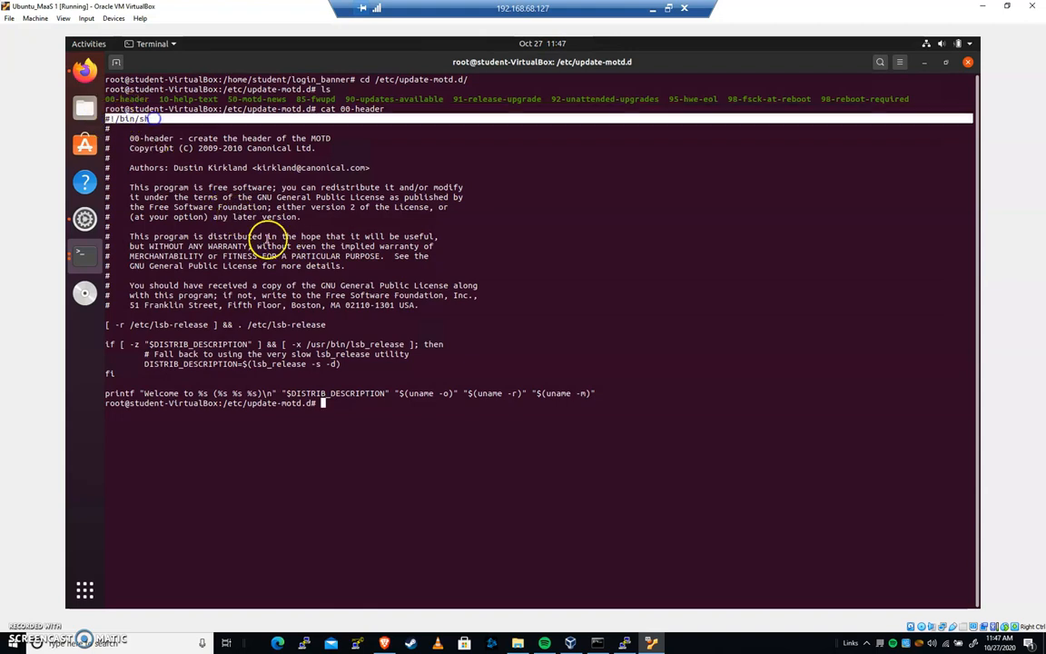
mouse_move(229, 288)
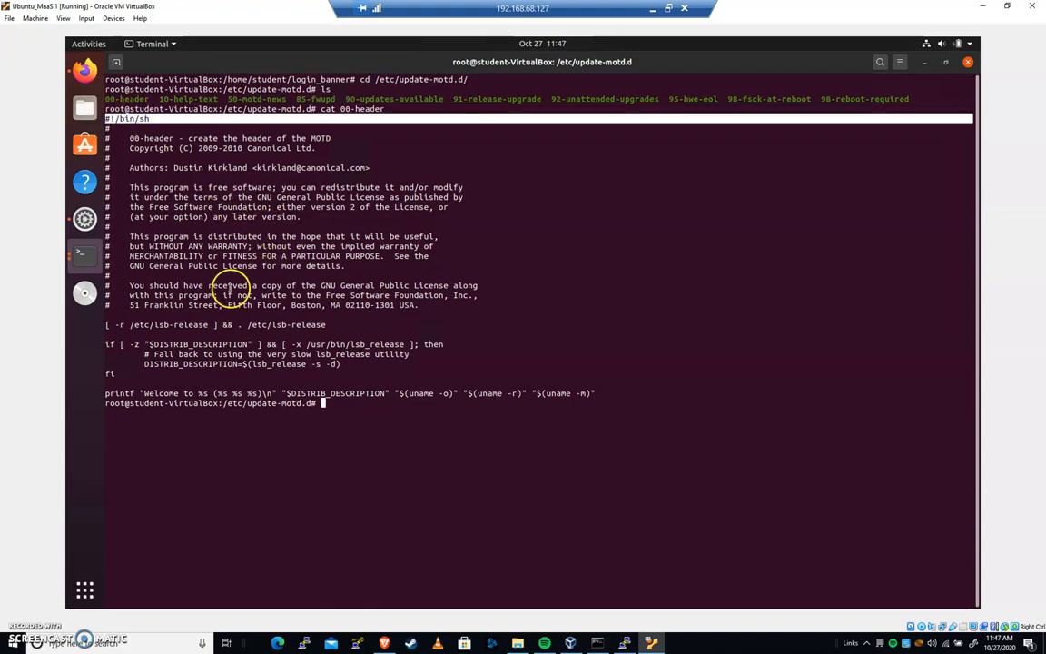
mouse_move(254, 359)
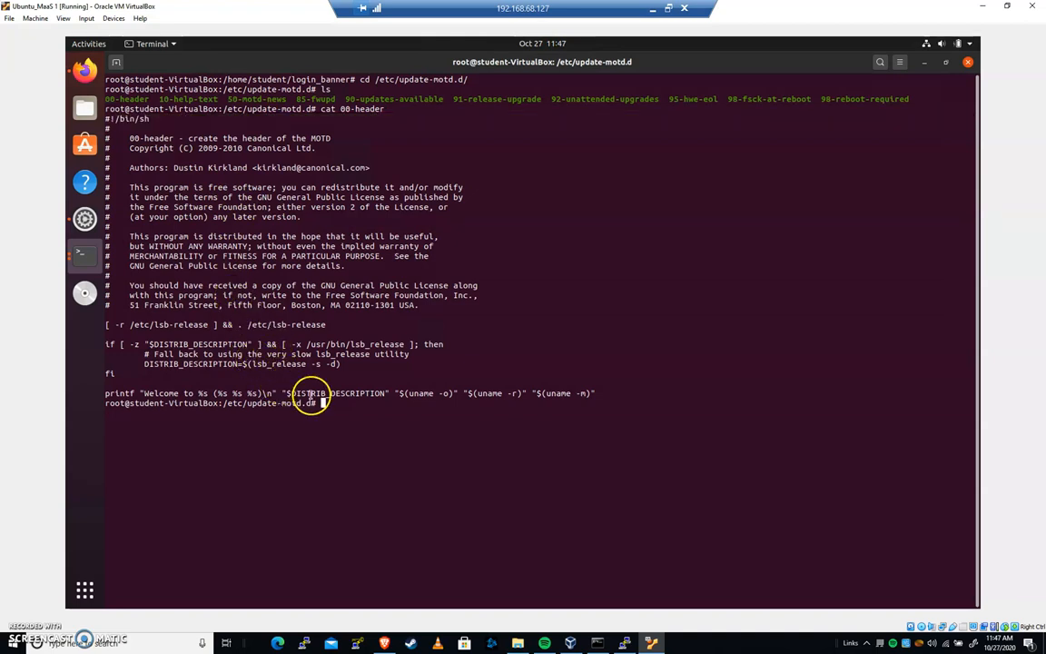
mouse_move(204, 395)
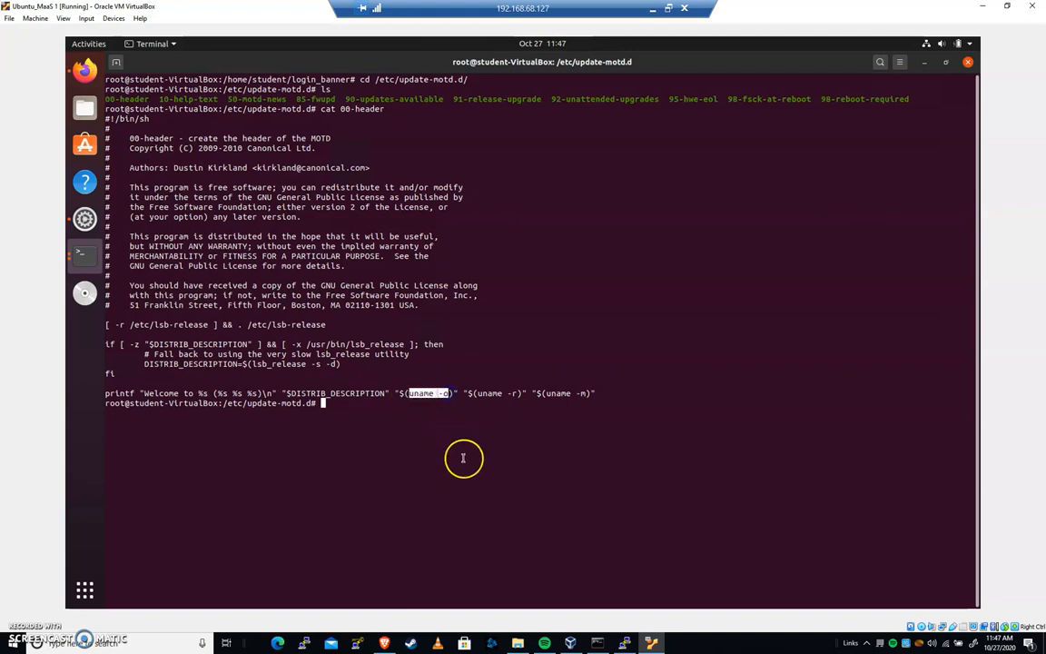
mouse_move(463, 458)
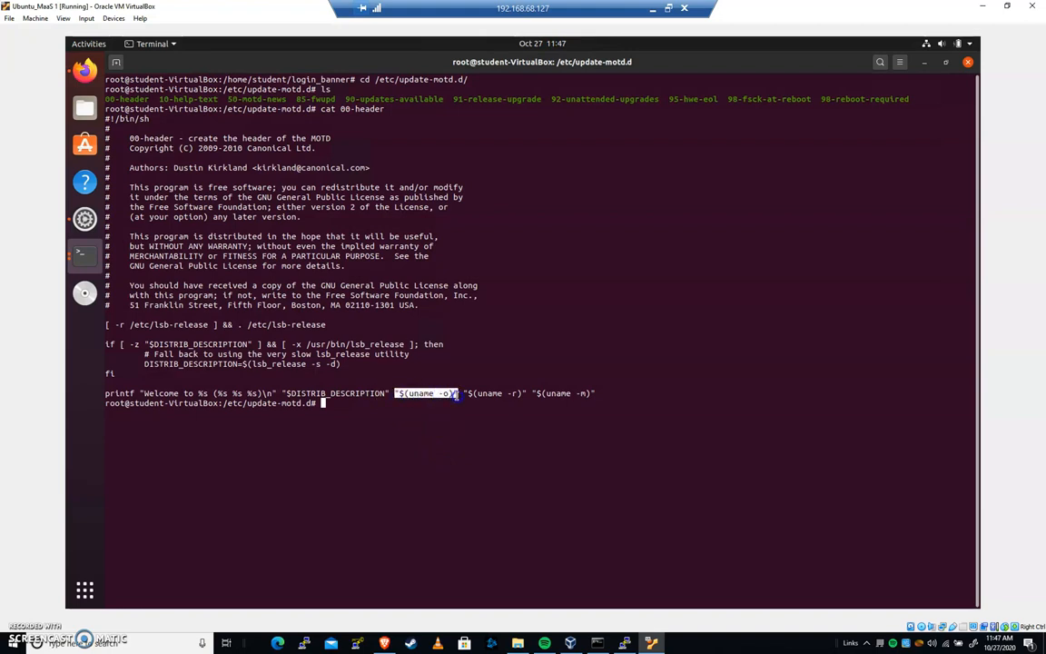
mouse_move(414, 407)
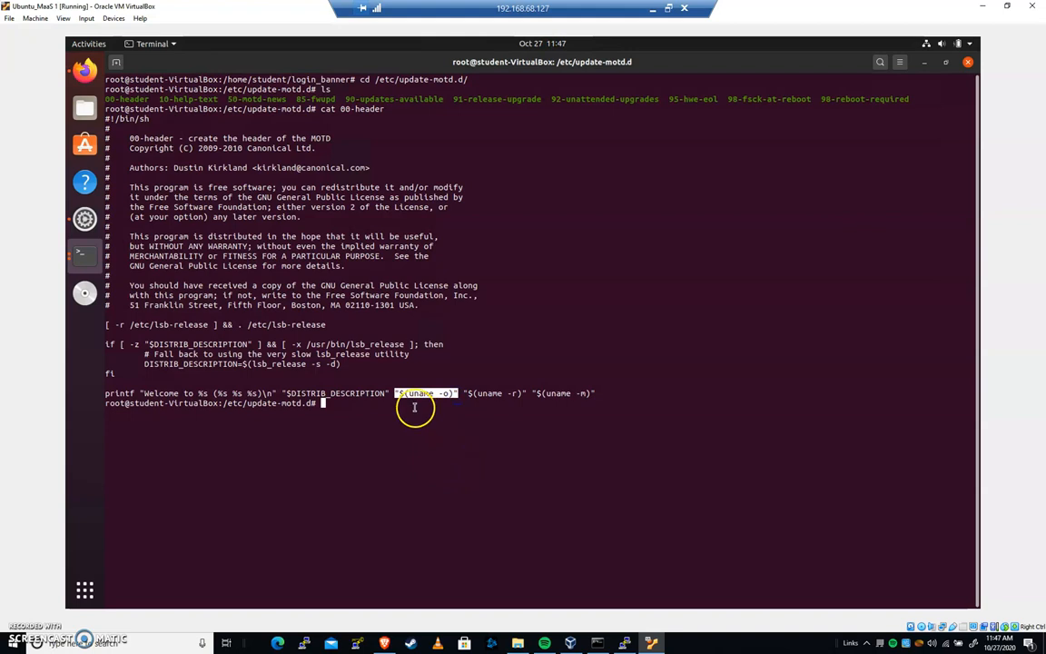
mouse_move(407, 401)
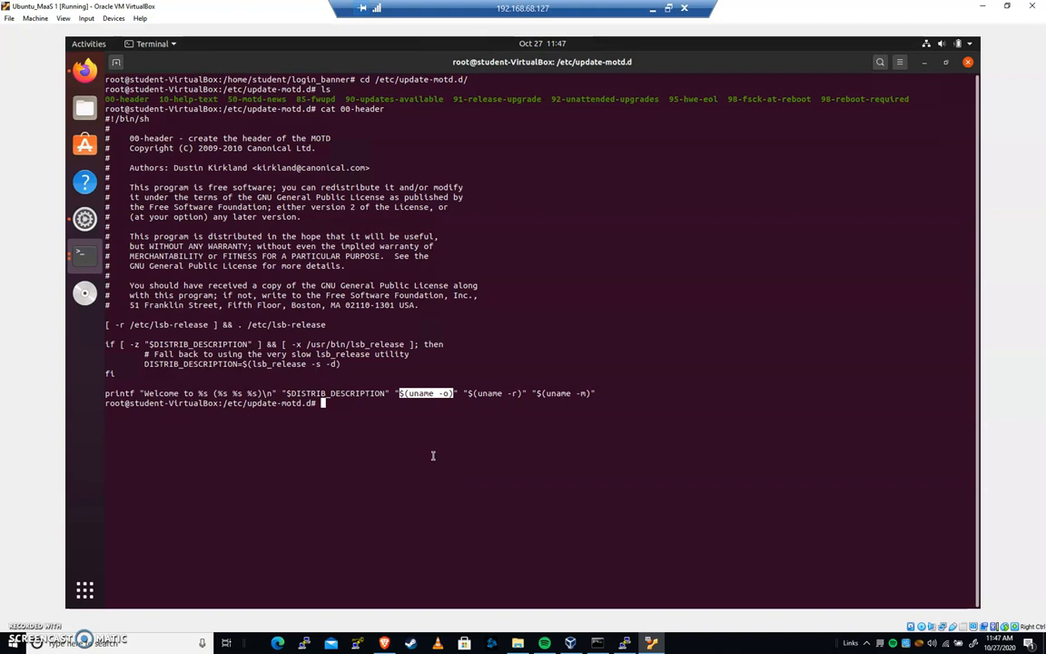
Run uname -o, -r and -m, showing GNU/Linux, 5.4.0-48-generic and x86_64.
text(un)
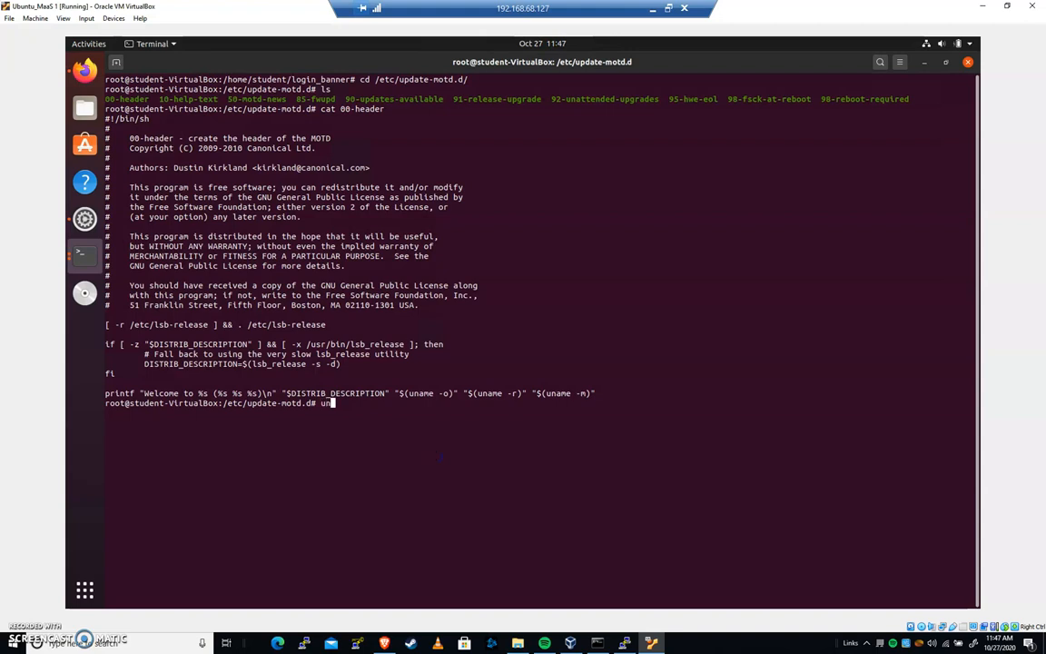
text(ame -o)
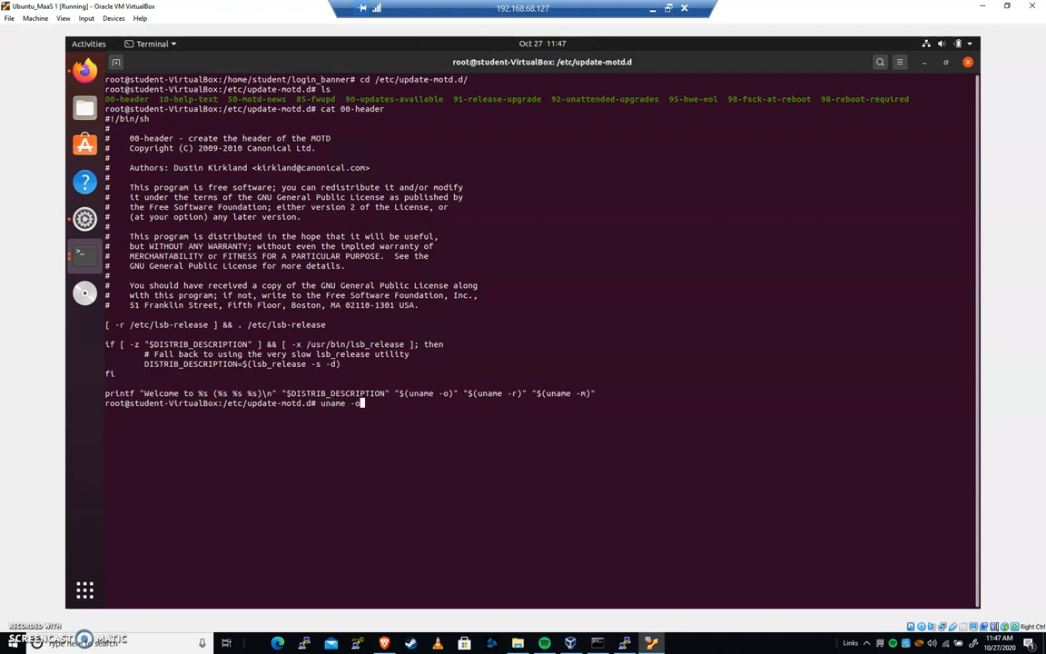
key(Return)
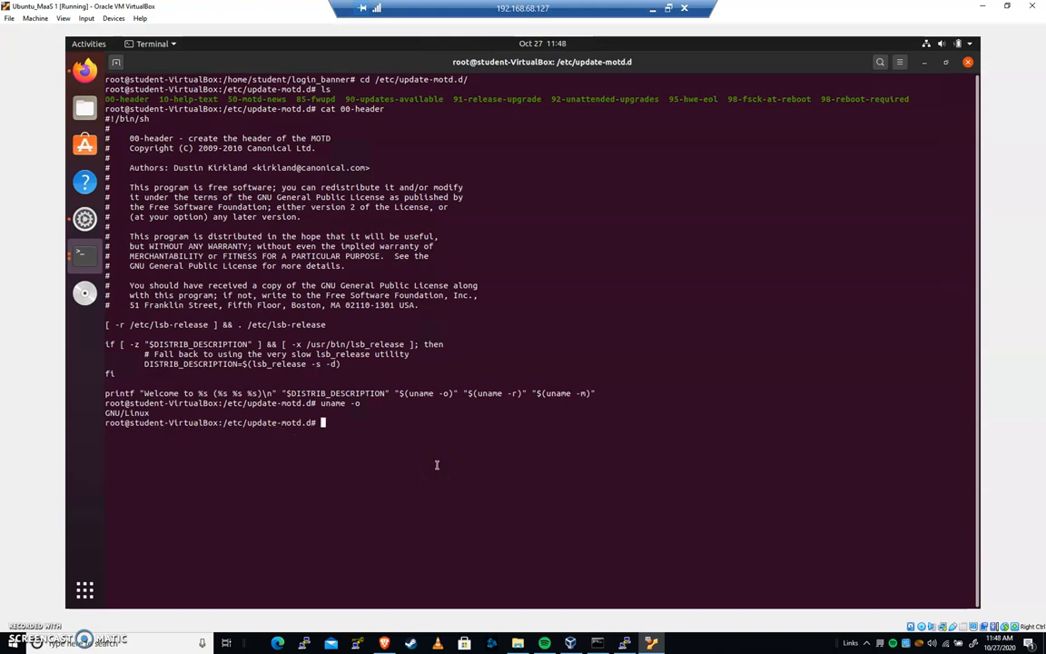
key(Return)
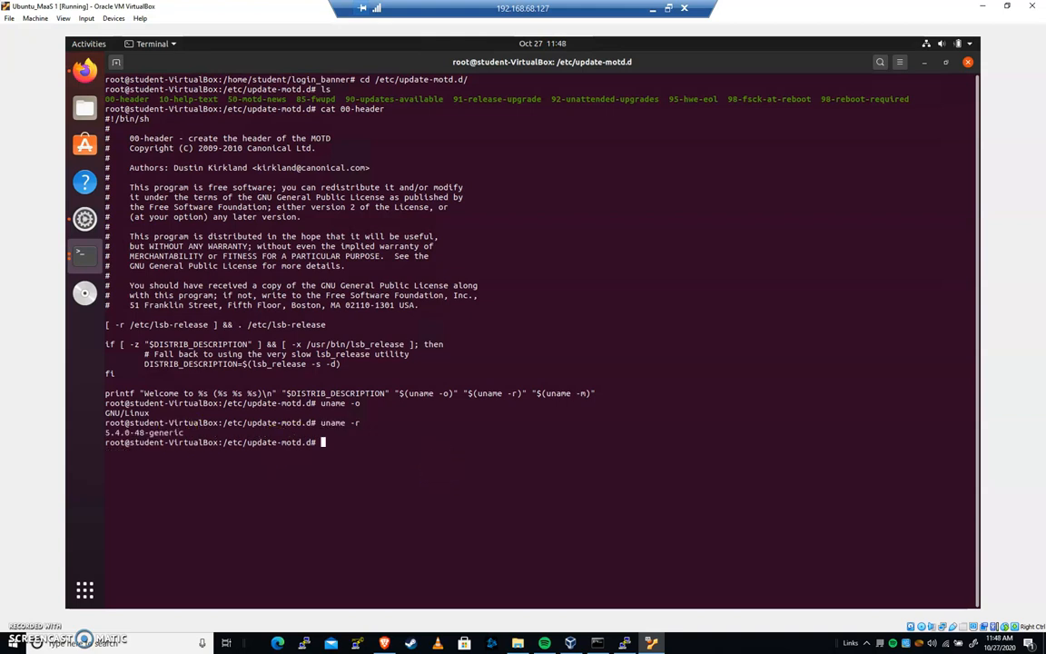
text(uname -r)
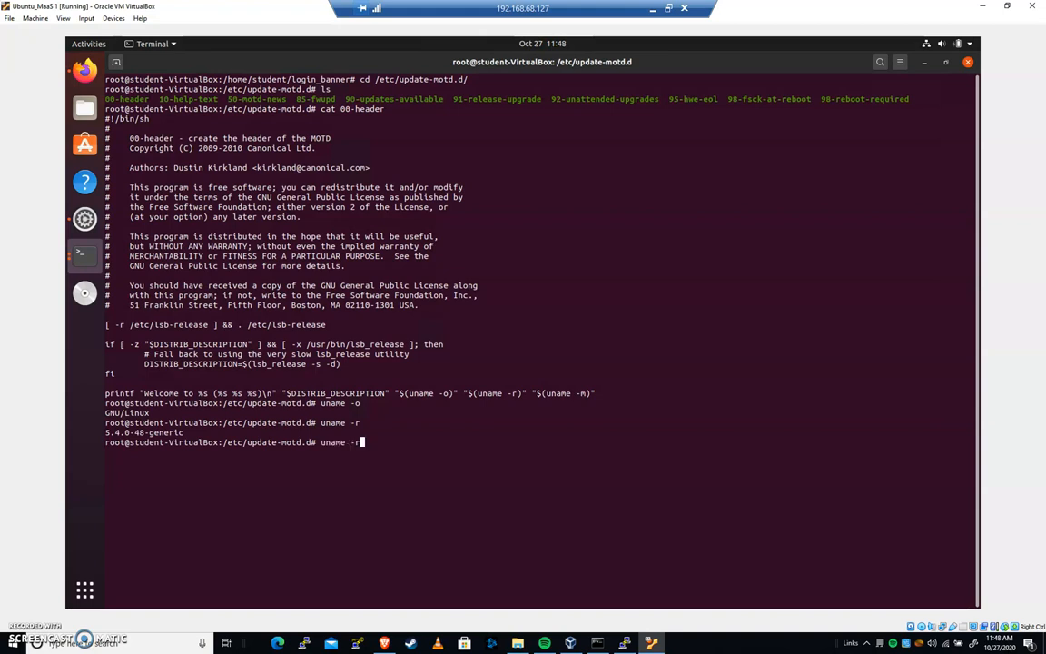
text(m)
key(Return)
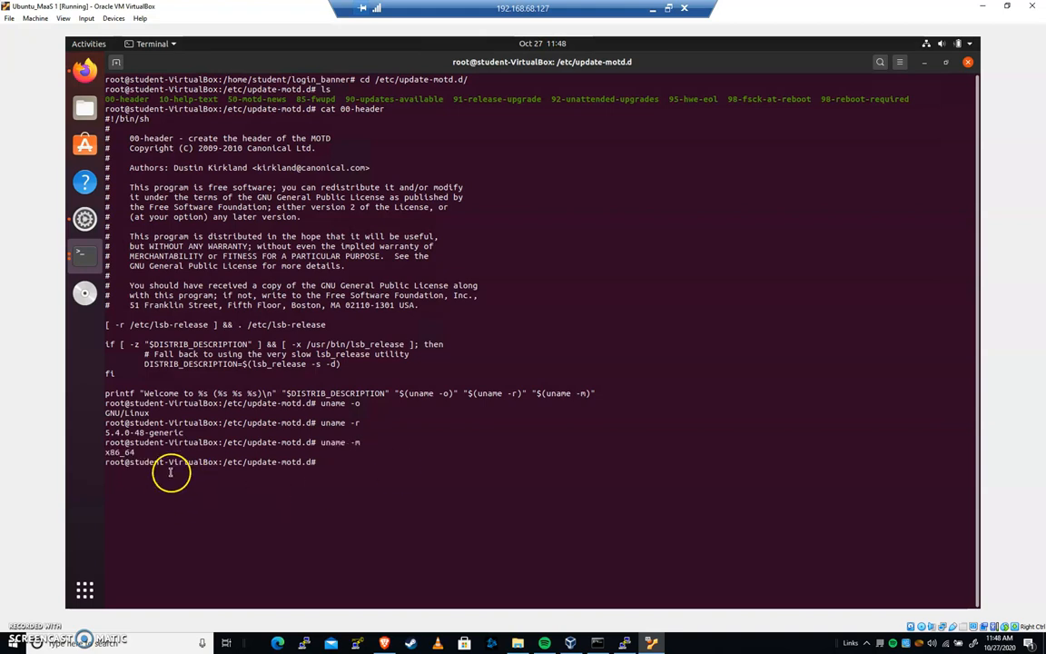
mouse_move(305, 438)
text(ls)
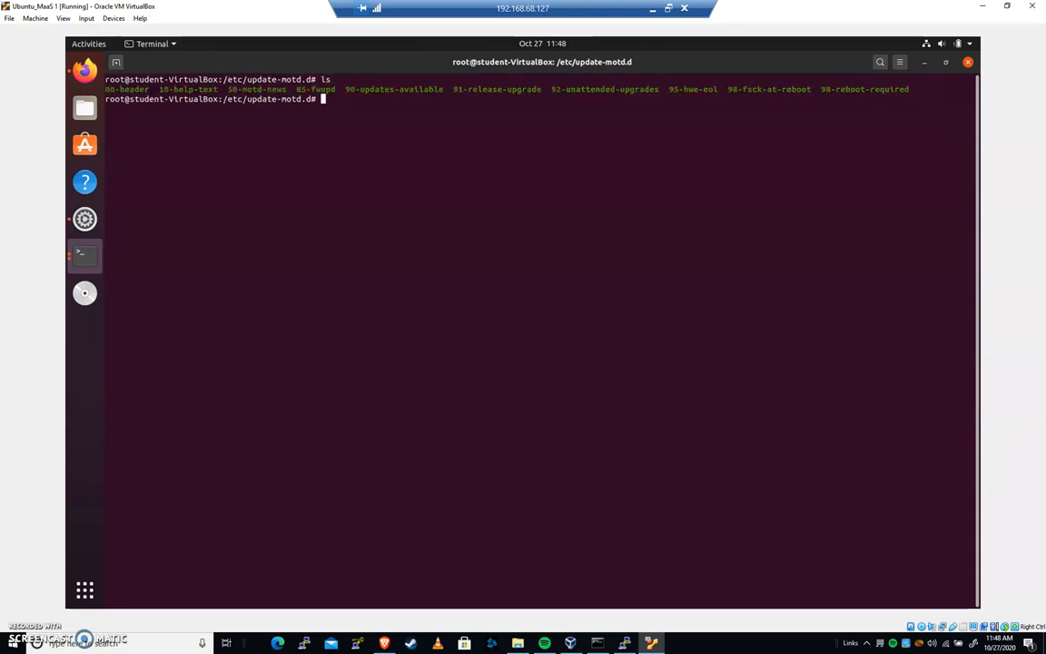
Delete all scripts in /etc/update-motd.d with 'rm *'.
text(rm *)
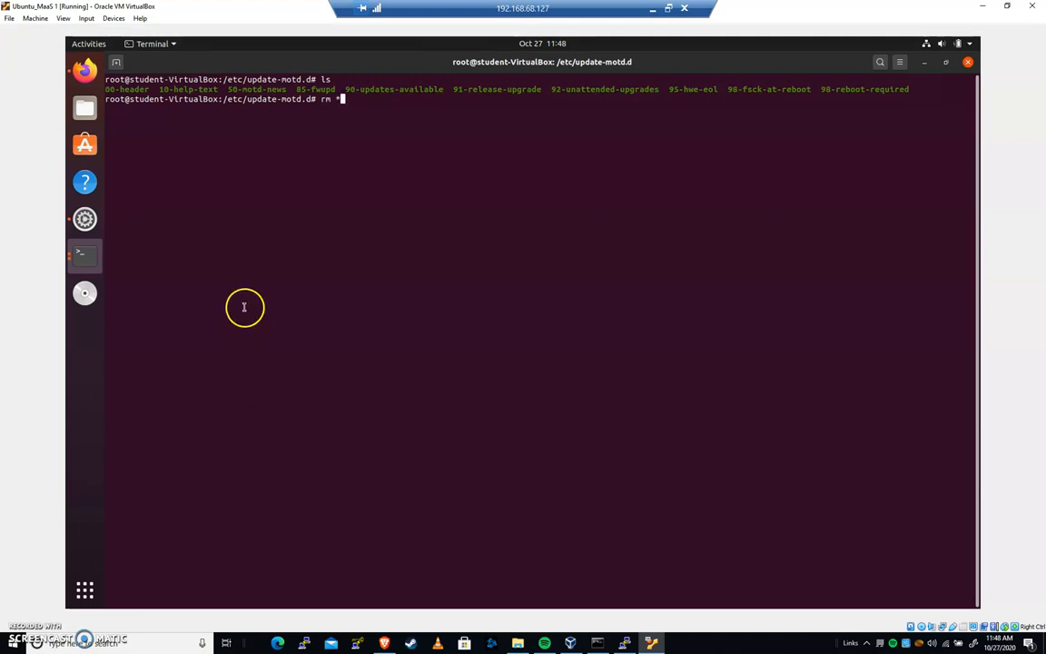
mouse_move(344, 158)
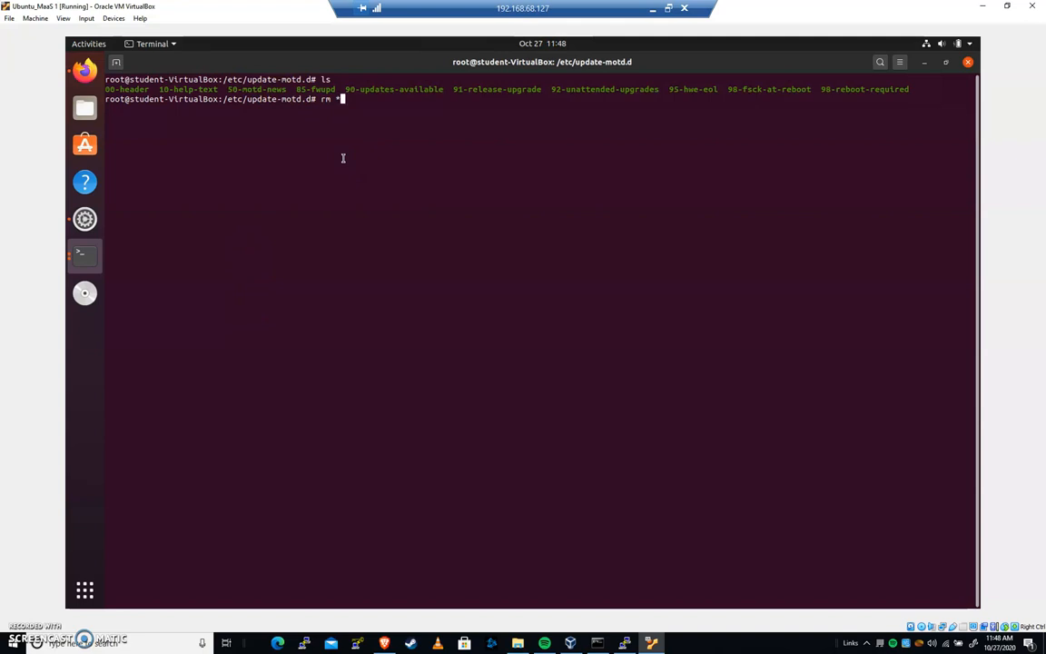
key(Return)
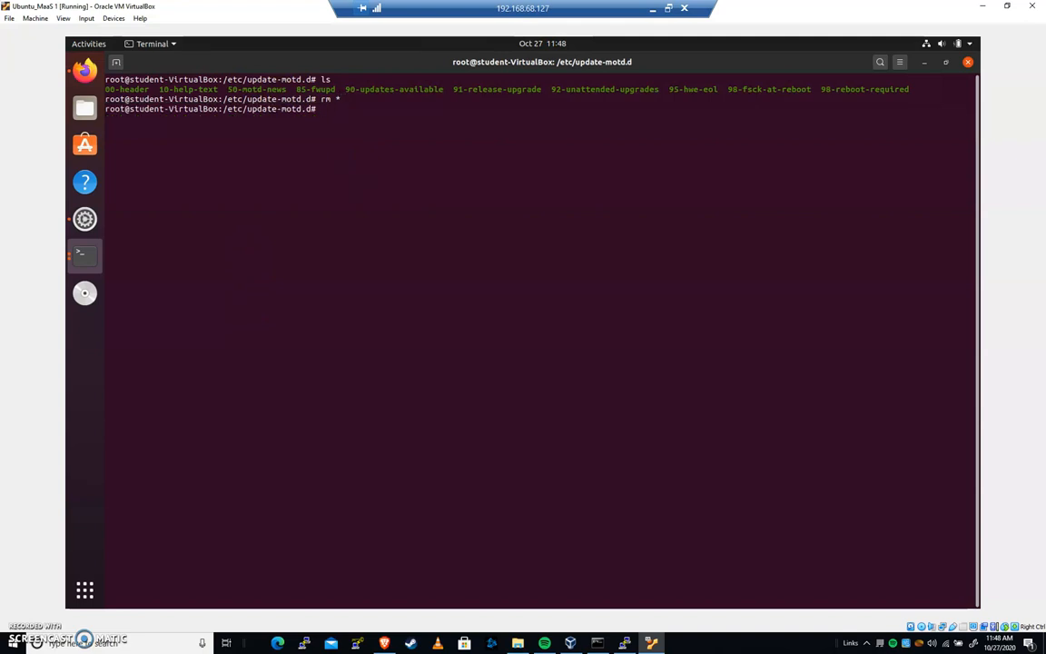
key(Return)
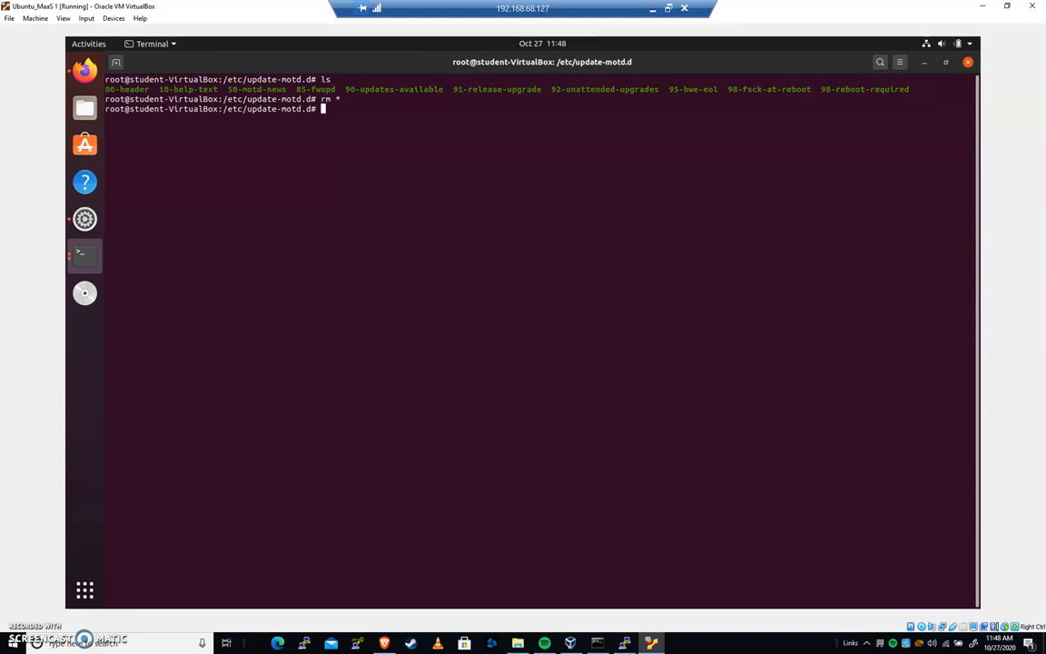
Start a new 01-custom file in the pico editor.
text(pico 0)
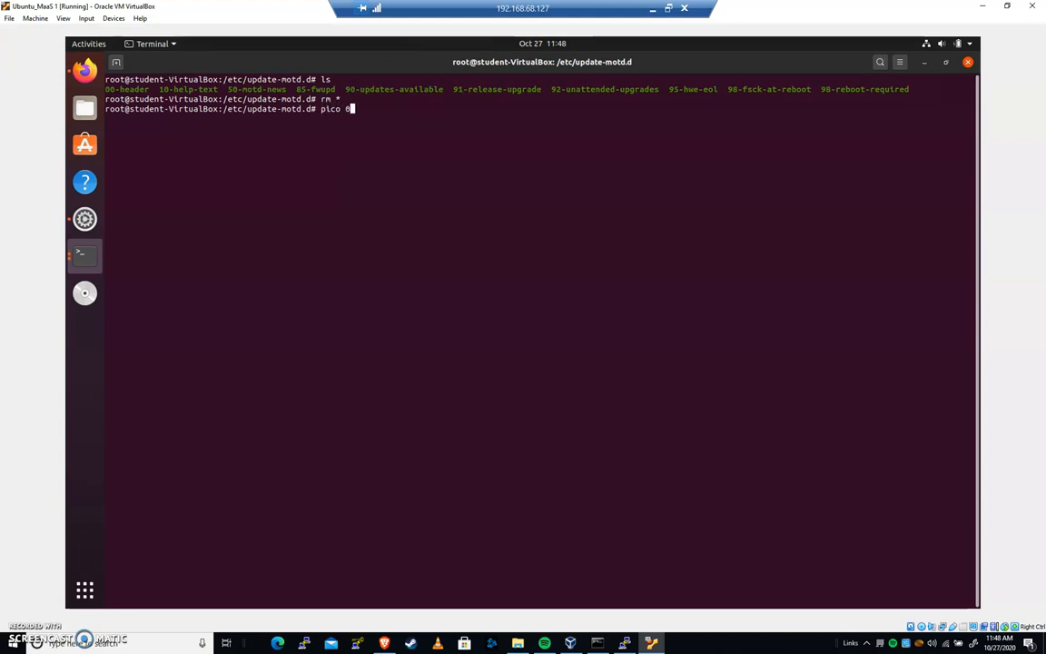
text(1-custome)
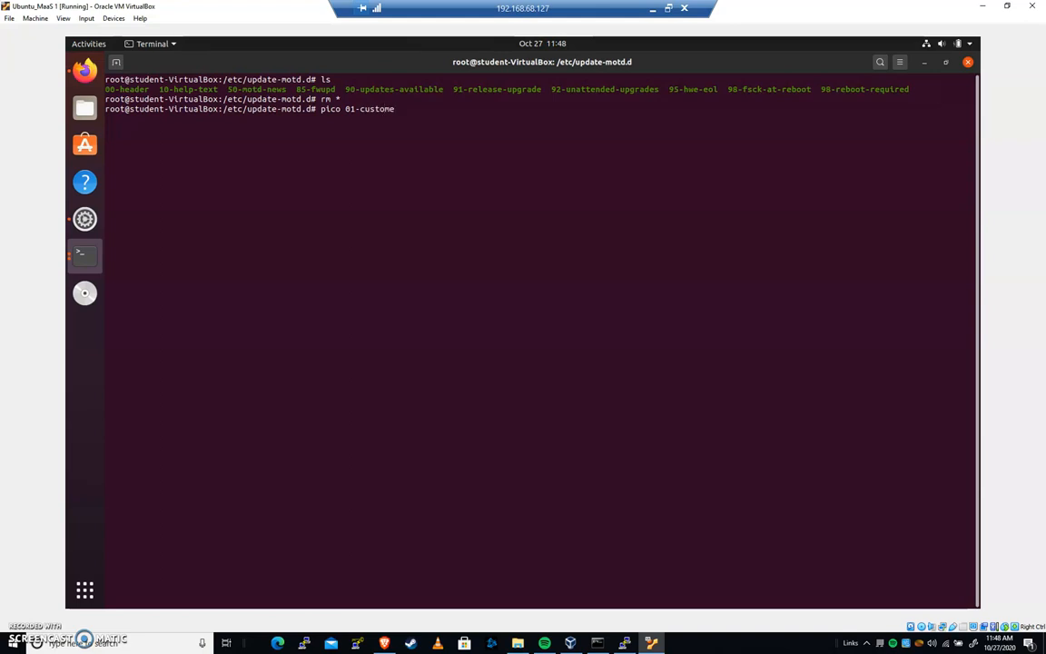
text(e)
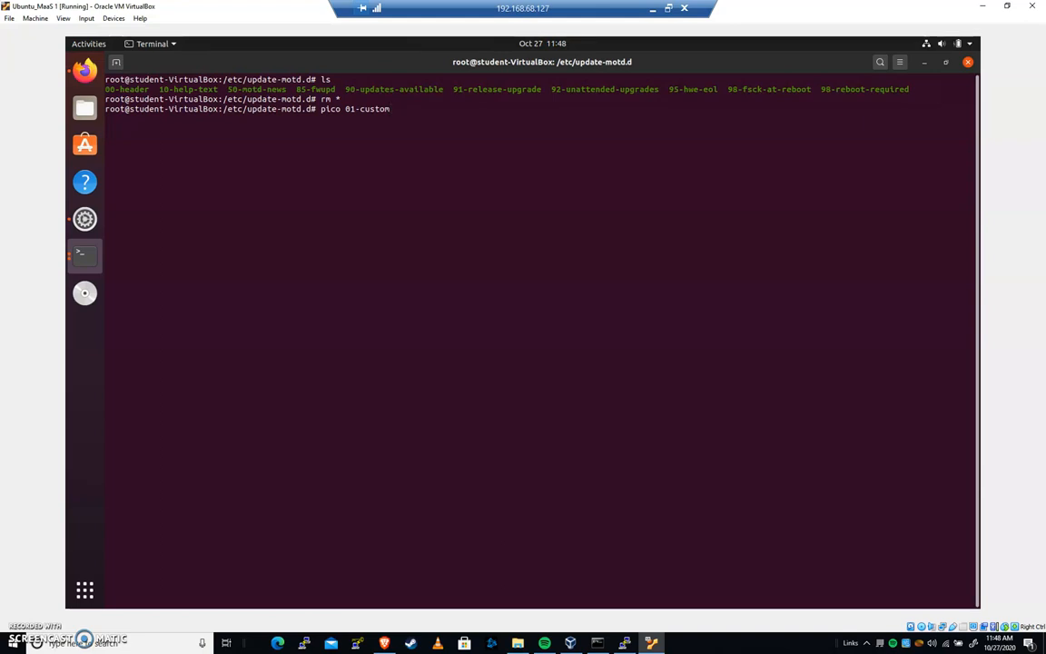
key(Return)
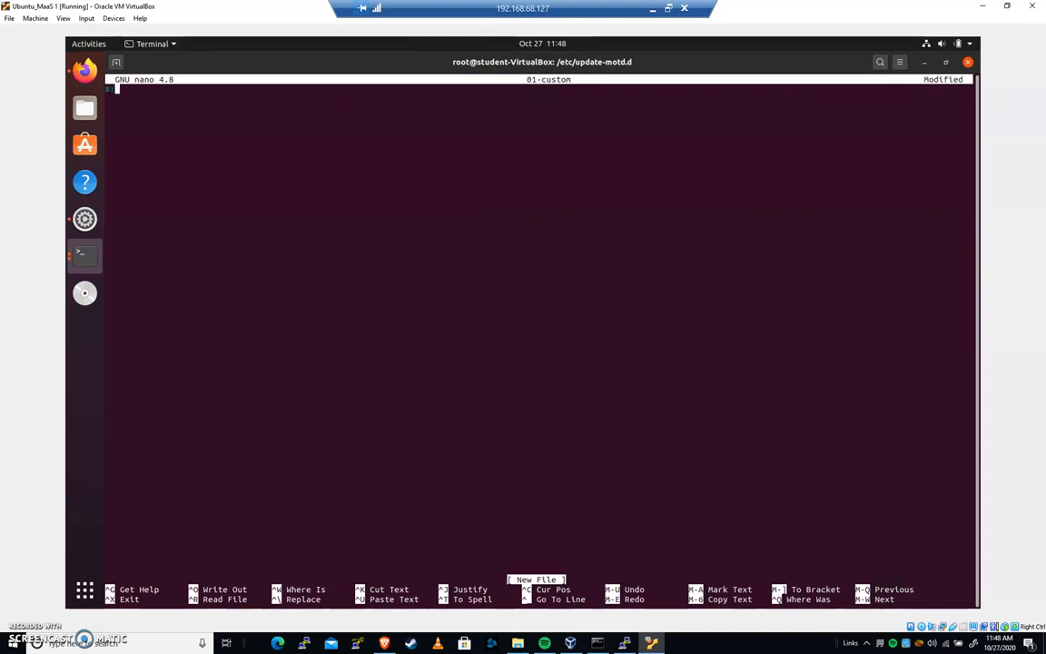
Write '#!/bin/bash' and 'echo "TEST12345"', save as 01-custom, and exit nano.
text(#!/bin/bash)
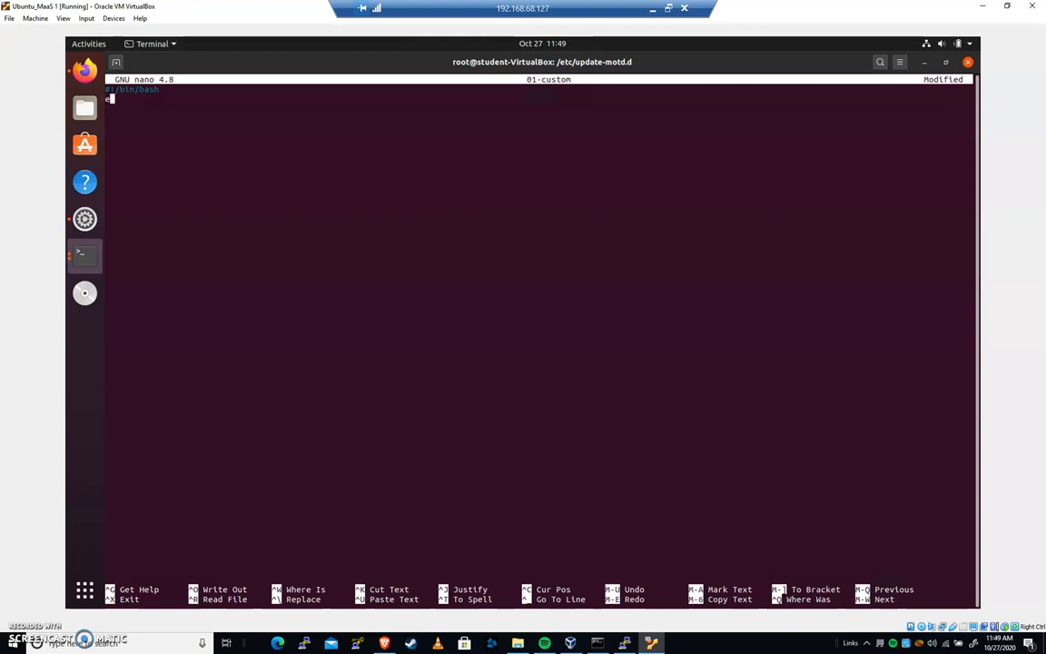
text(echo "TEST!@#)
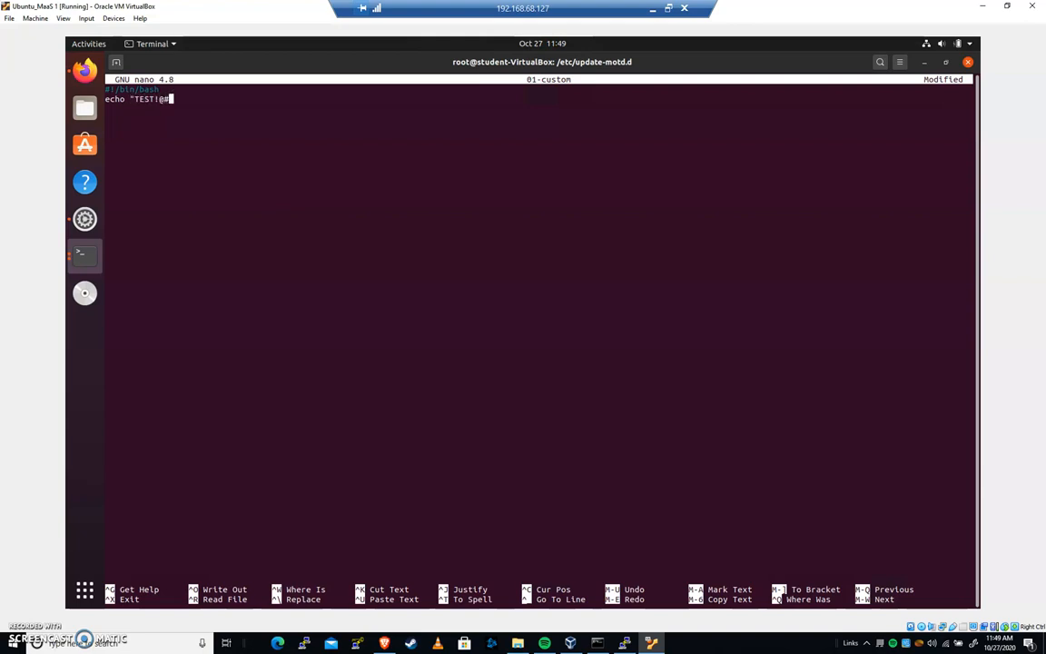
text(12345)
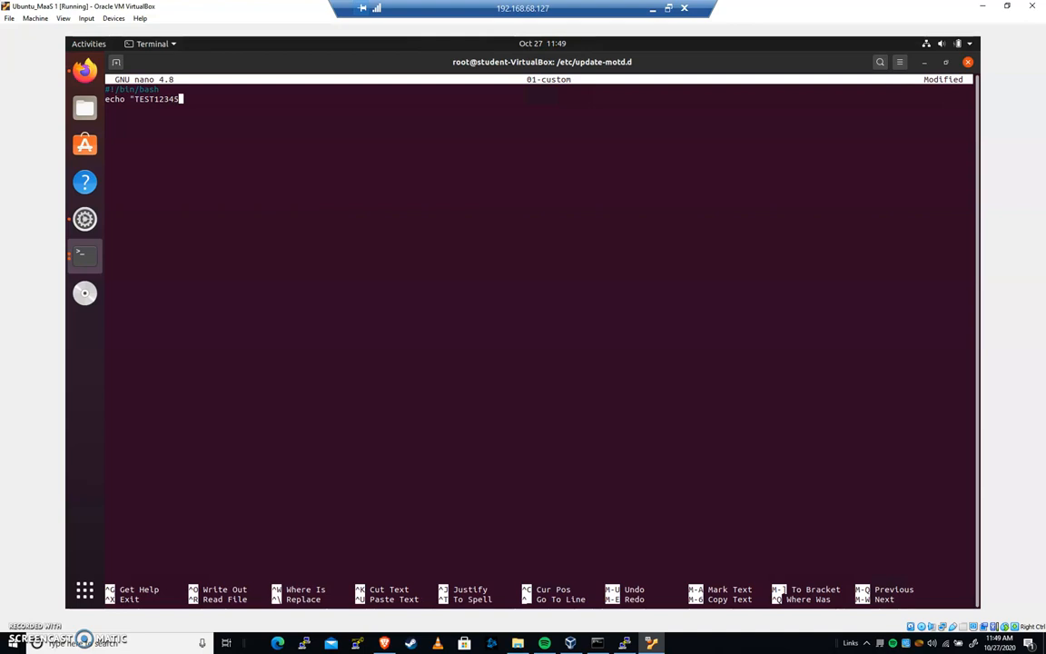
text(")
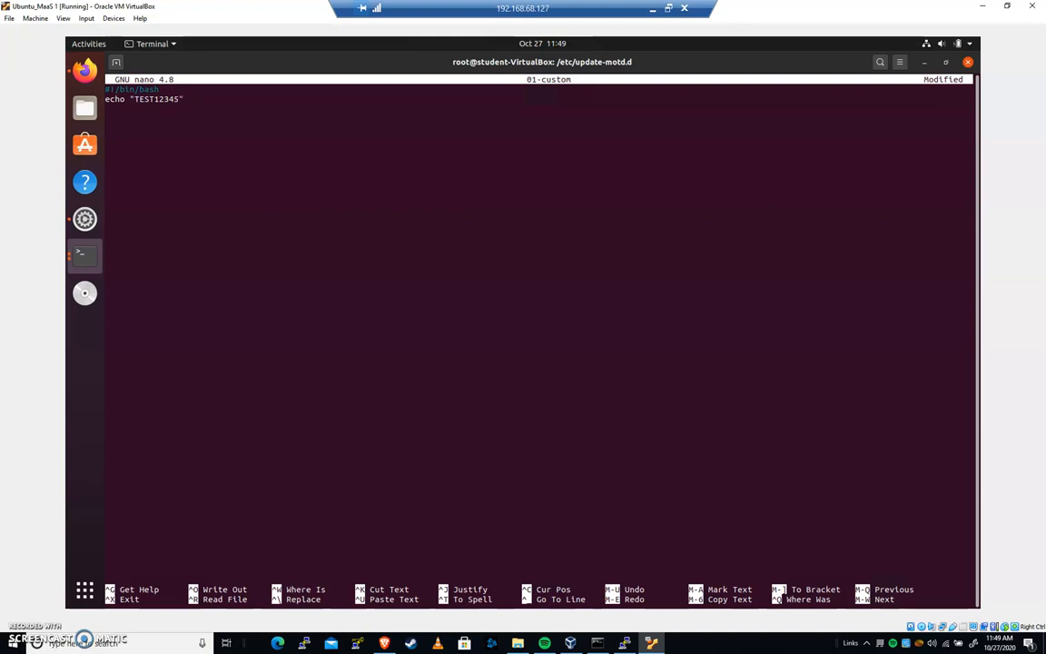
key(ctrl+o)
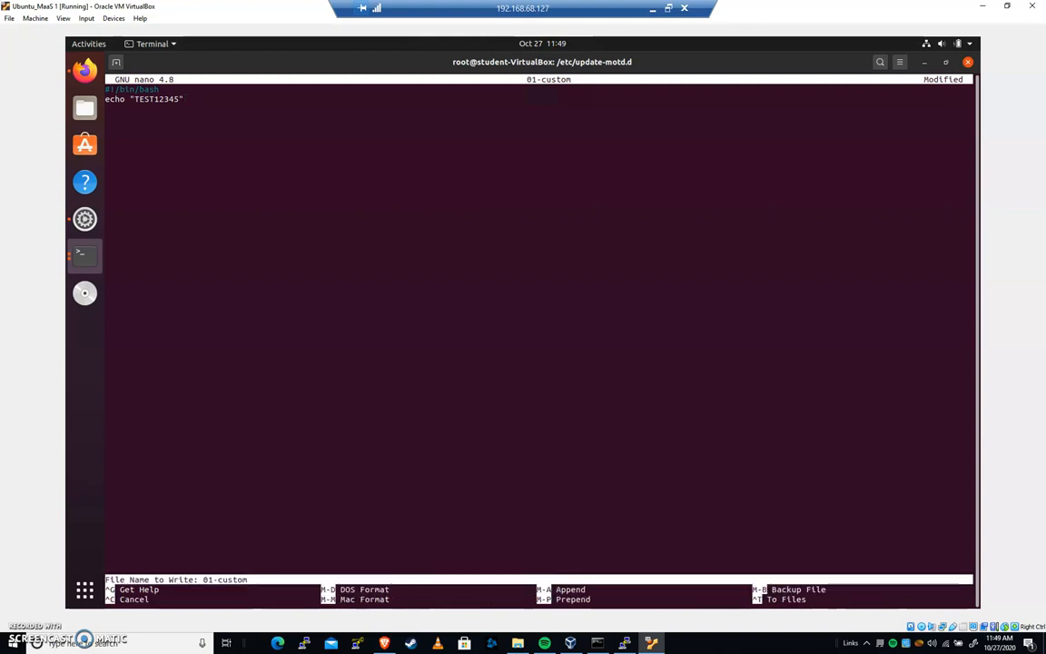
key(Return)
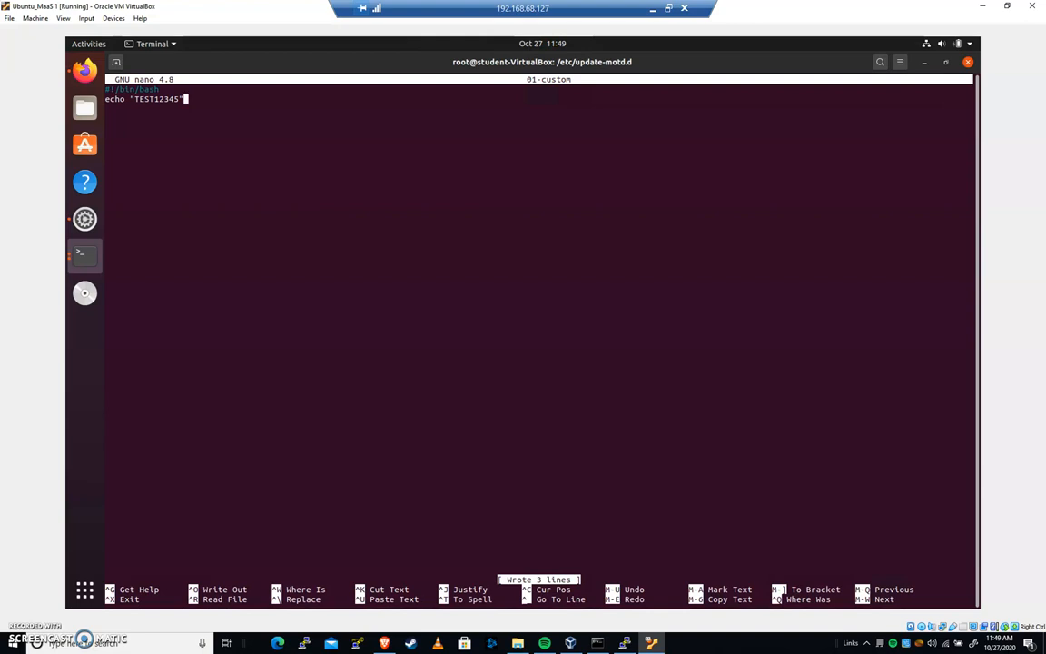
key(ctrl+x)
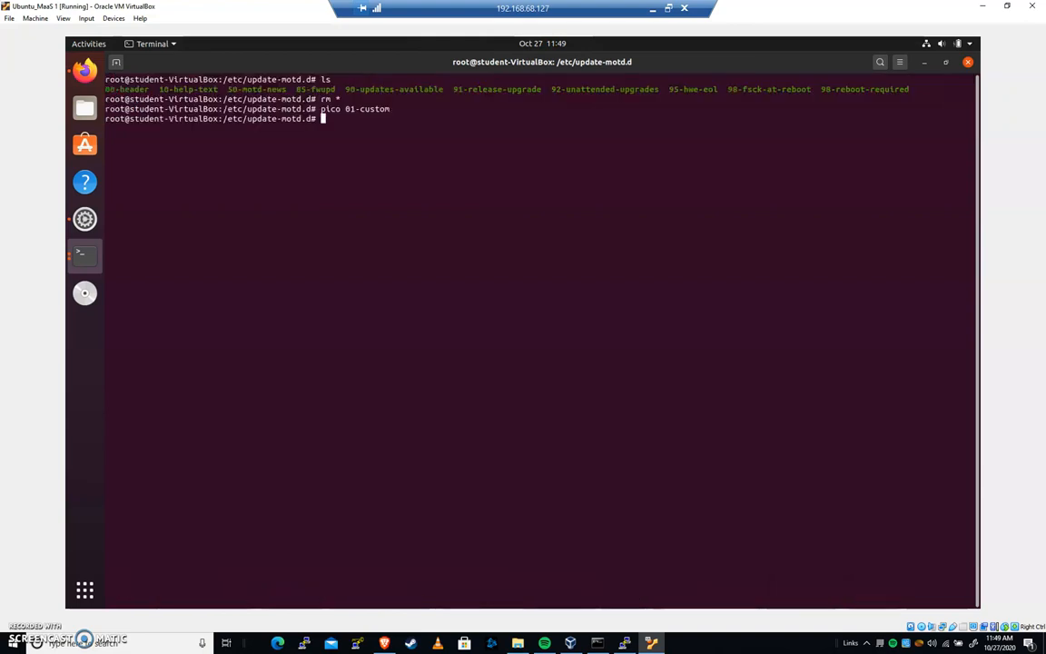
Test an SSH login to localhost as student with the password.
text(ssh -)
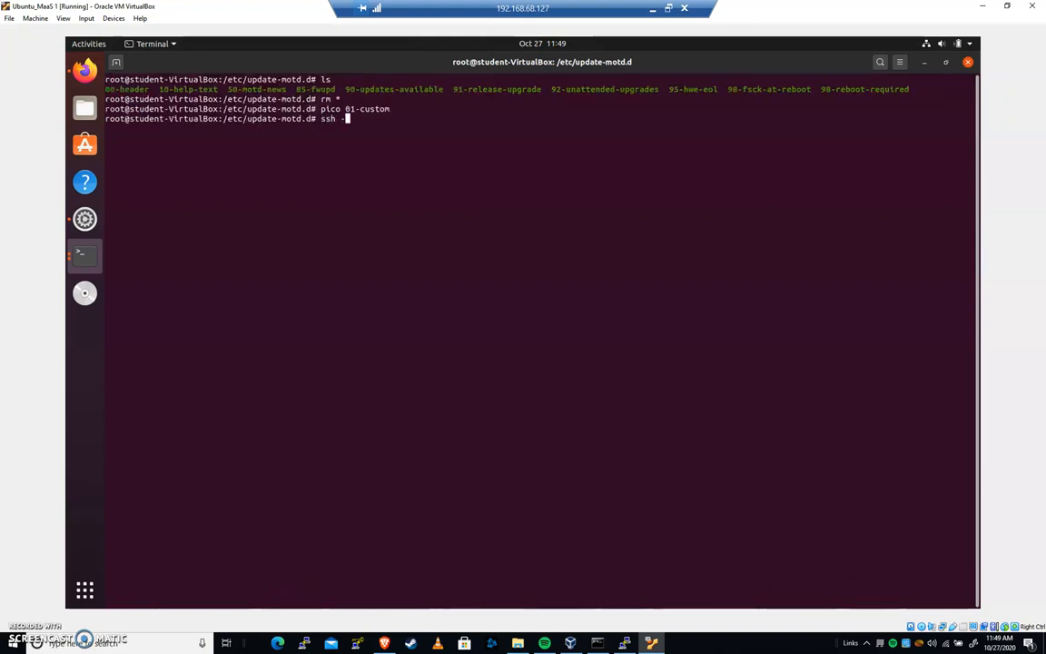
text(localho)
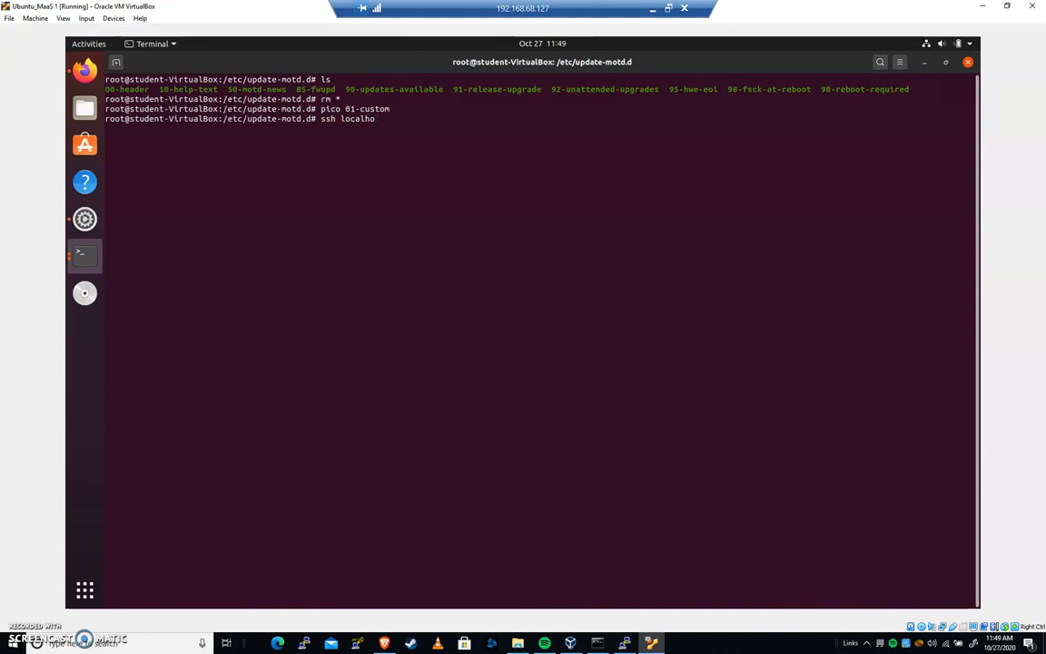
text(-l student)
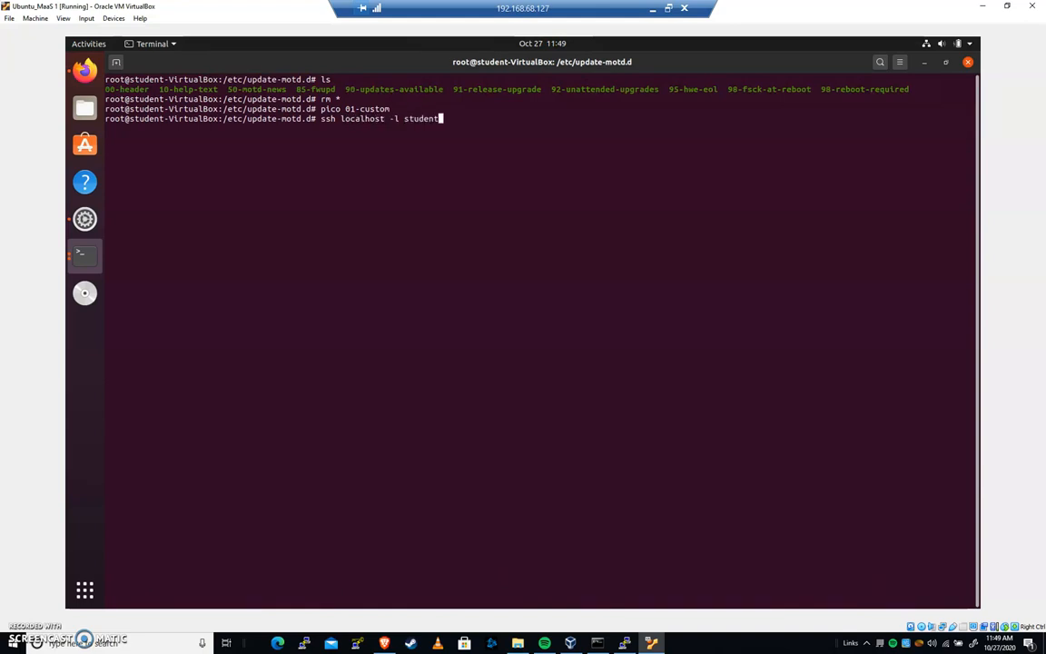
key(Return)
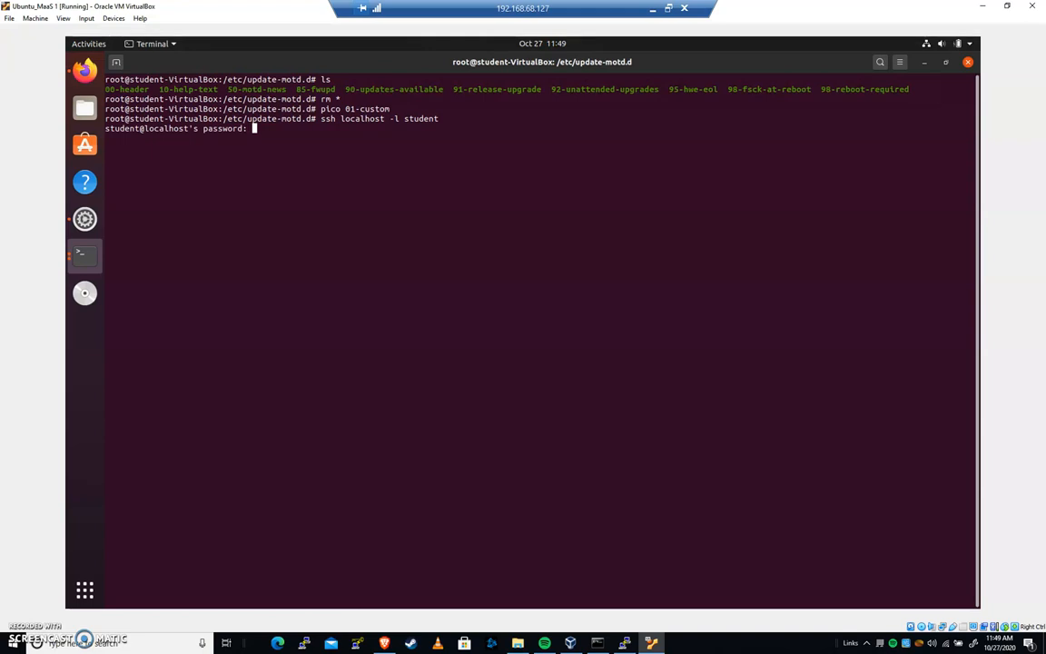
key(Return)
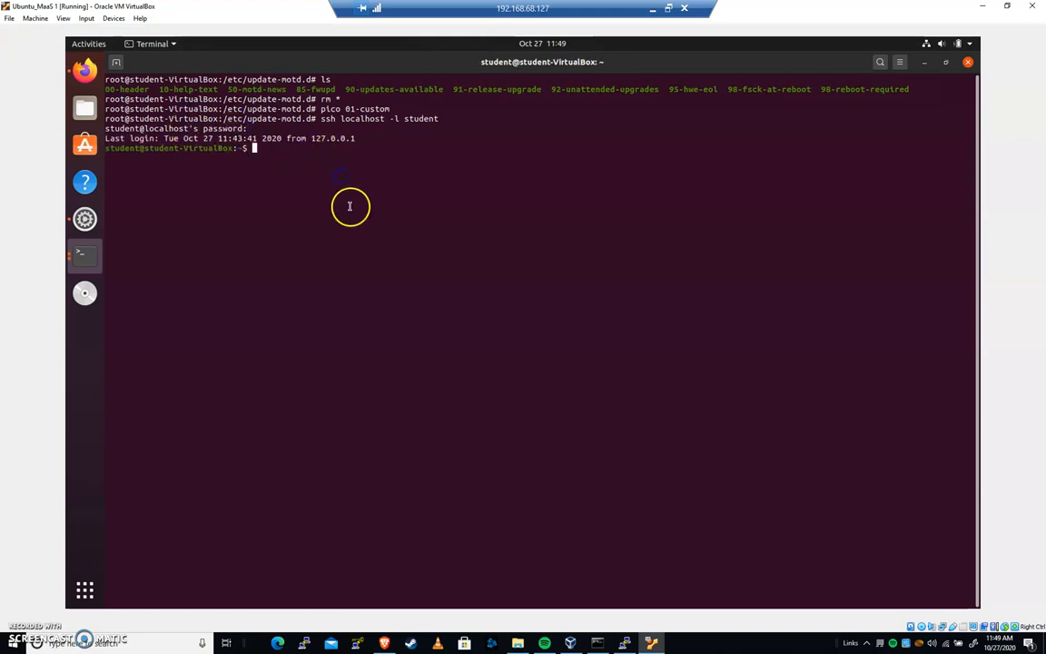
mouse_move(293, 189)
text(exit)
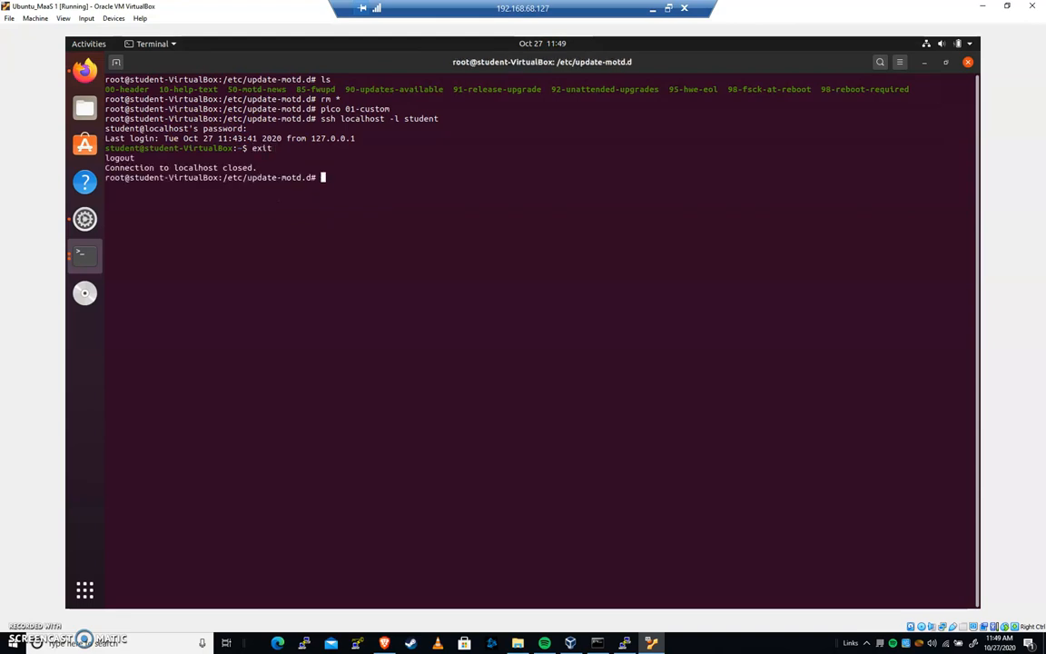
Reopen the 01-custom script in nano and close it unchanged.
text(pico 01-custom)
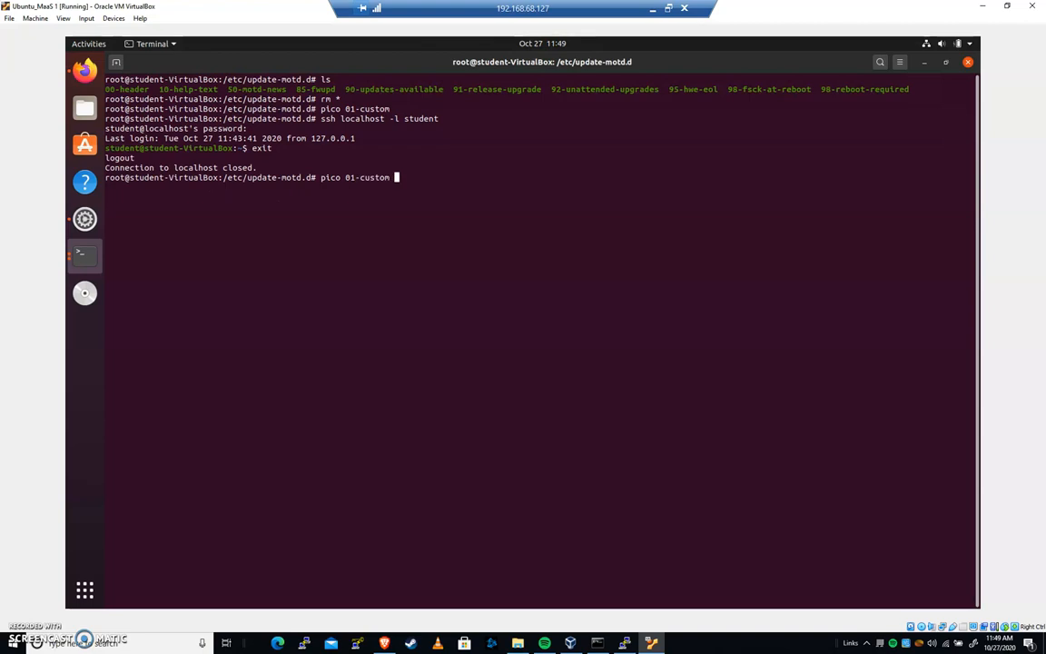
key(Return)
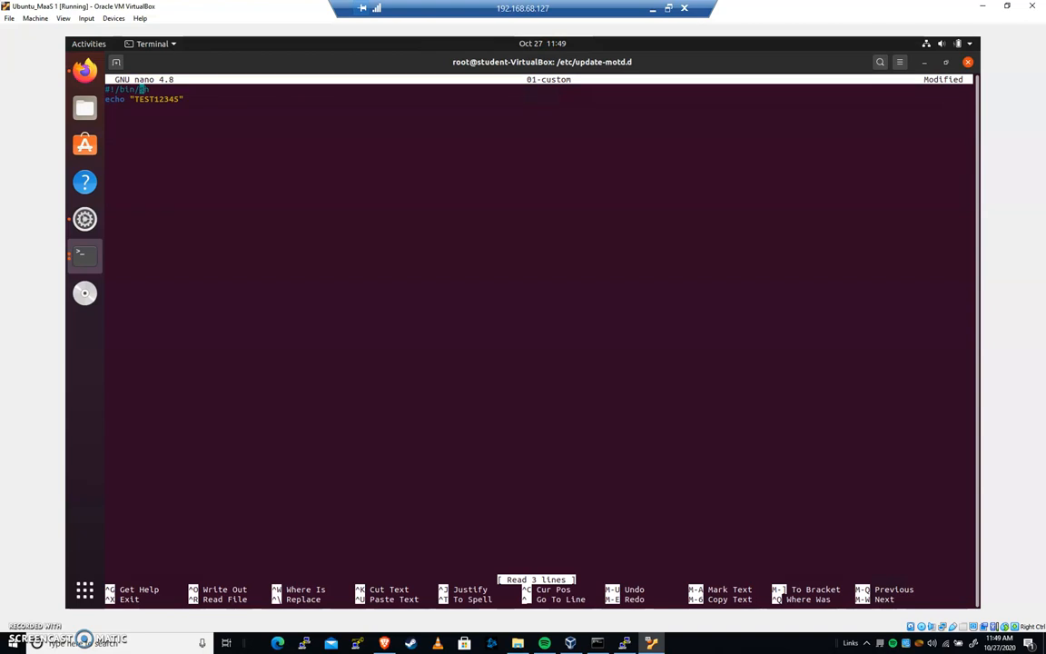
key(ctrl+o)
text(ssh)
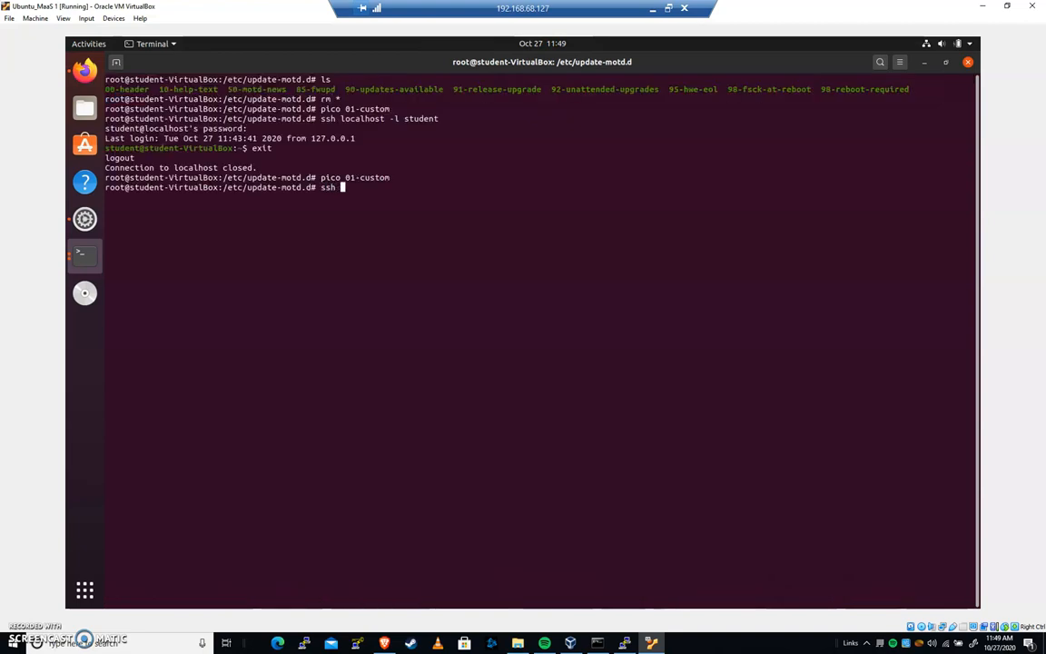
Log in again to localhost over SSH as student with the password.
text(localhost -)
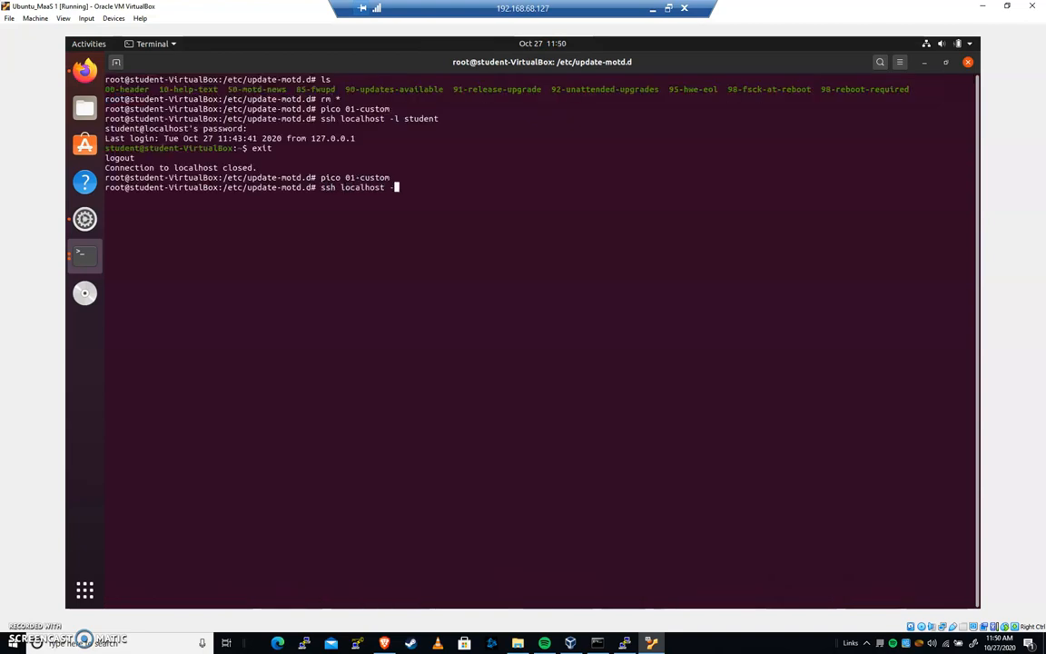
key(Return)
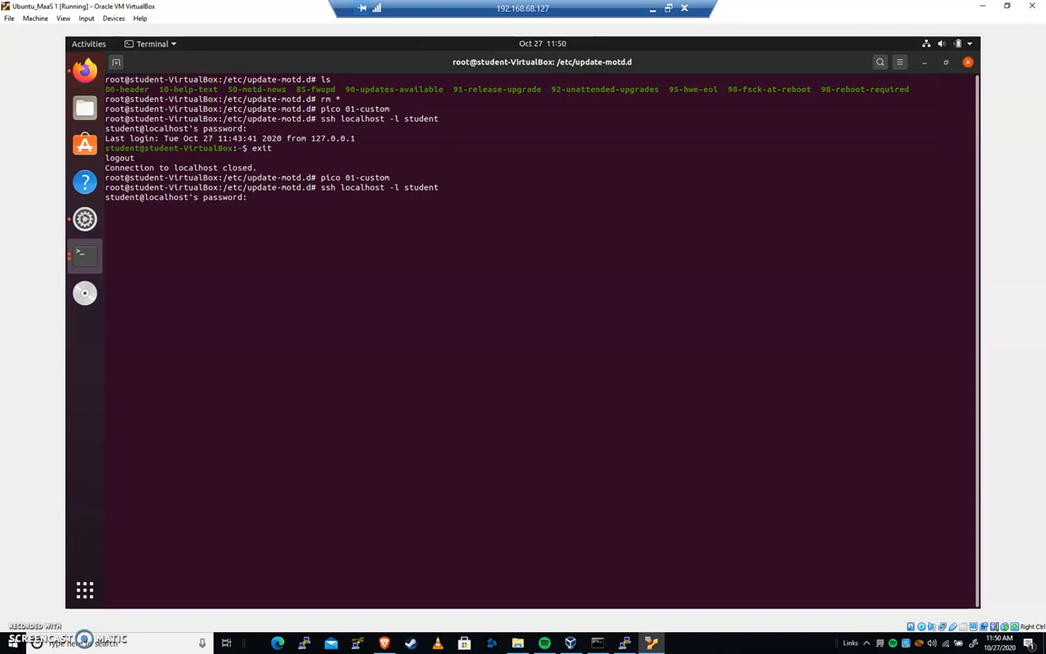
key(Return)
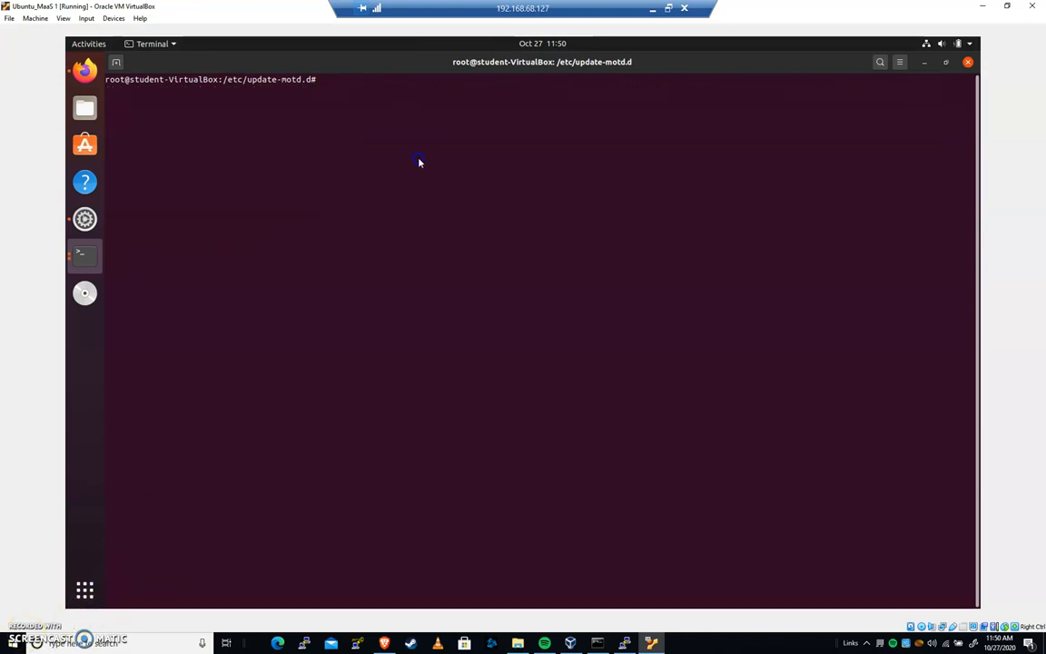
List the folder in detail and give 01-custom 777 permissions.
text(ls -)
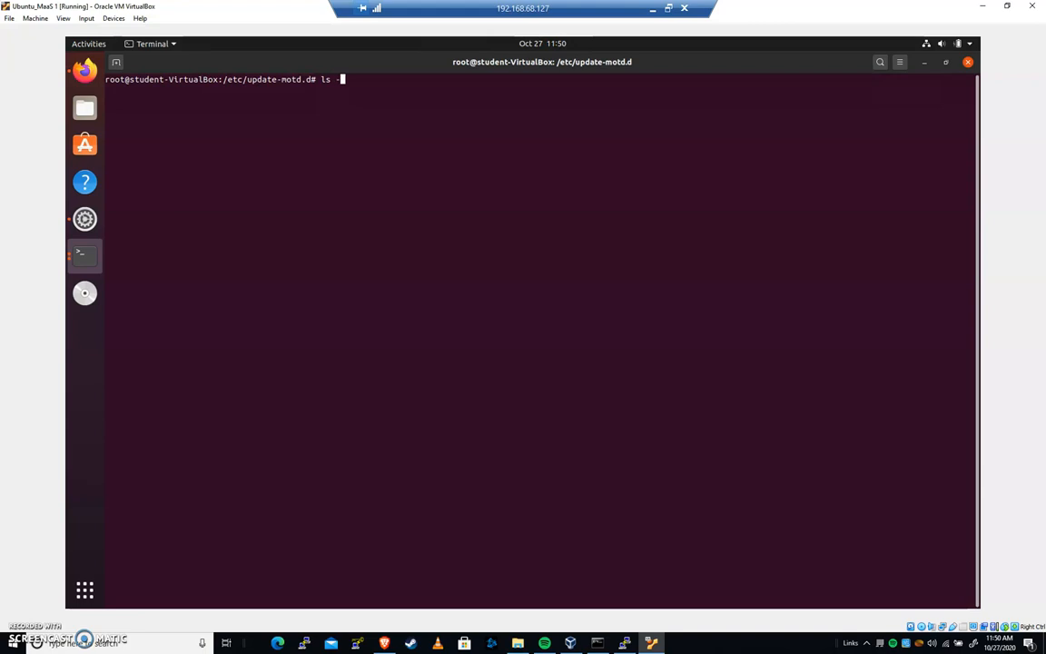
key(Return)
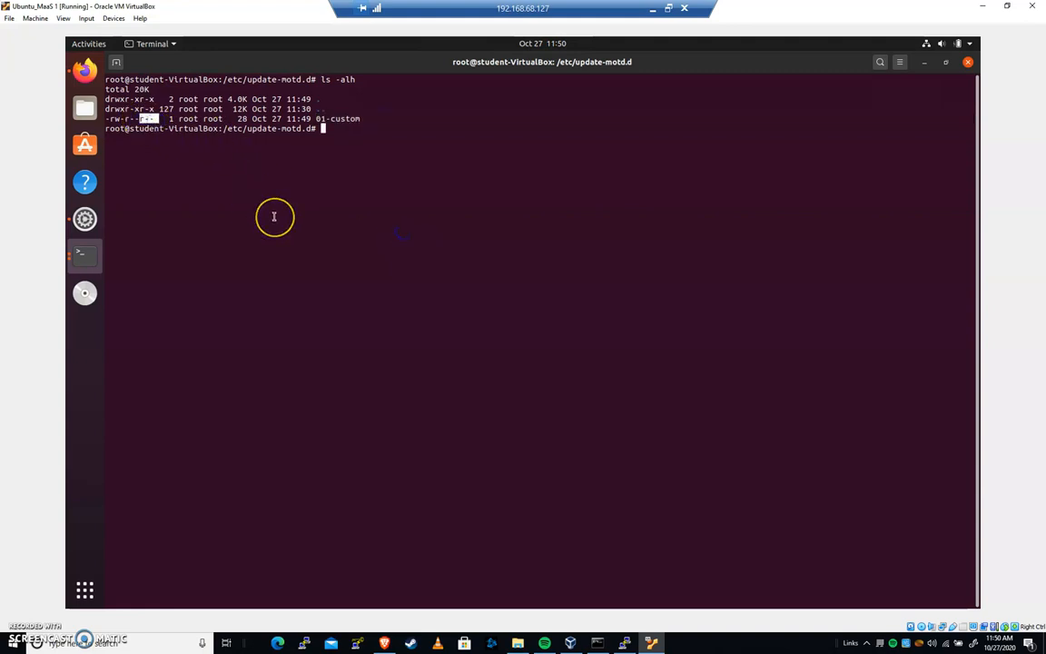
mouse_move(471, 212)
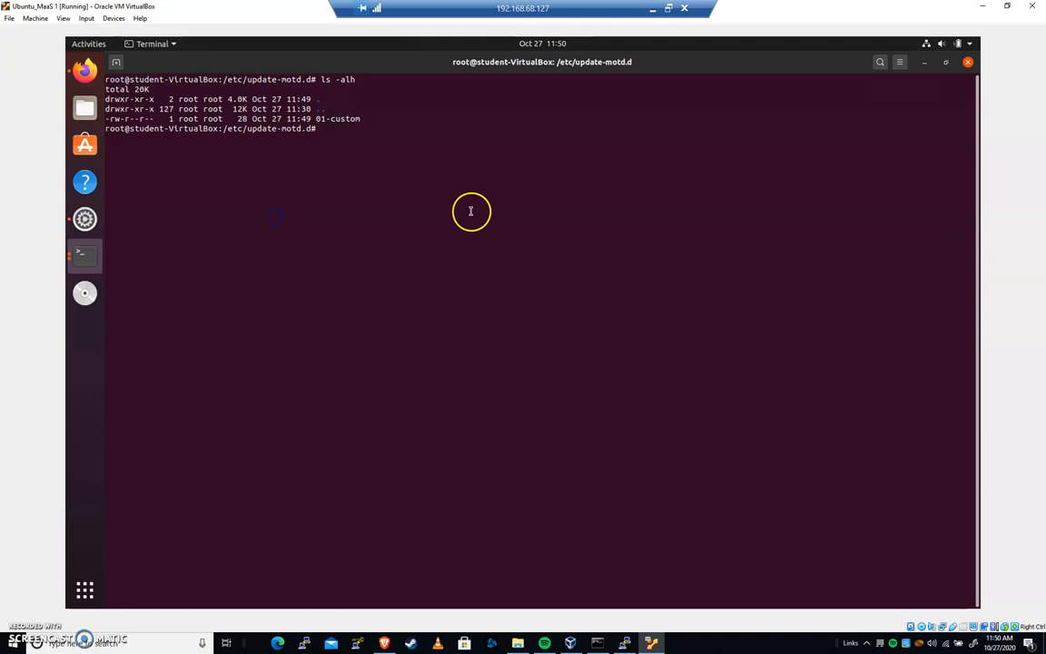
text(chmod 7)
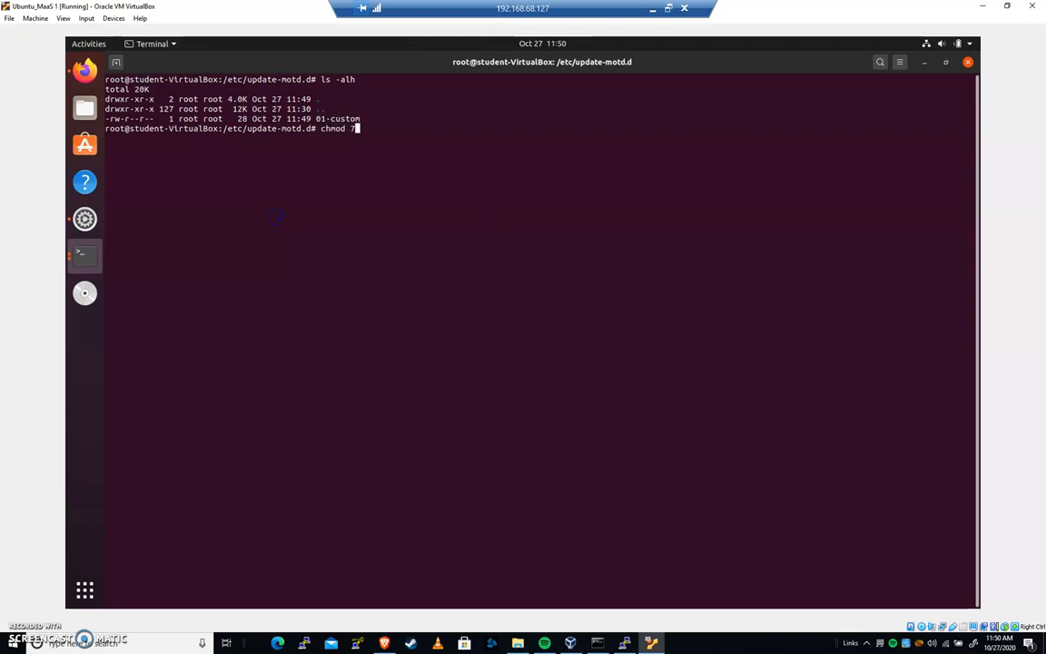
text(77)
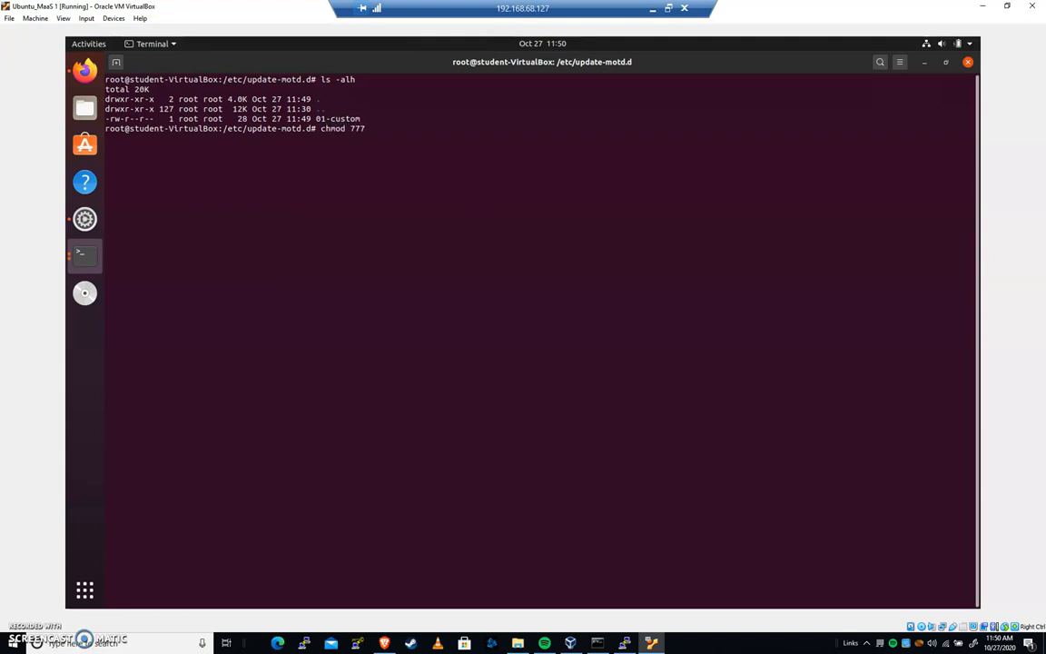
text(01-custom)
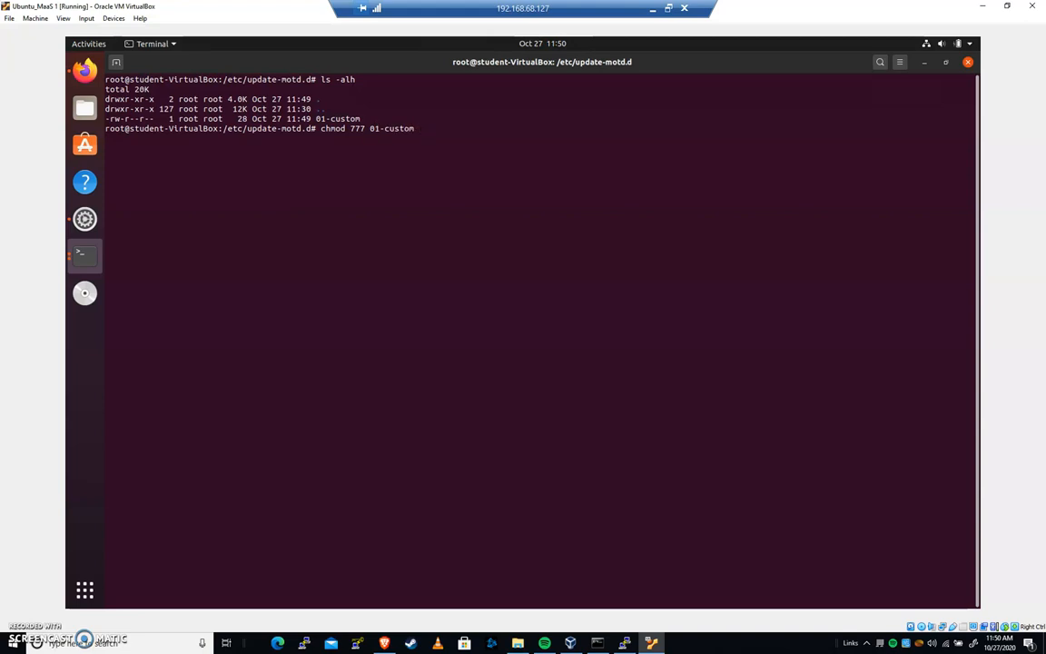
Confirm rwxrwxrwx with ls -alh and print the script's echo TEST12345 line.
text(ls)
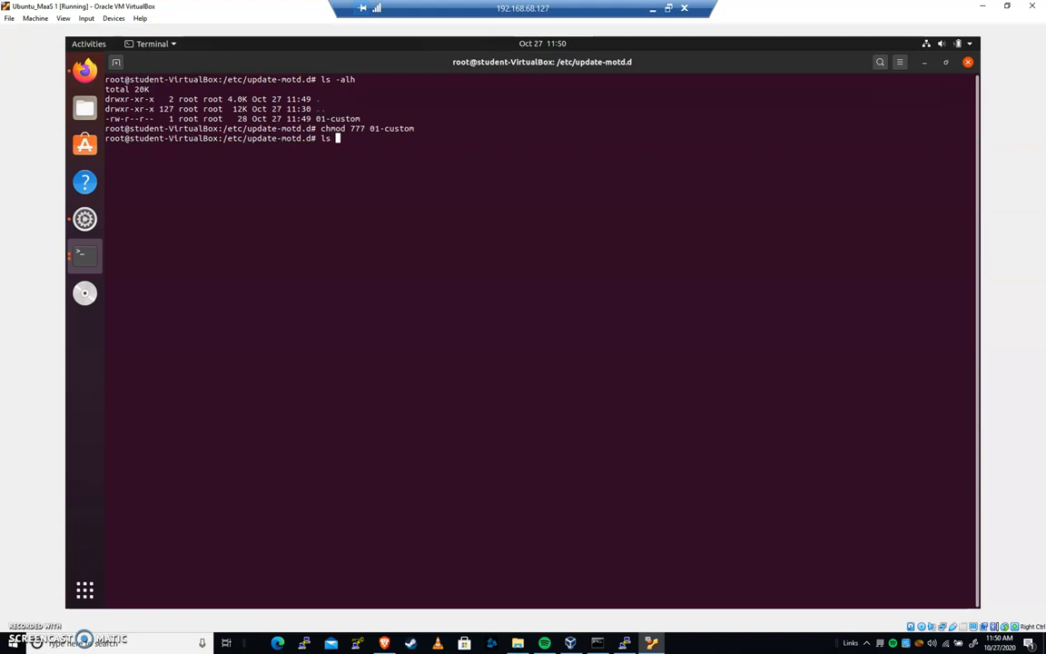
key(Return)
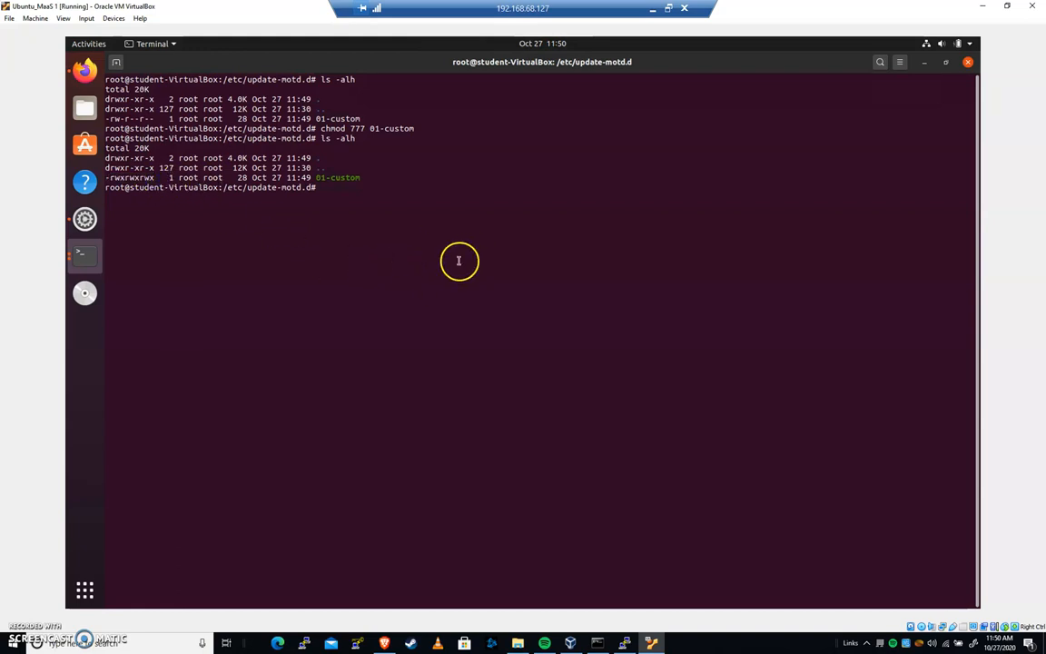
text(cat 01-custom)
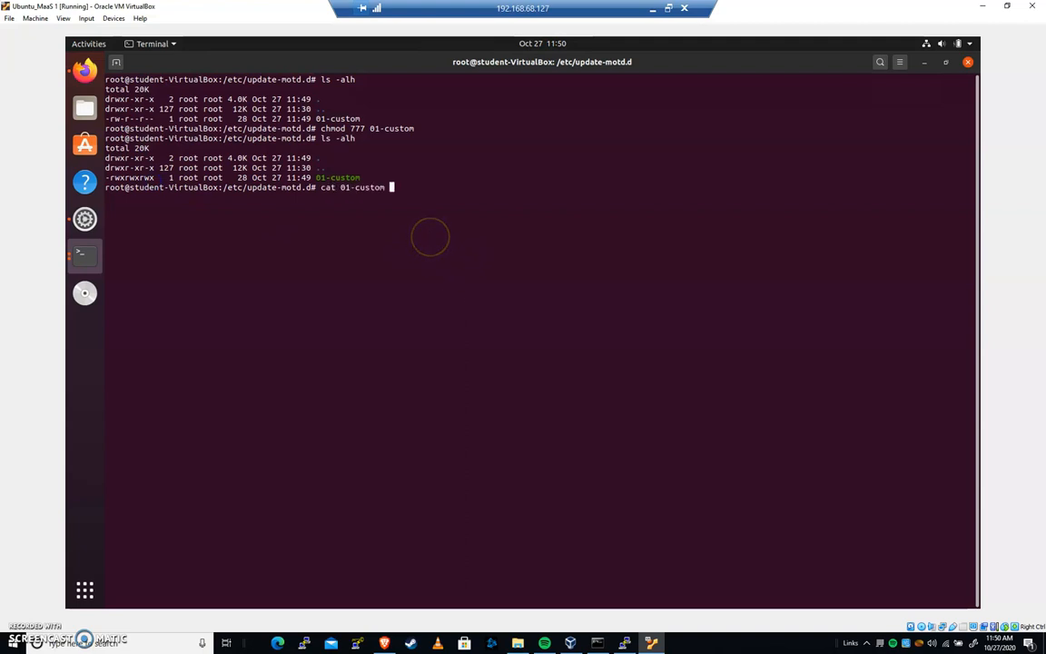
key(Return)
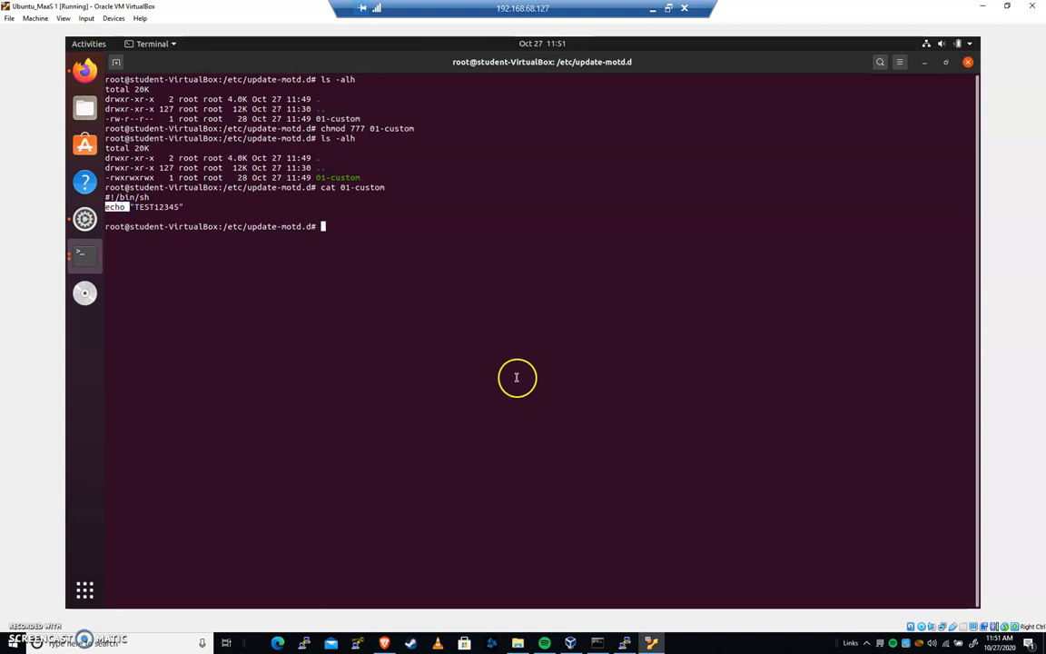
SSH into localhost as student, see the TEST12345 banner, then exit back to root.
text(ss)
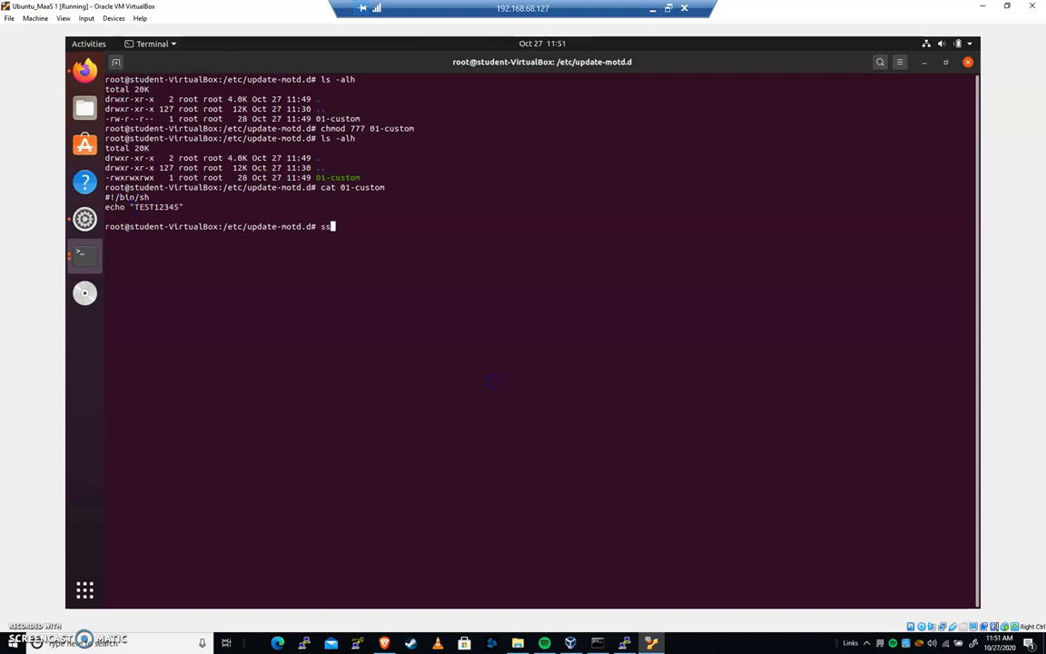
text(sh localhost -l studen)
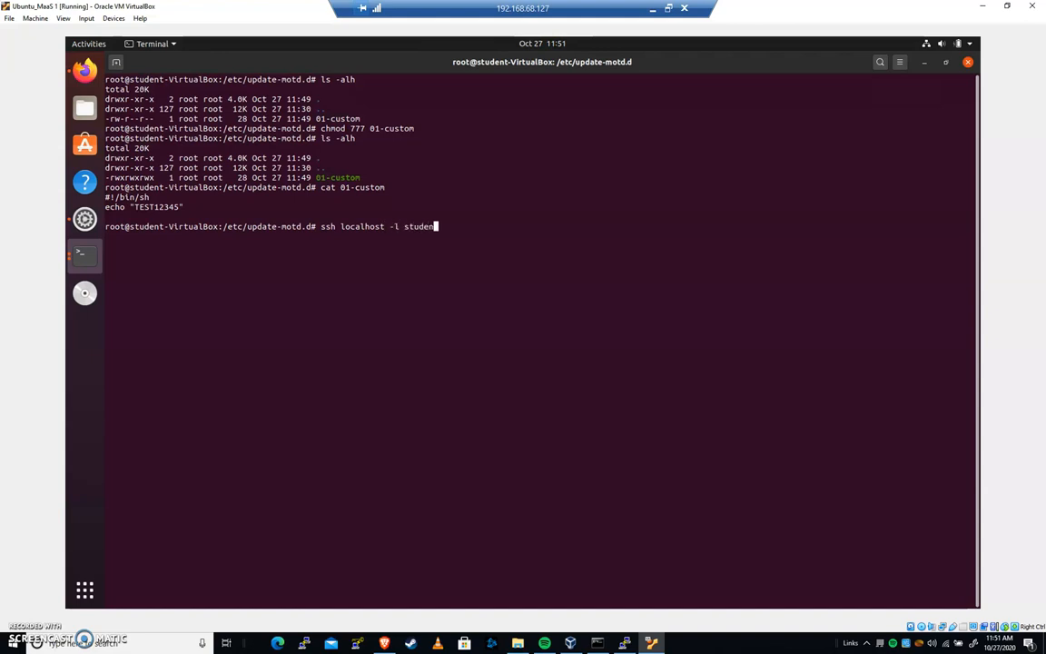
key(Return)
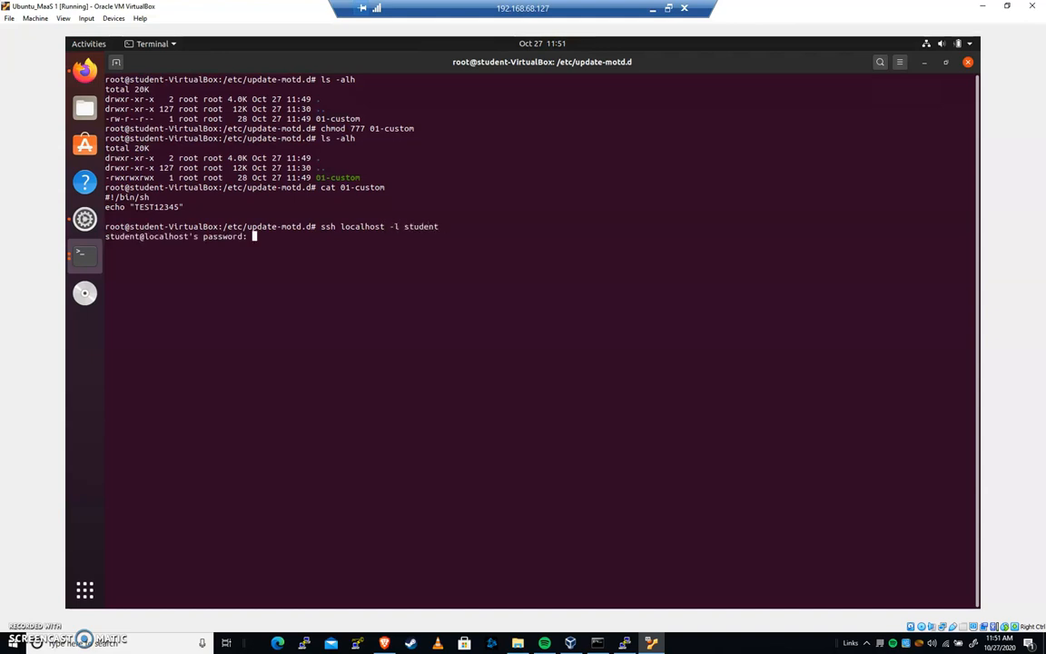
key(Return)
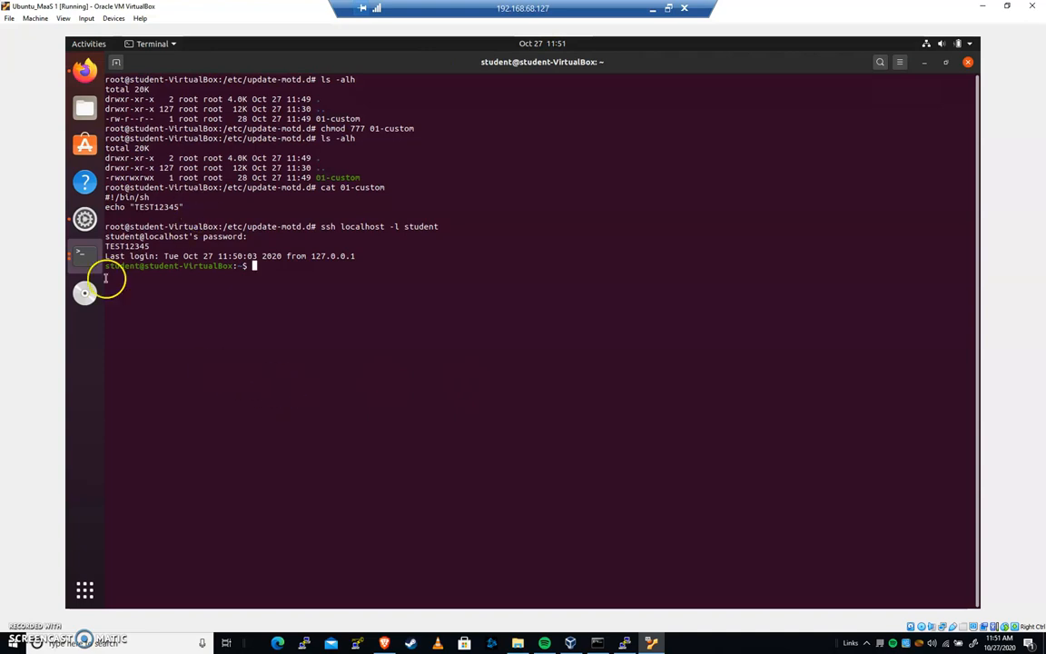
mouse_move(371, 337)
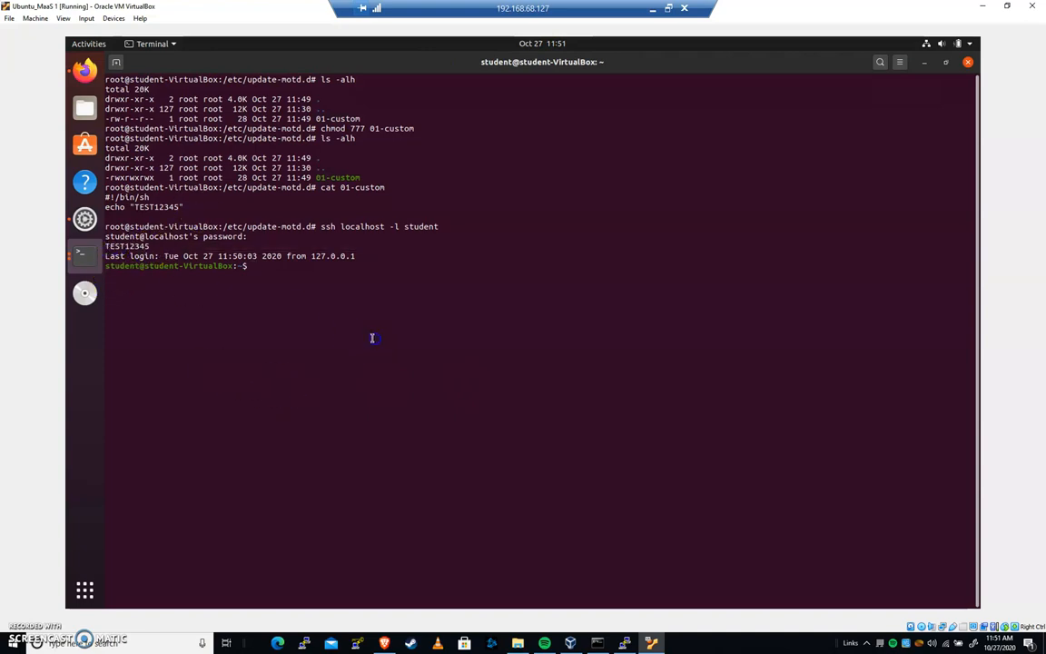
mouse_move(318, 227)
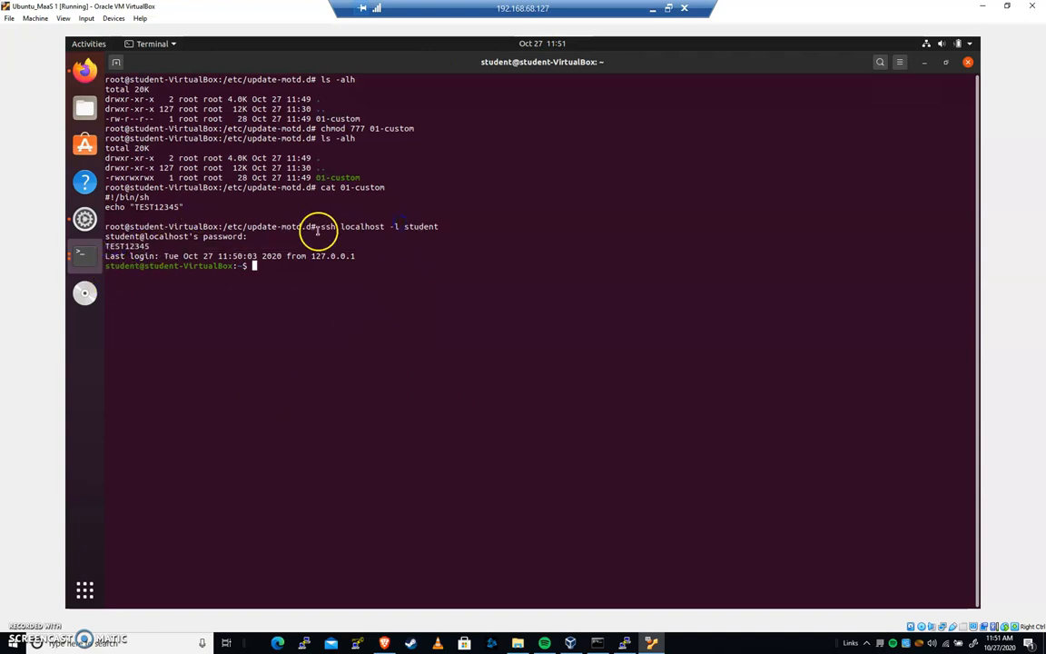
double_click(376, 226)
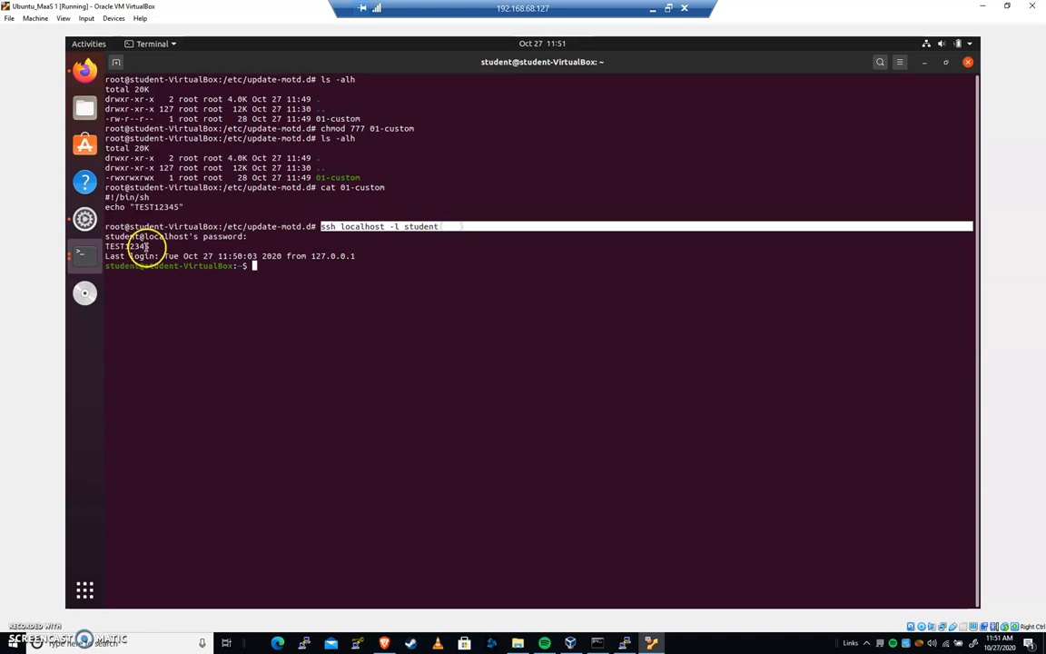
mouse_move(446, 375)
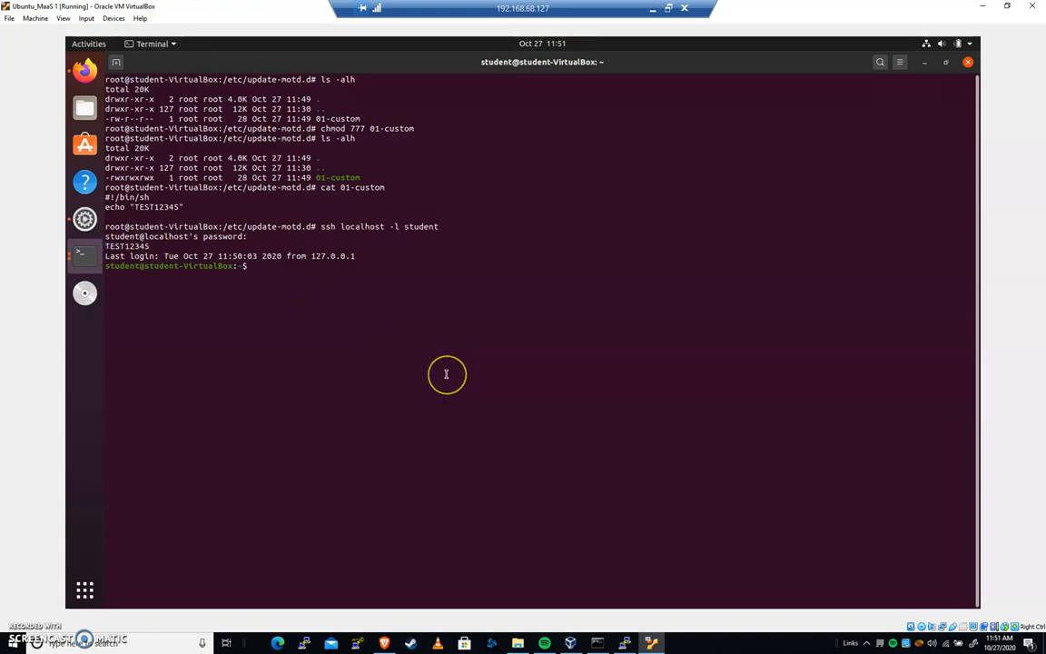
text(ex)
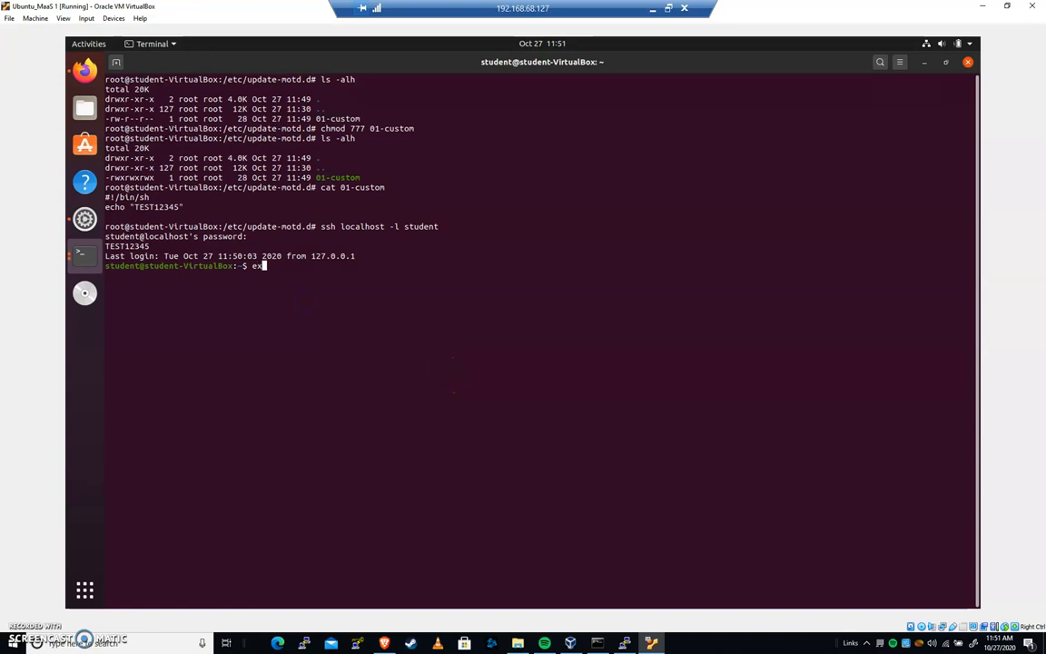
key(Return)
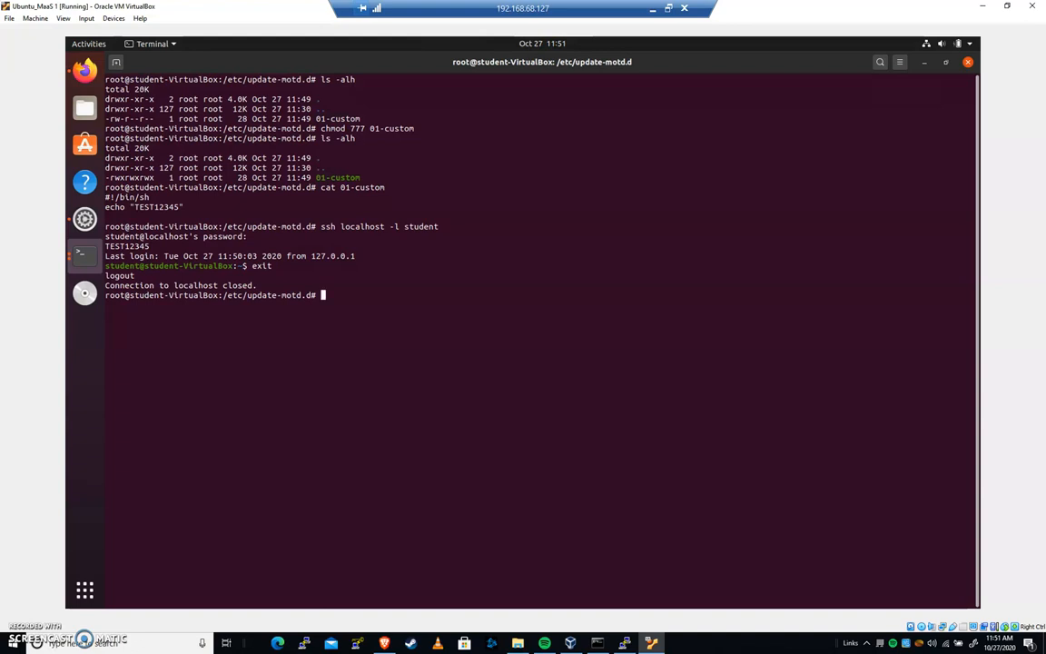
List /home/student/login_banner/ and confirm mybanner.txt is present.
text(ls /home/student/)
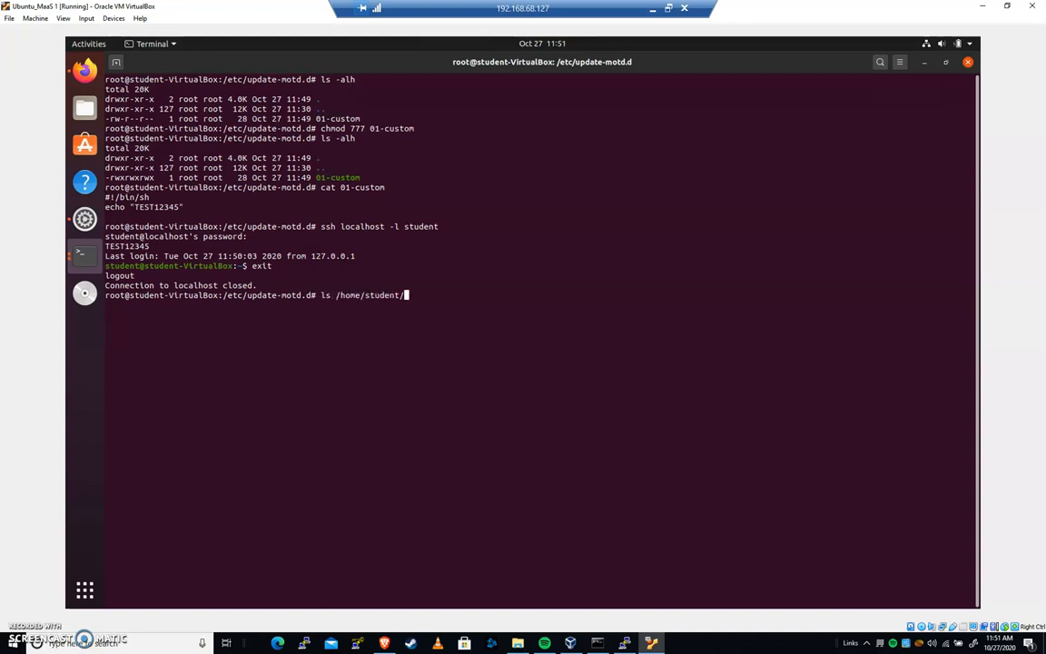
text(login_banner/)
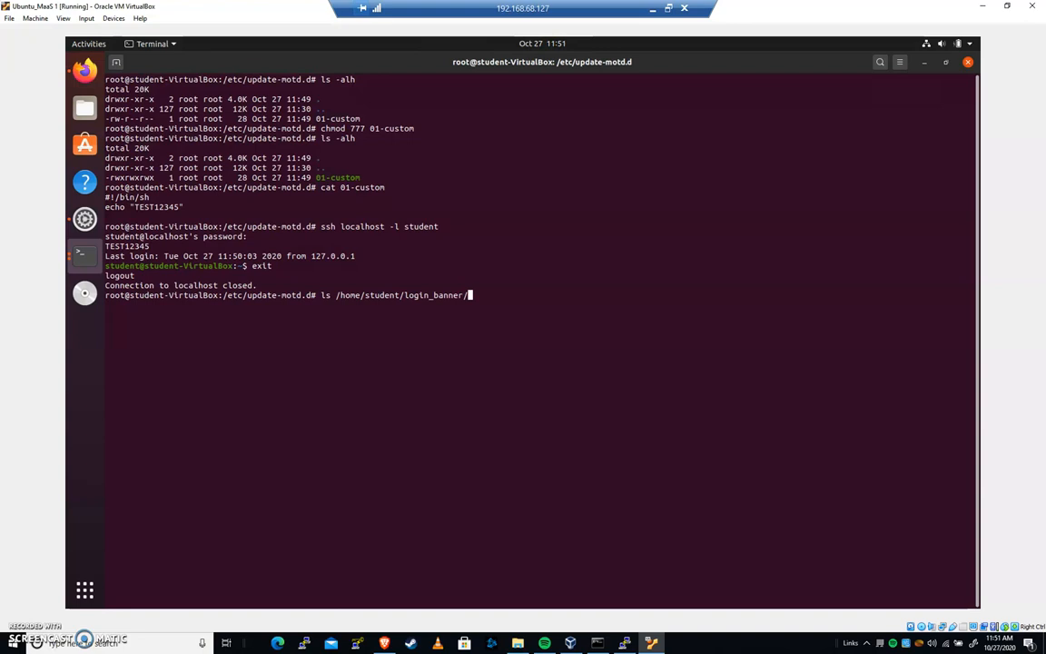
key(Return)
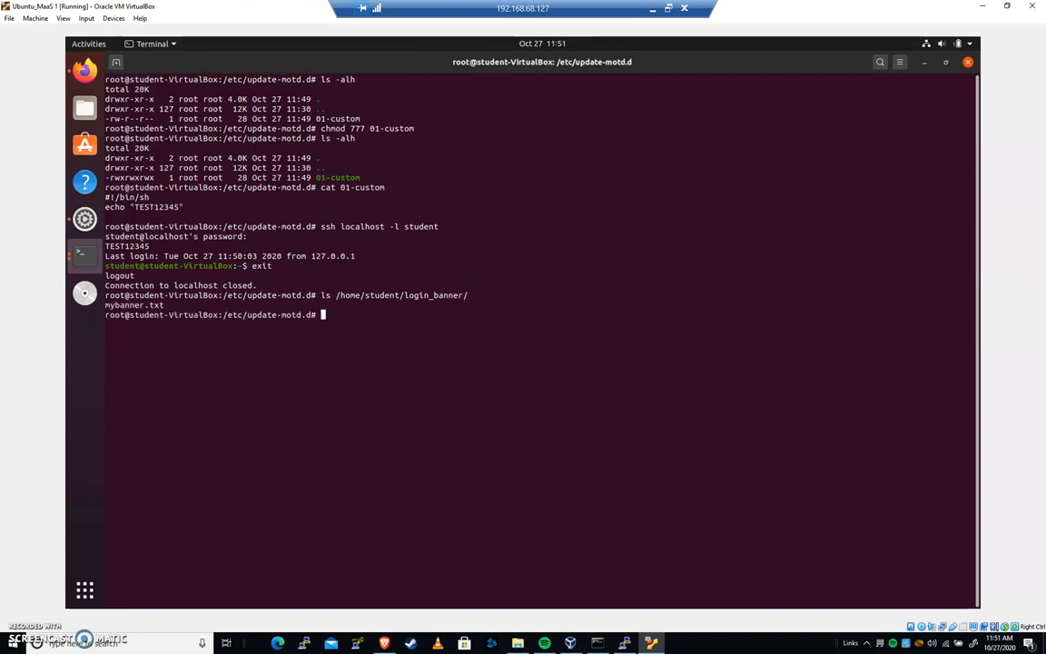
double_click(133, 304)
text(pico 01-custom)
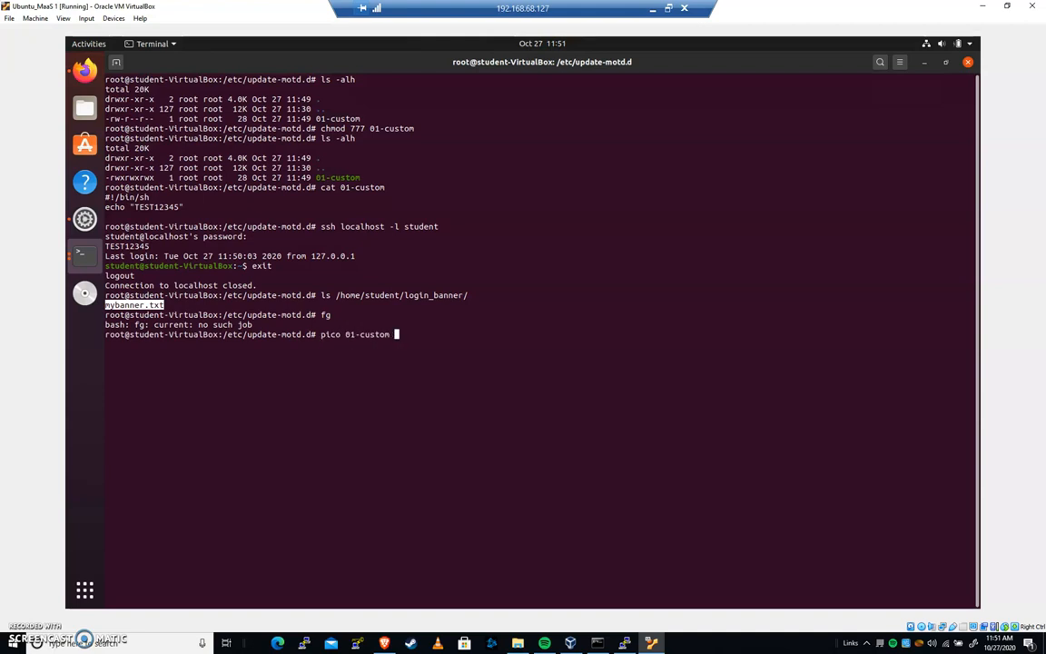
Change 01-custom's echo line to cat /home/student/login_banner/mybanner.txt and save.
key(Return)
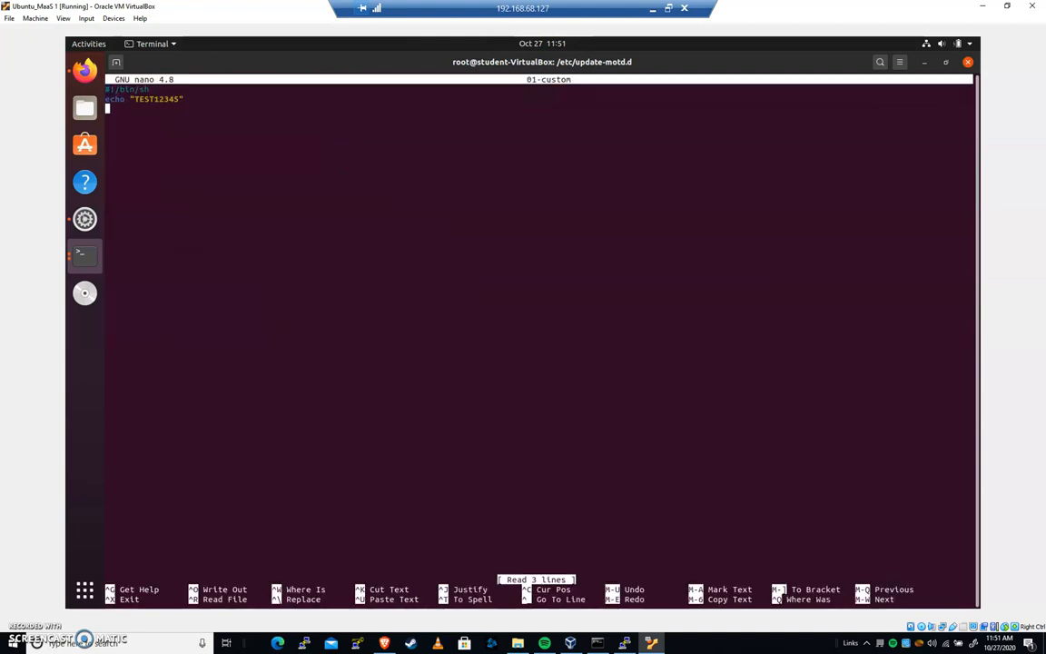
key(BackSpace)
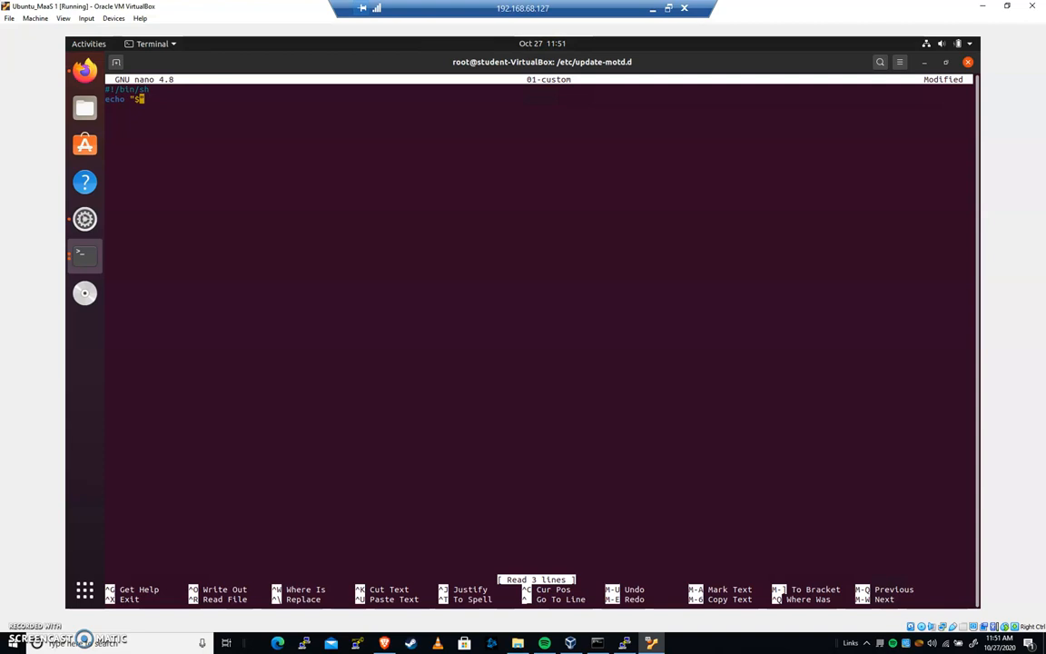
text((cat)
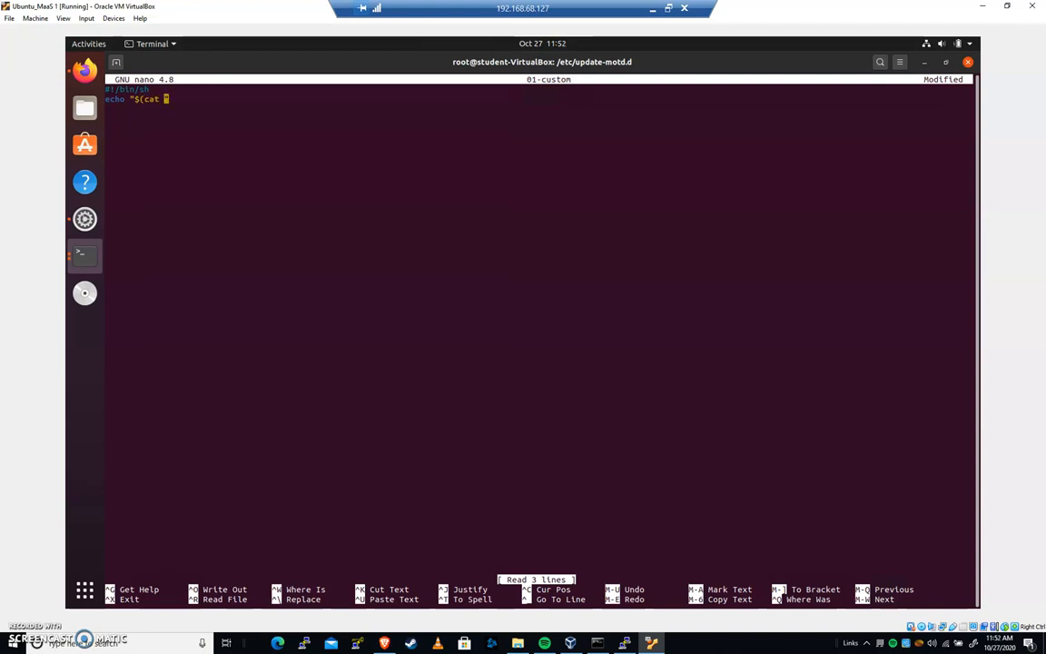
text(/home/)
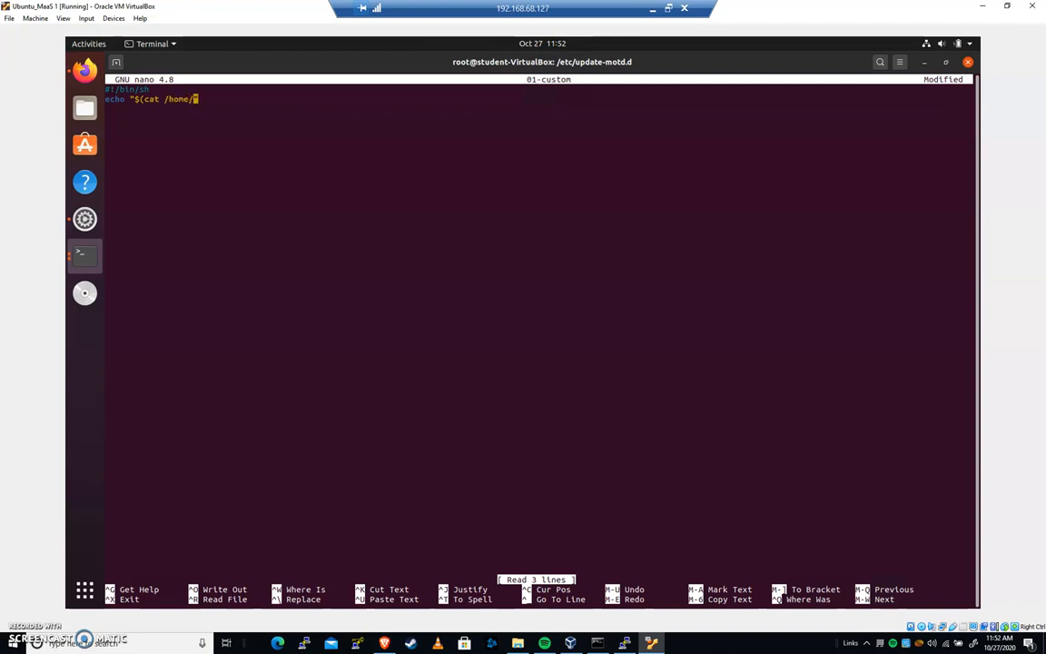
text(student/")
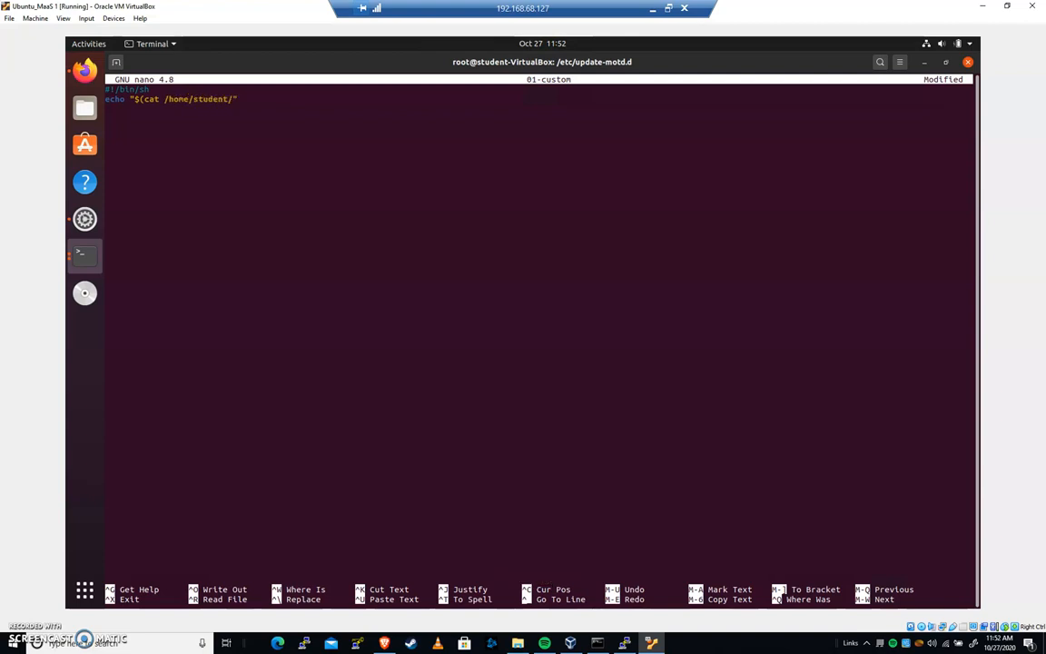
key(ctrl+z)
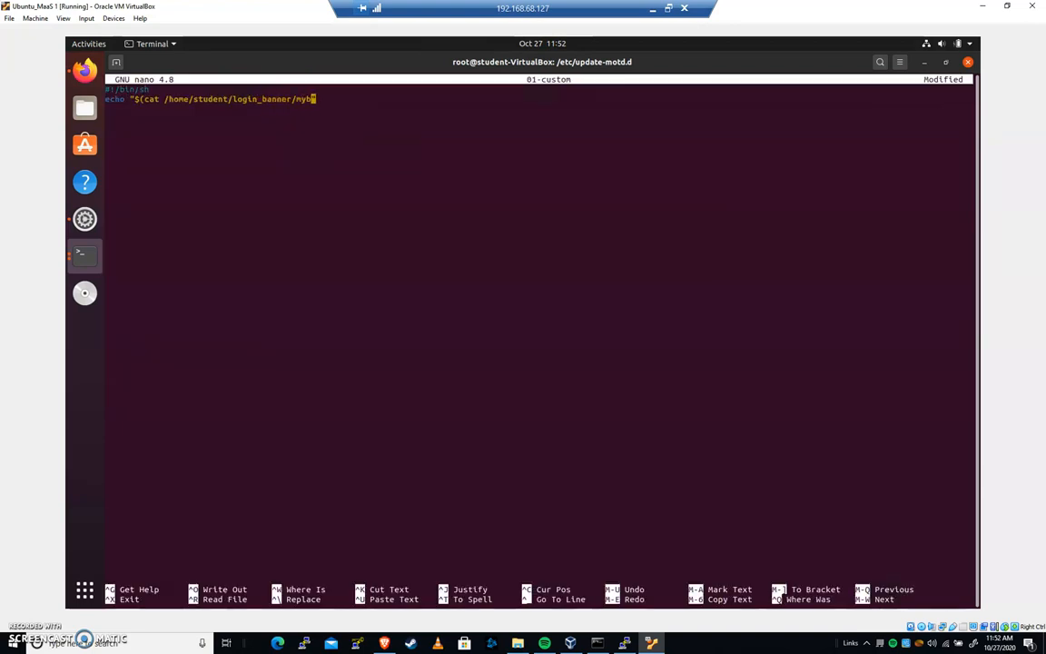
text(anner.txt")
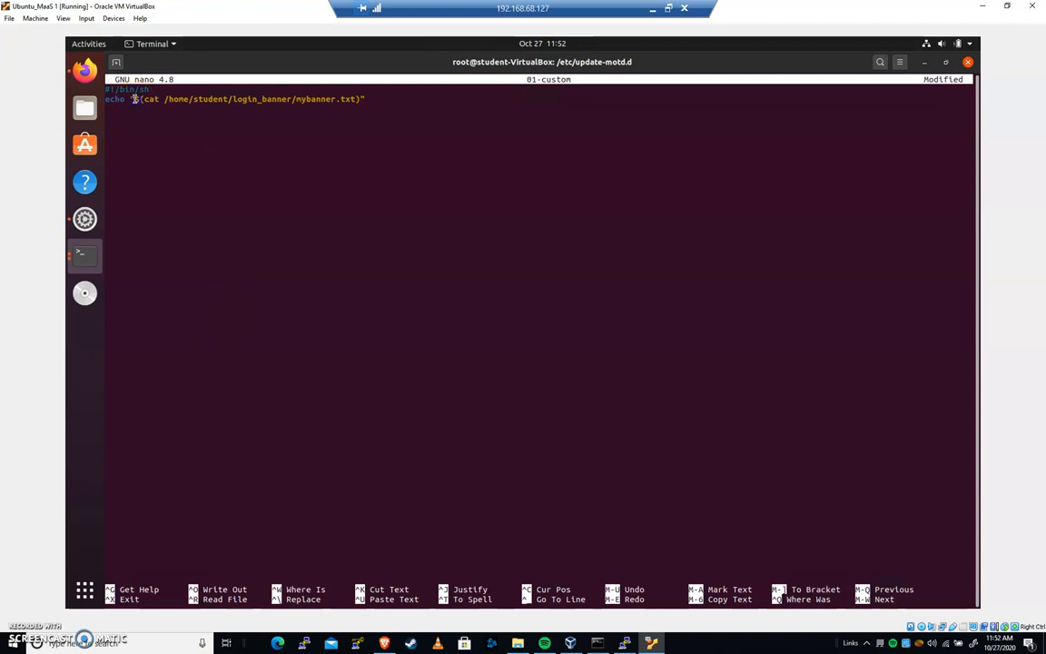
double_click(145, 99)
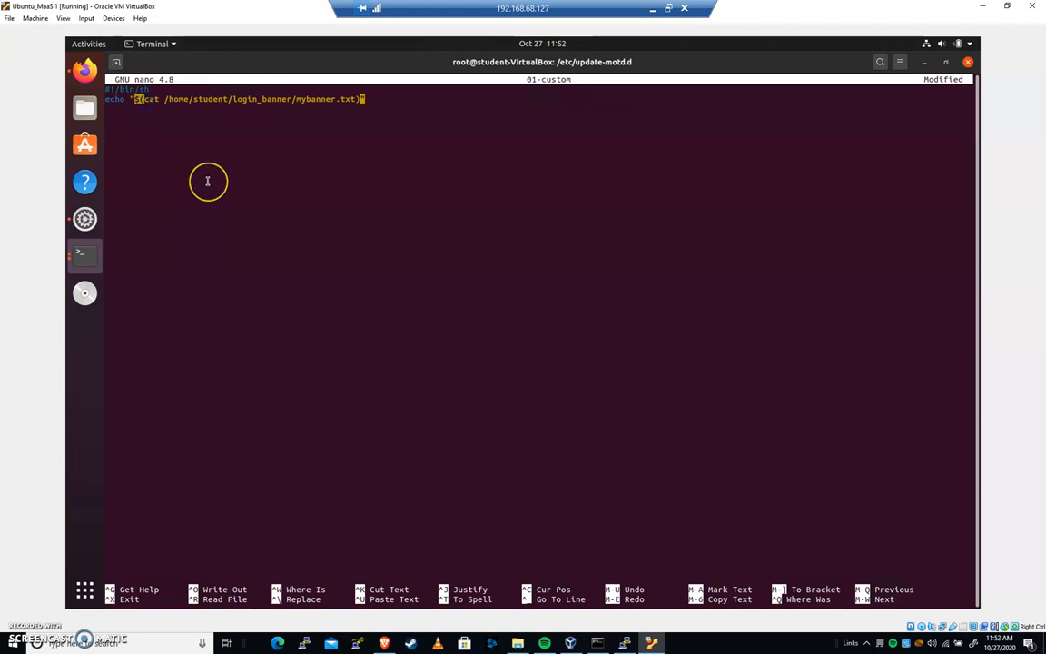
mouse_move(211, 179)
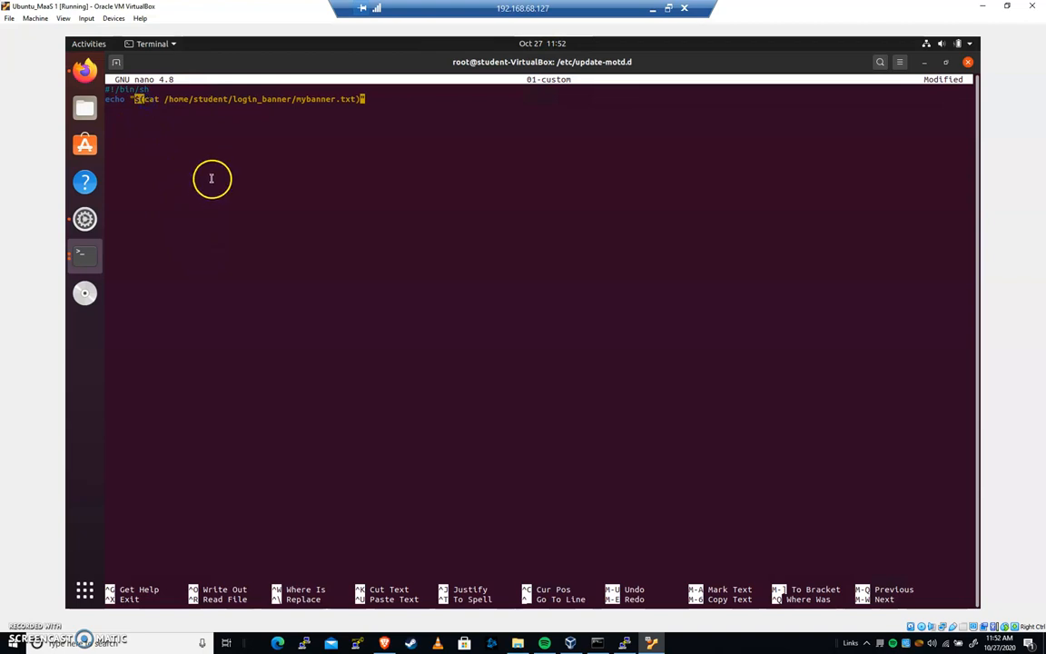
mouse_move(331, 150)
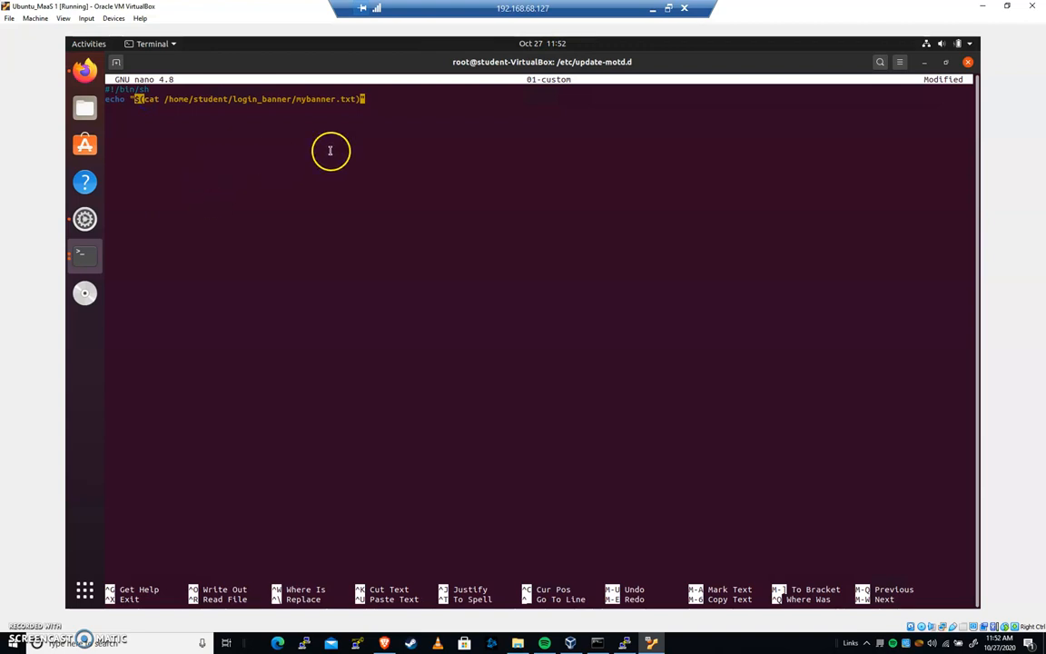
key(Return)
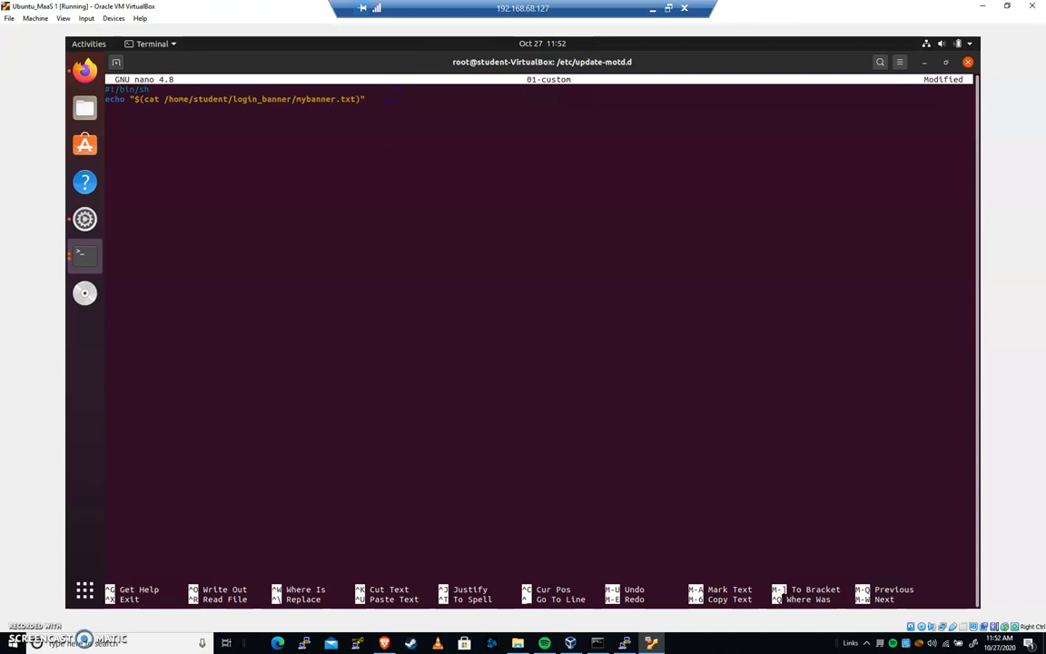
key(ctrl+o)
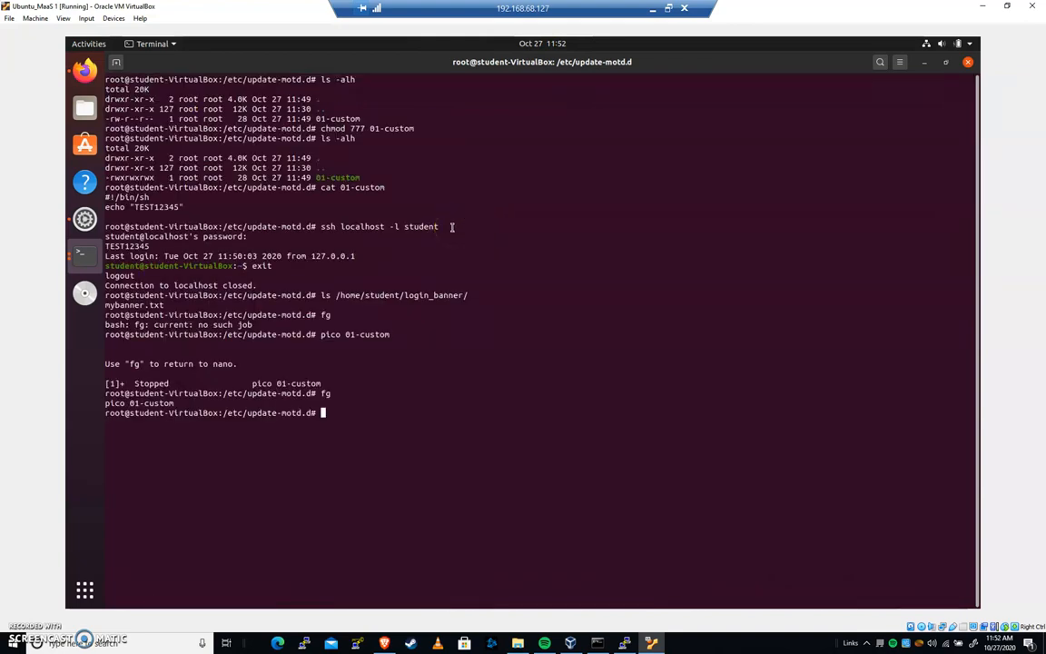
SSH into localhost as student and reach the home directory prompt.
text(ssh -)
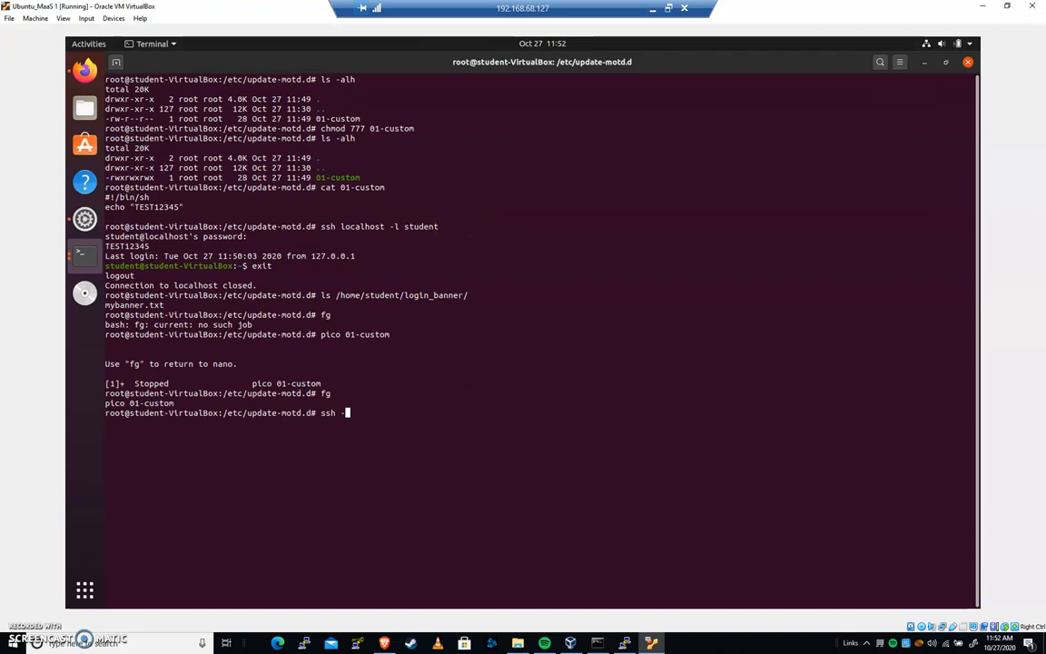
text(localhost)
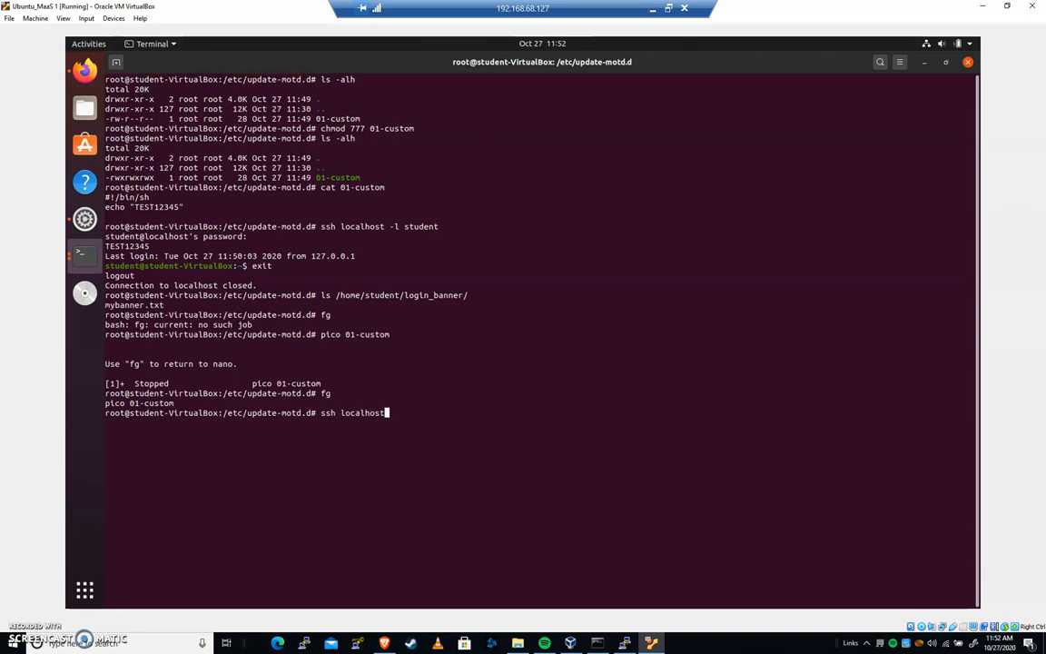
key(Return)
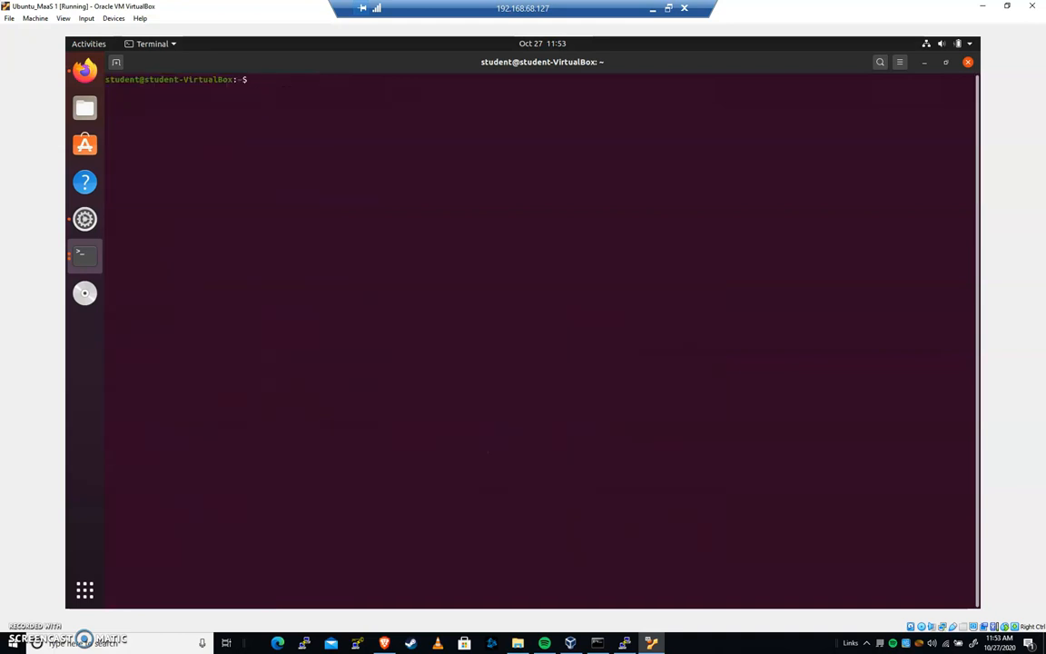
Become root with sudo su and the password.
text(sud)
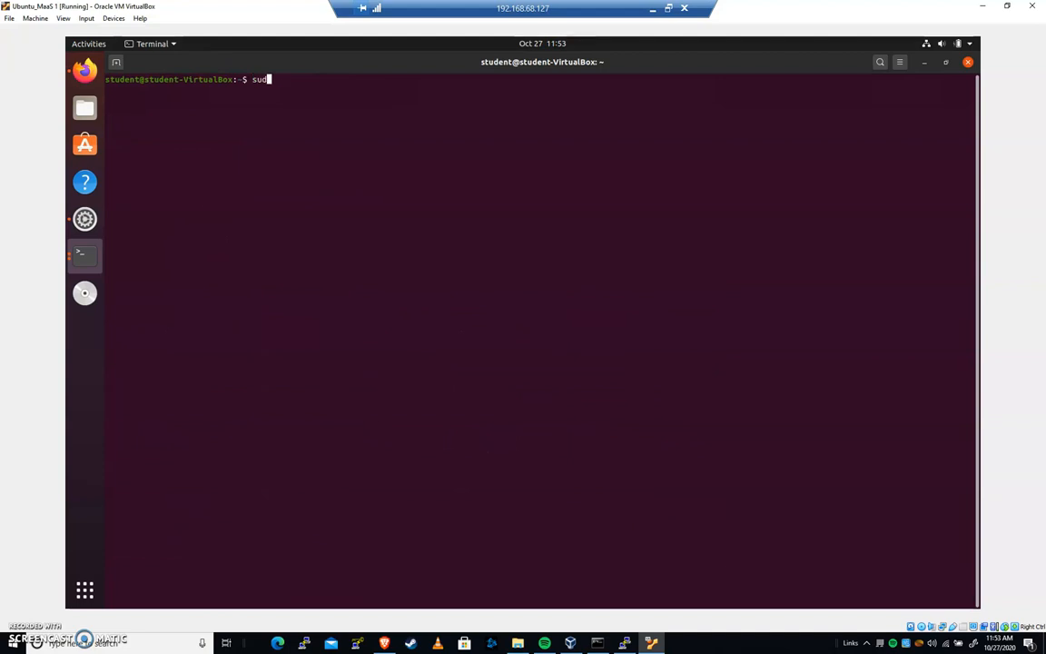
text(do su)
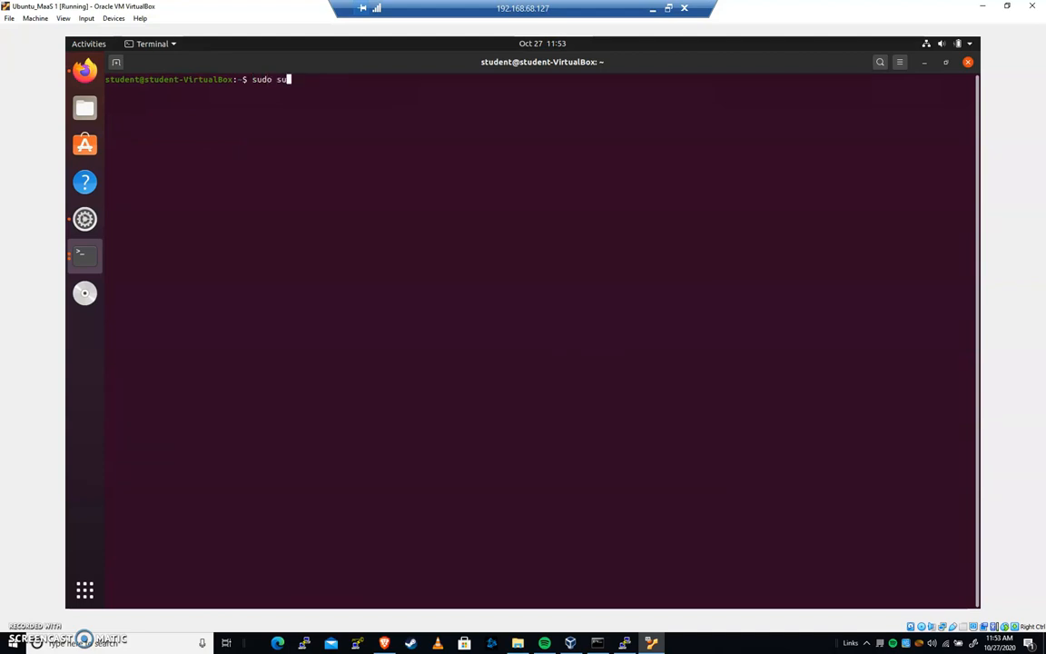
key(Return)
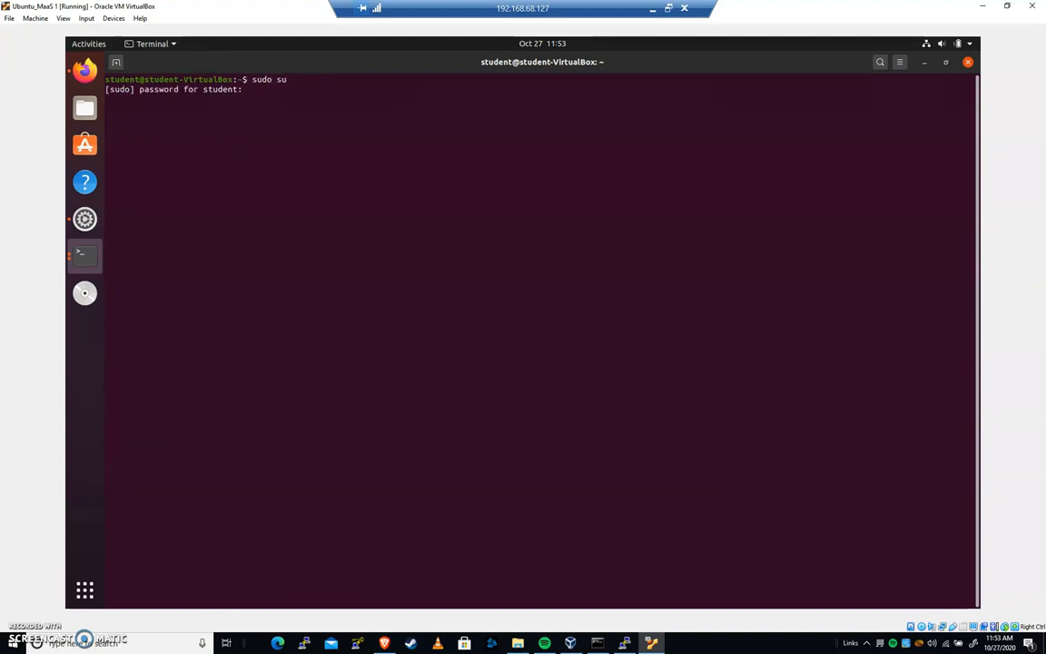
key(Return)
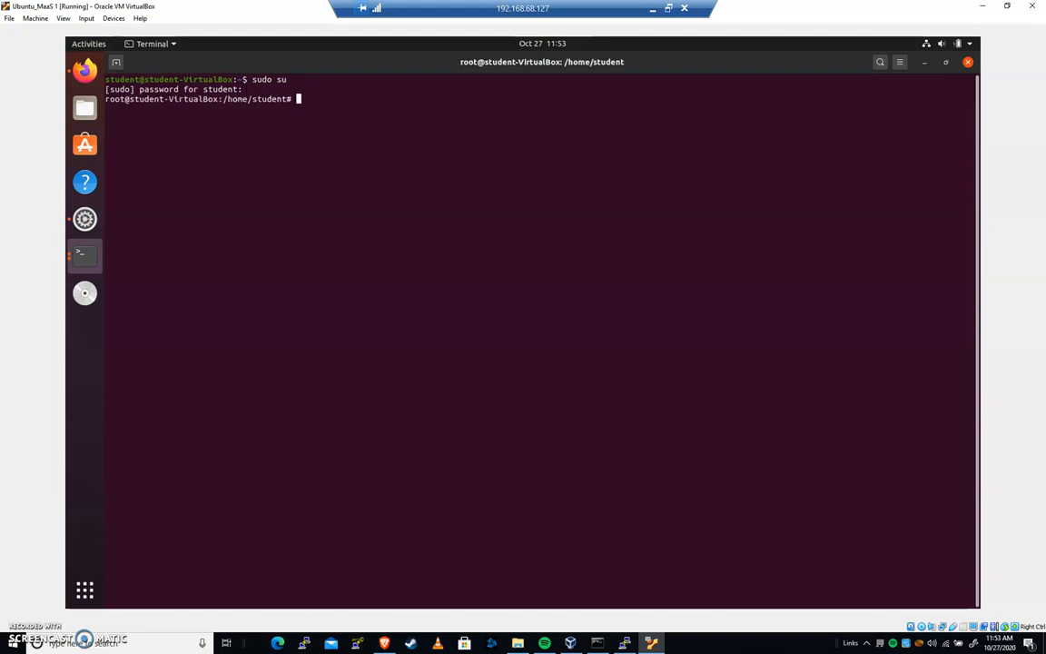
Open root's crontab for editing with crontab -e.
text(crontab -)
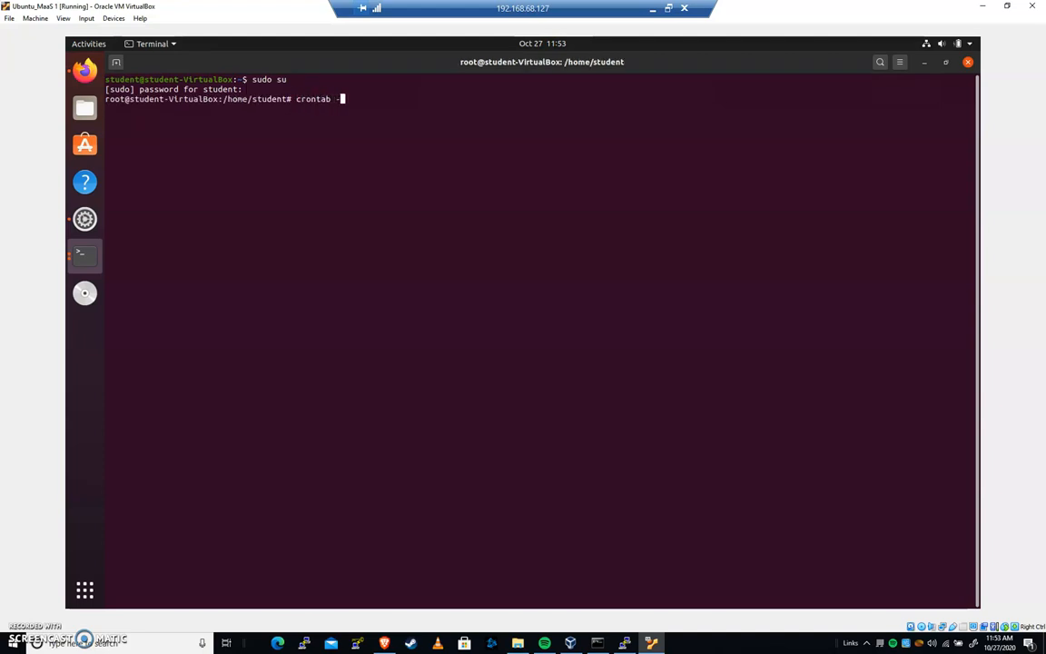
text(e)
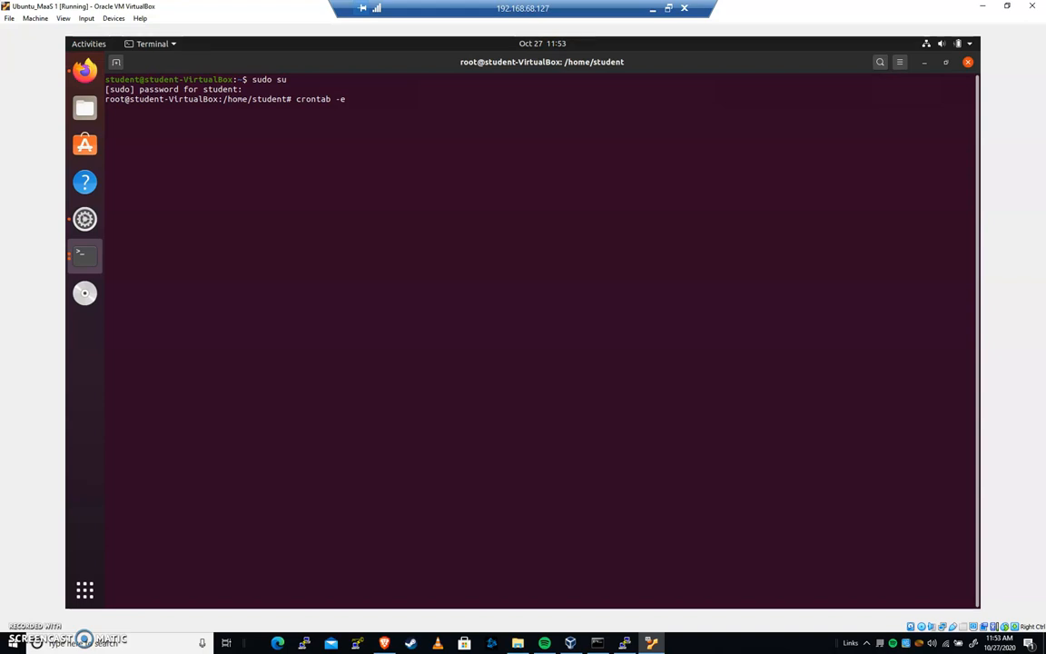
key(Return)
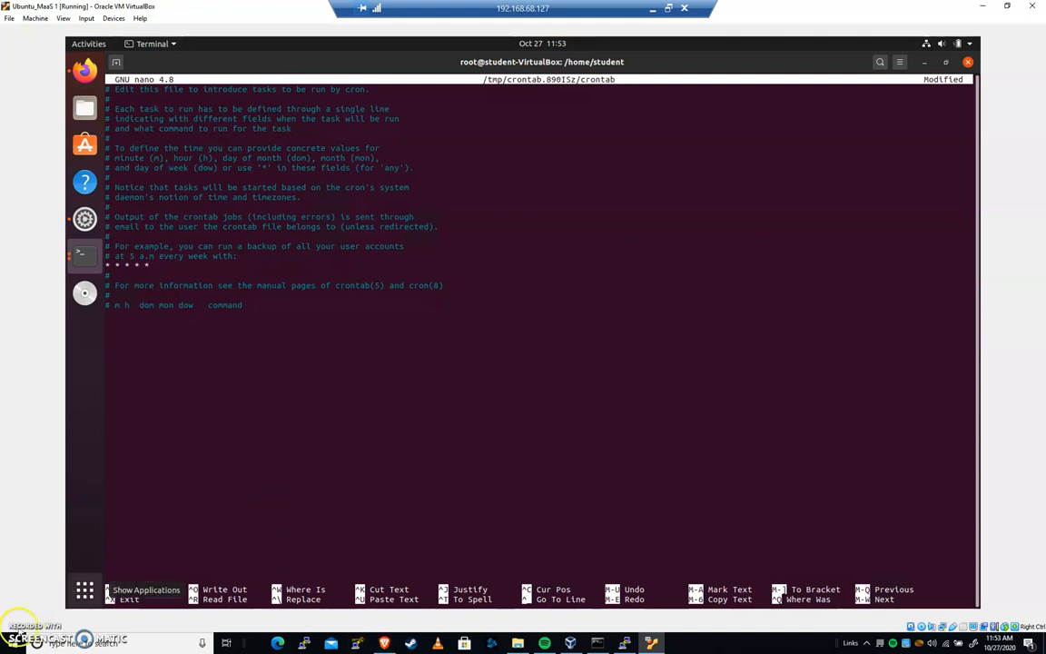
Suspend nano after adding the * * * * * schedule line.
key(ctrl+z)
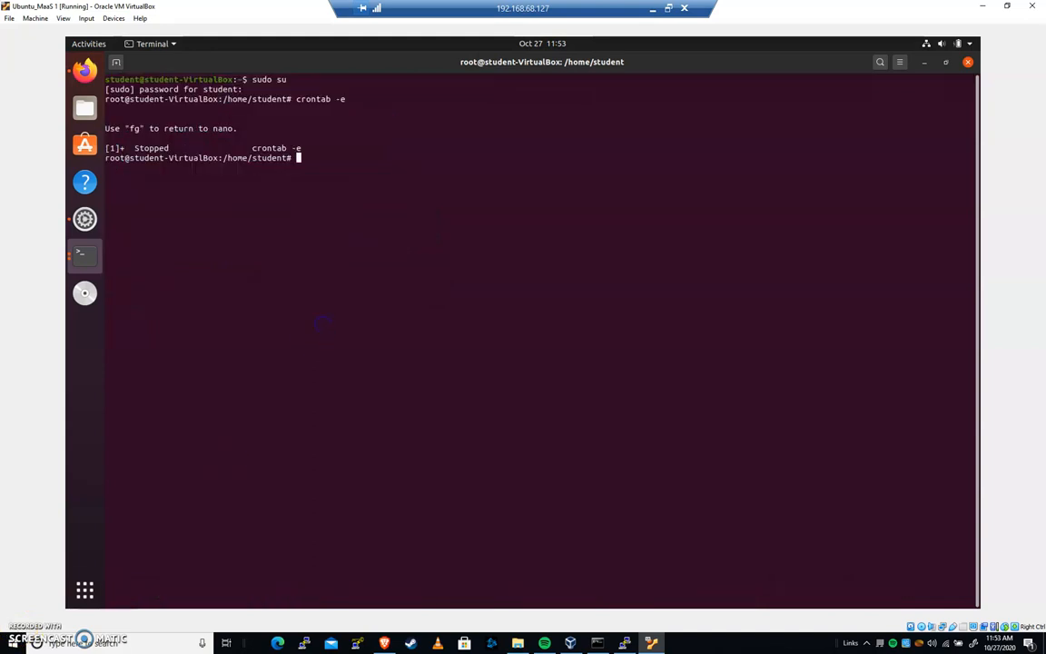
Locate wget at /usr/bin/wget, then resume the crontab editor with fg.
text(locate wget | grep bin)
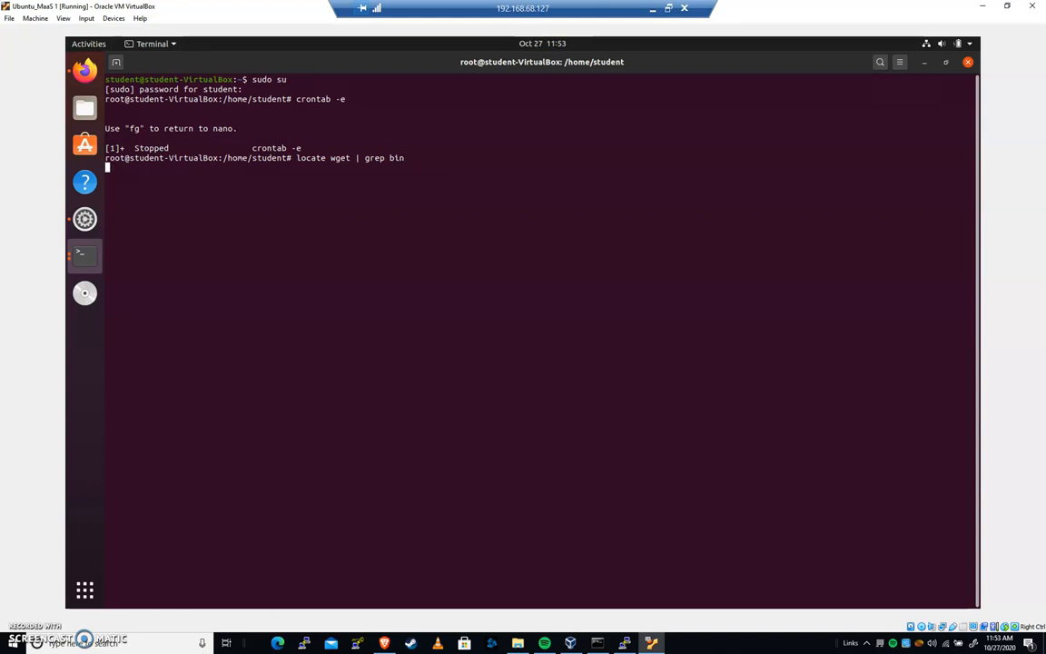
key(Return)
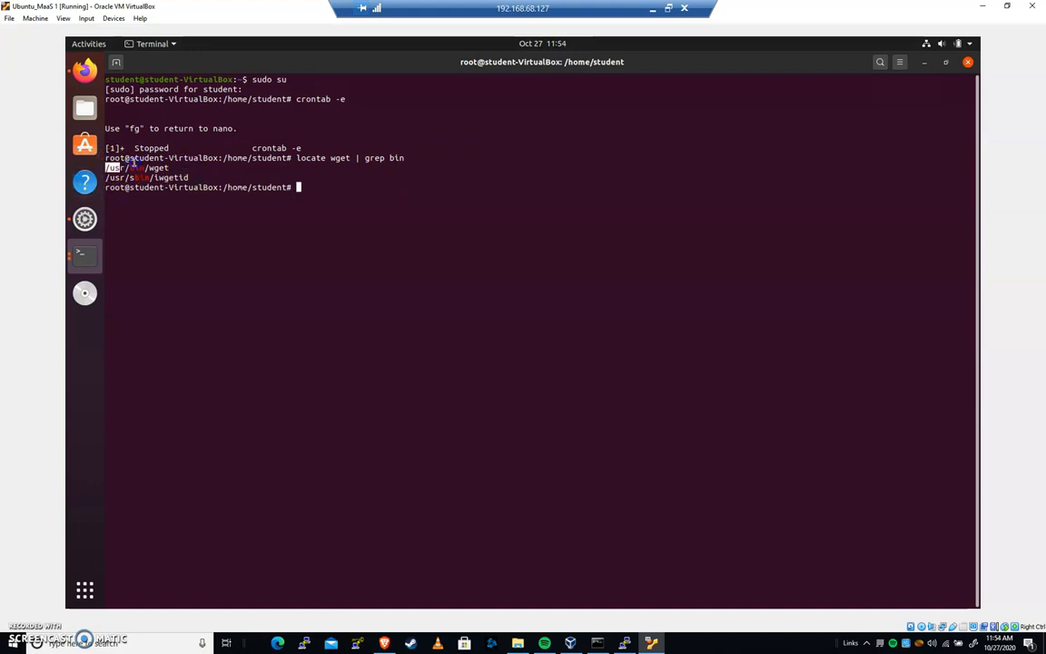
text(fgg)
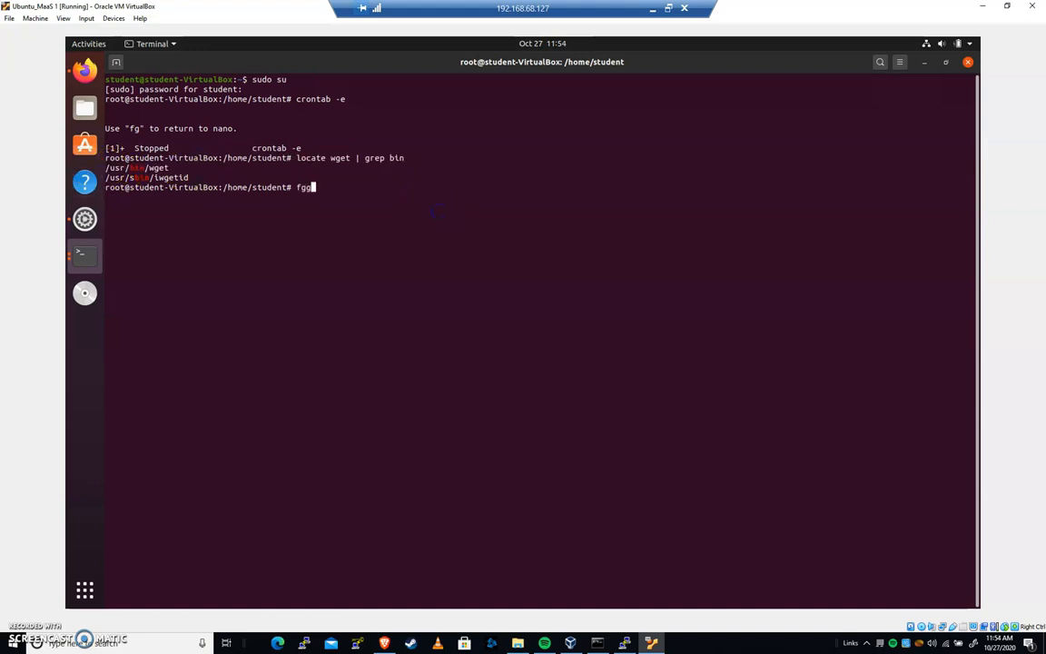
key(BackSpace)
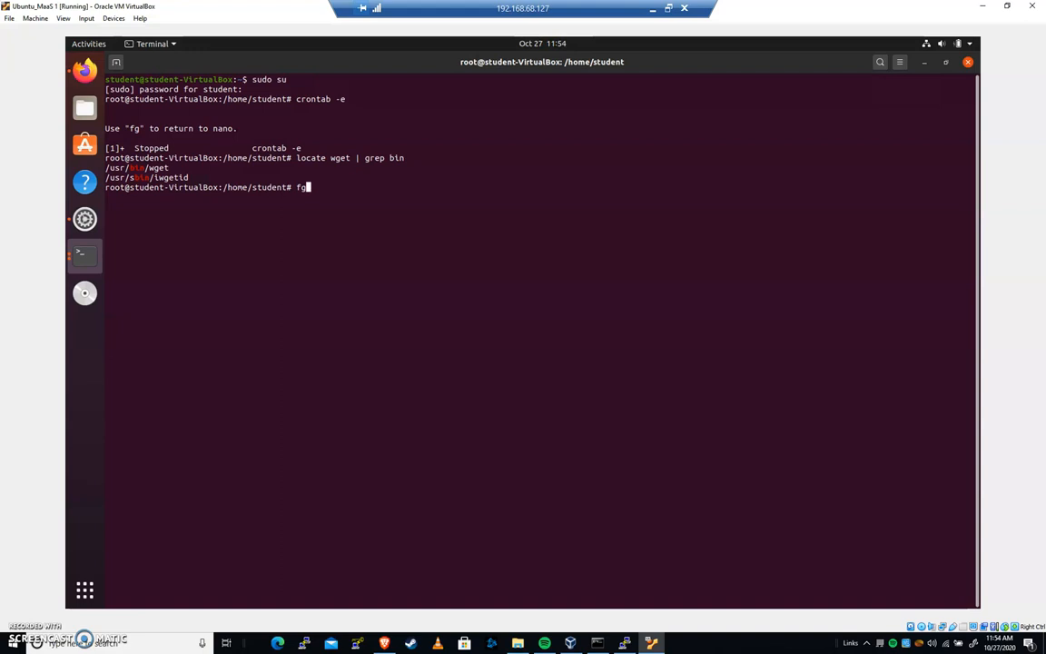
key(Return)
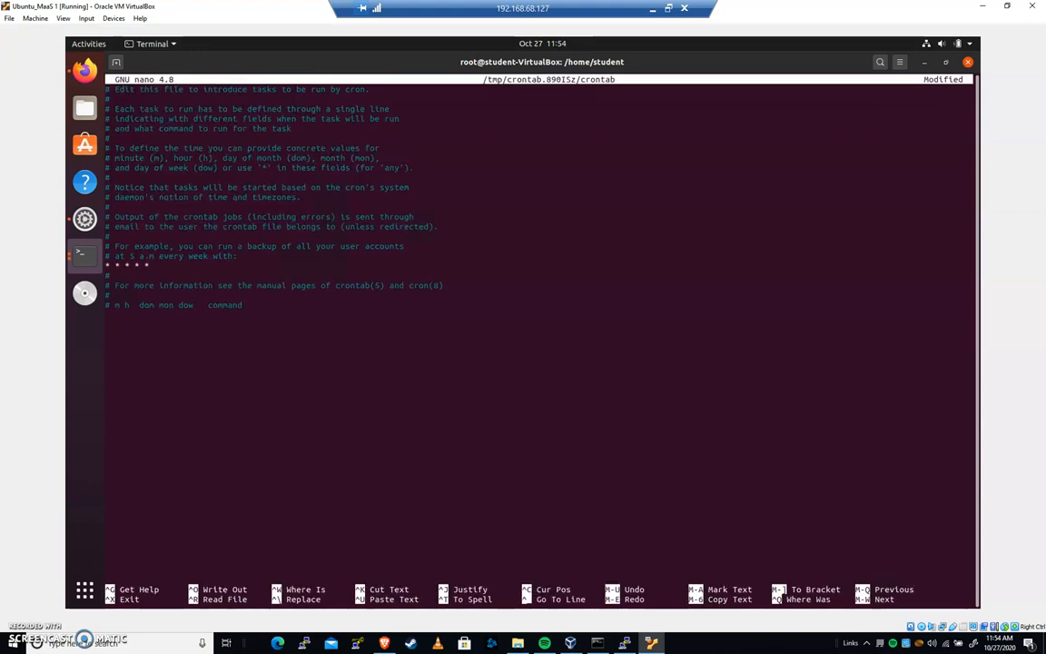
Finish the cron line: /usr/bin/wget -O /home/student/login_banner/mybanner.txt wttr.in, and install it.
text(/us)
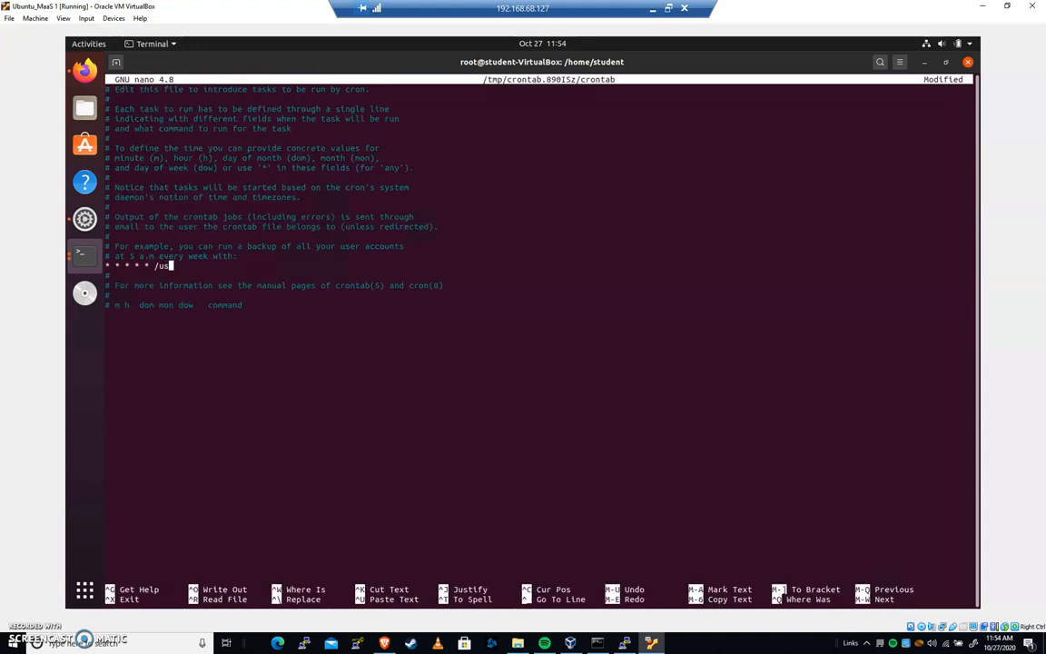
text(/bin/wget -O)
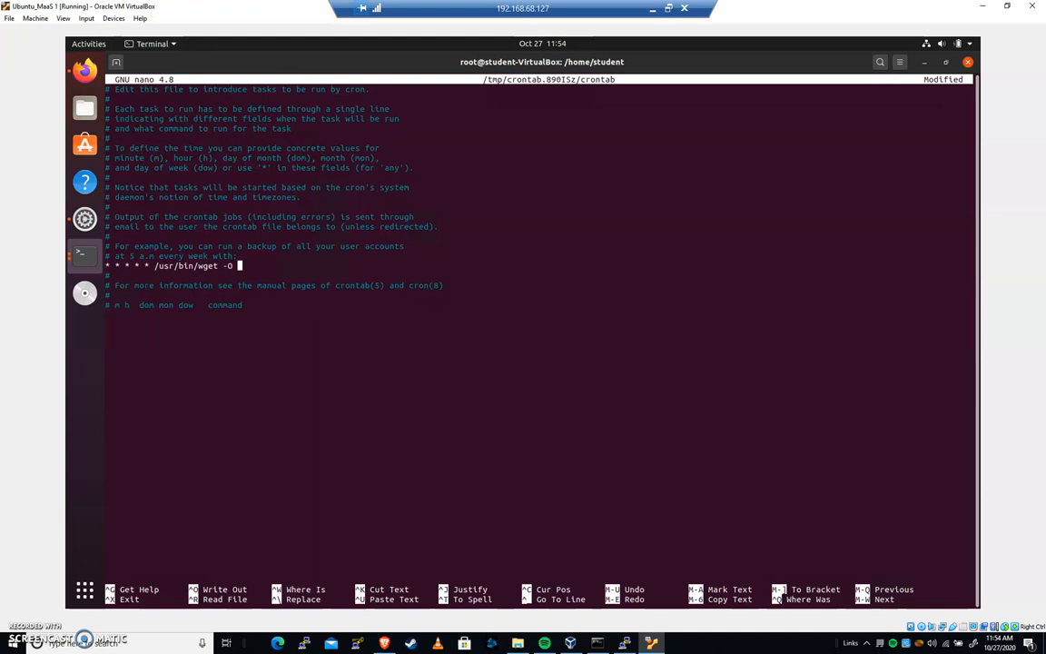
text(/home/s)
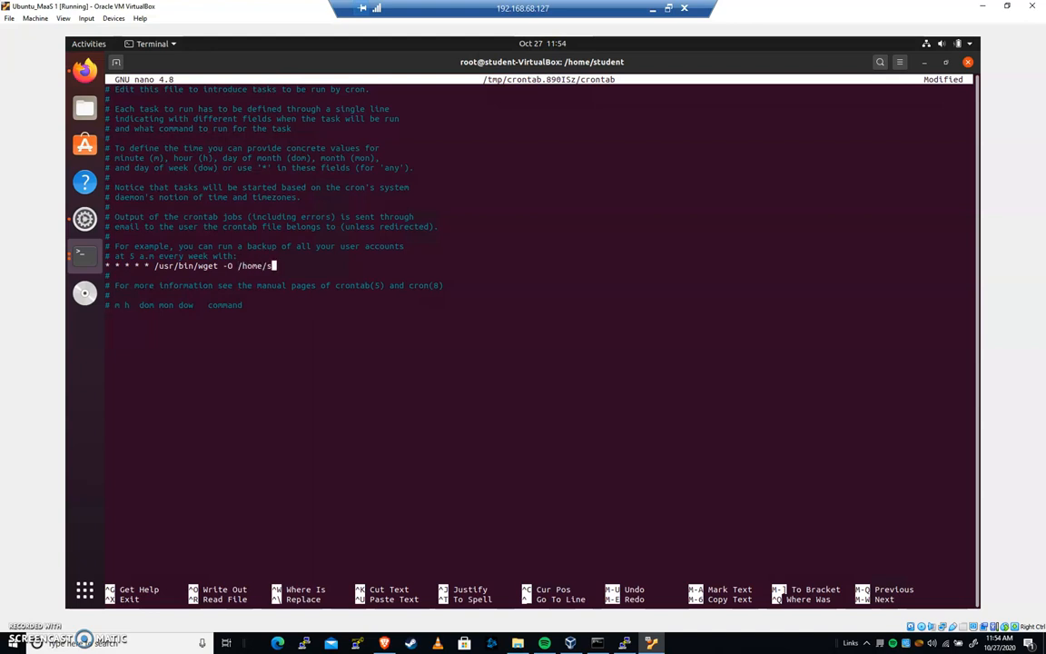
text(logi)
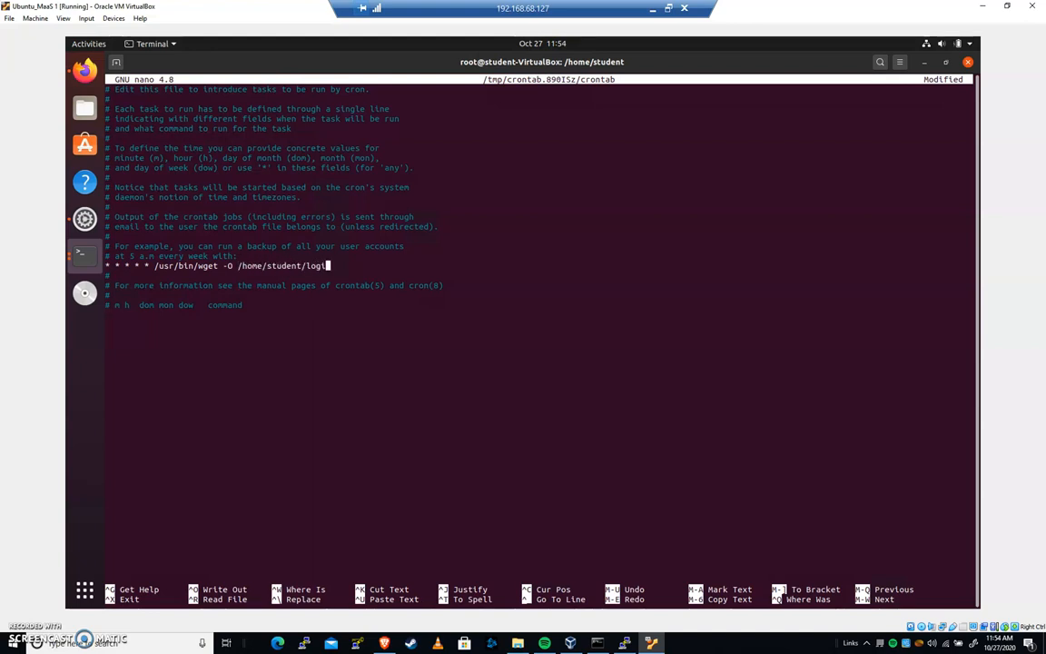
text(login)
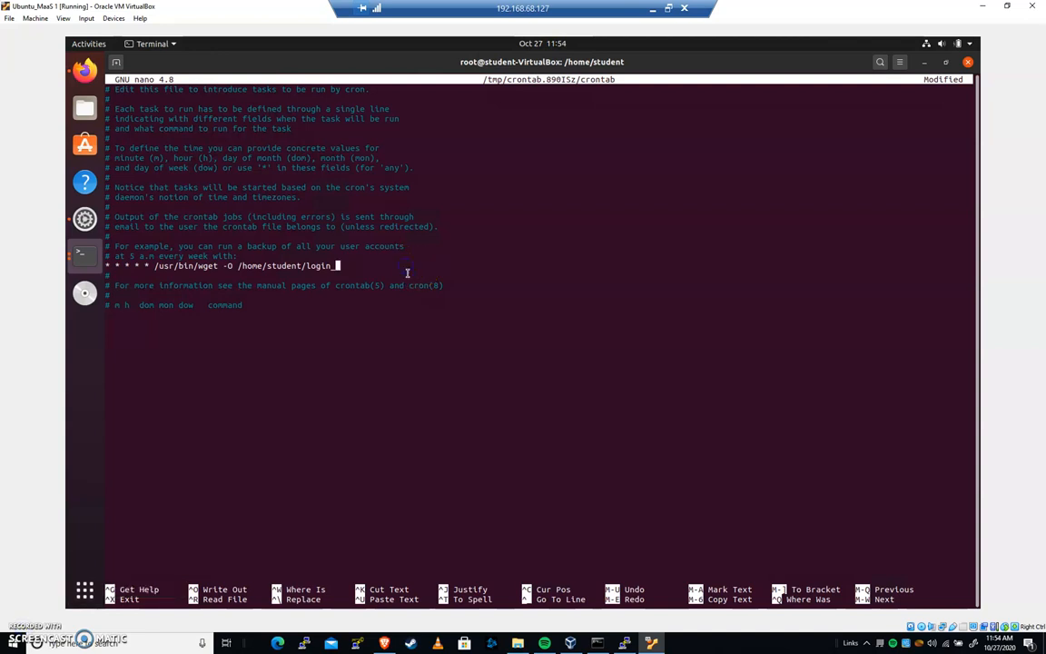
text(_banner/)
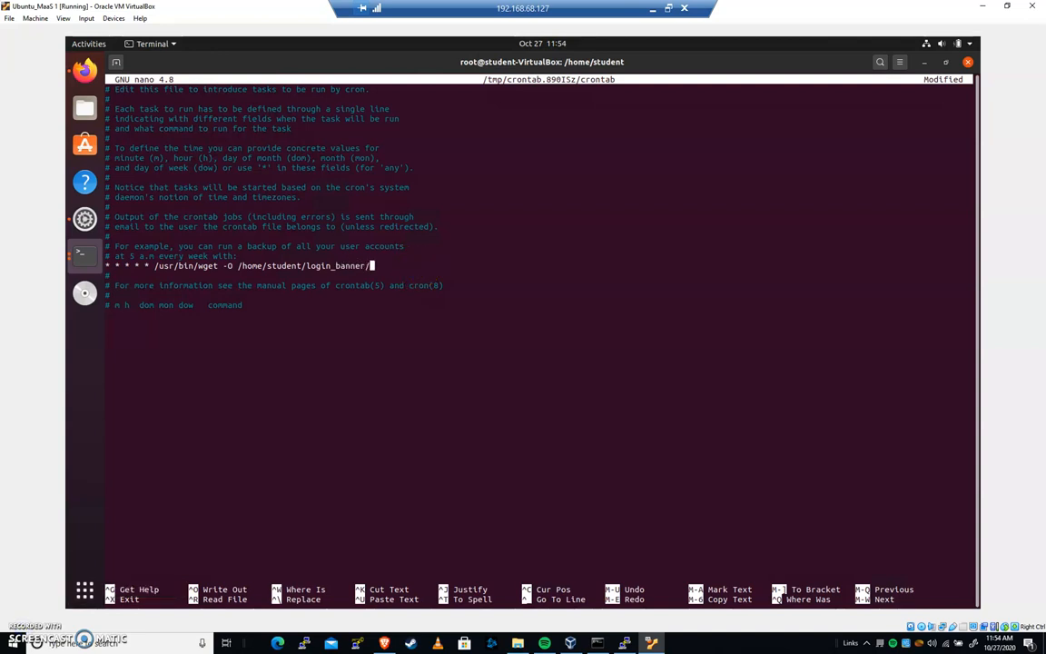
text(myba)
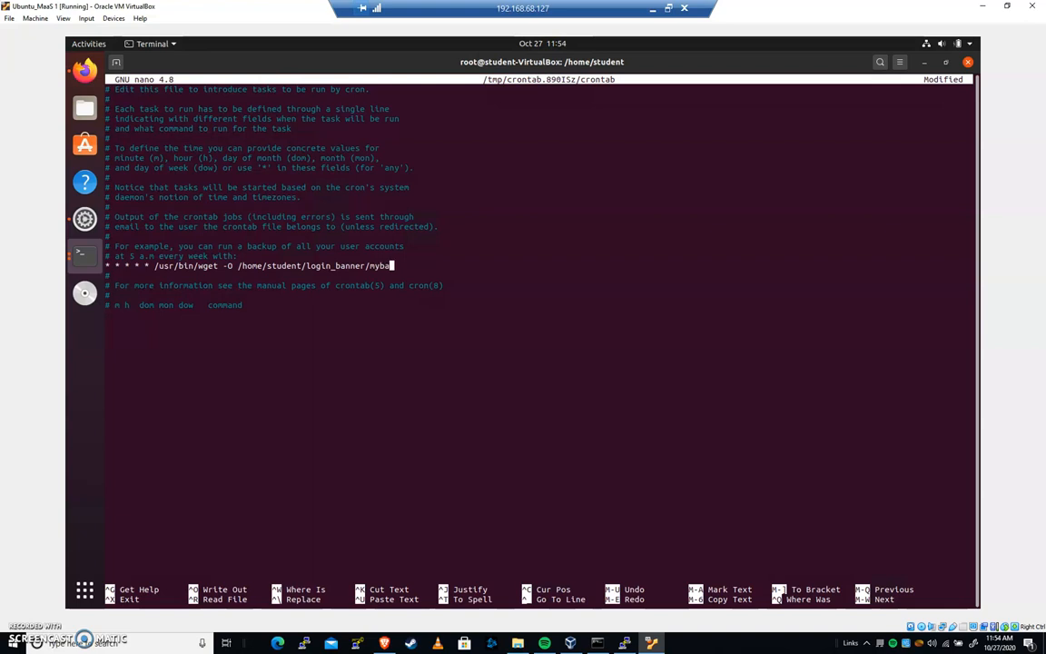
text(nner.txt)
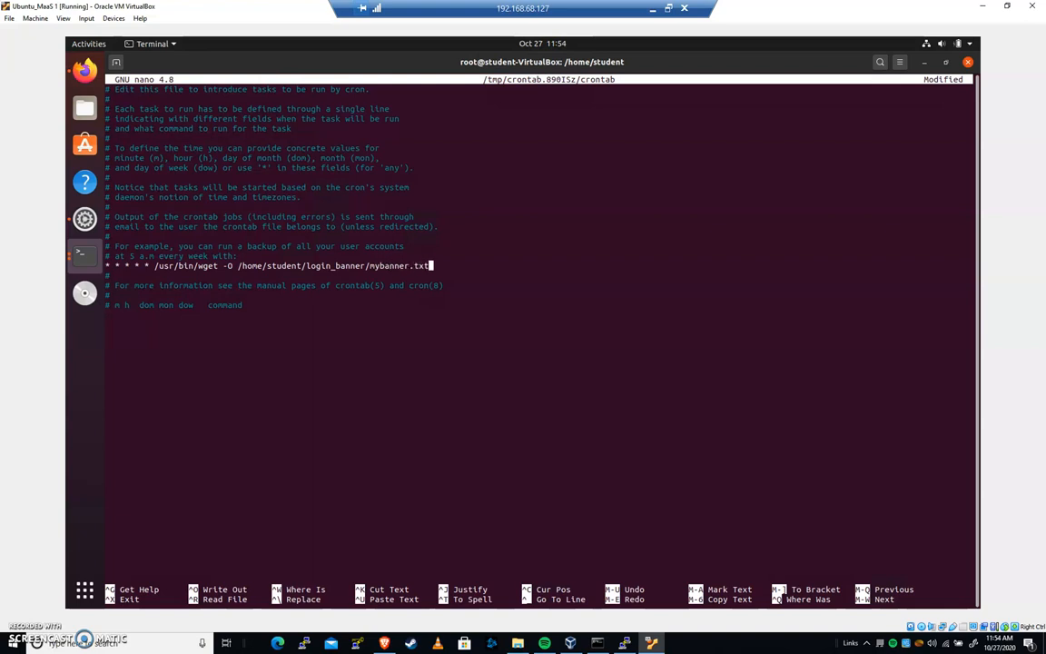
mouse_move(275, 249)
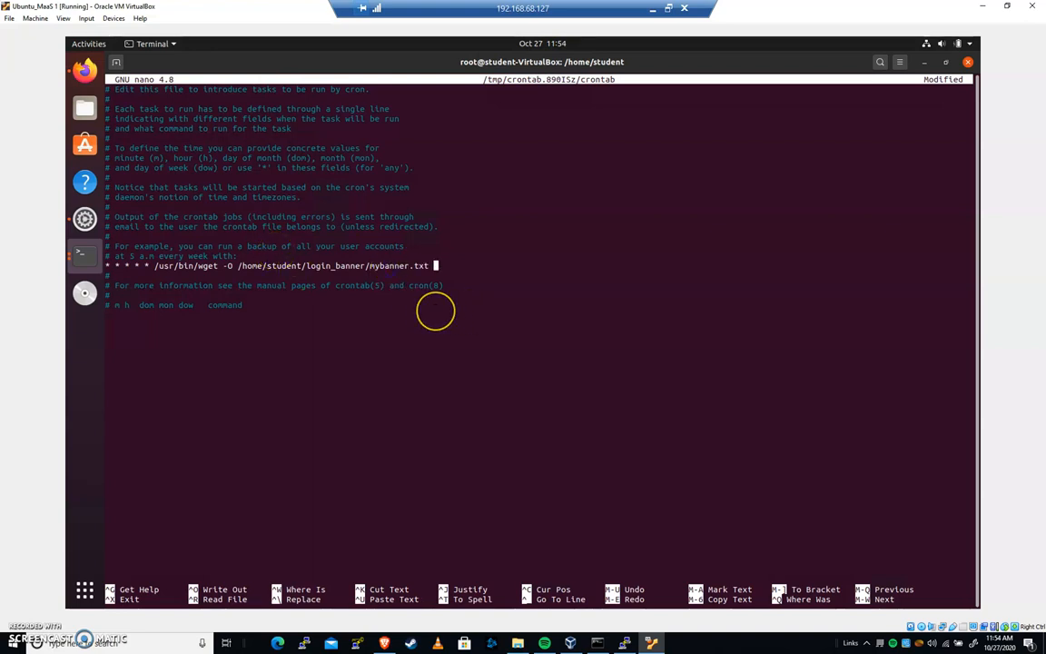
text(wttr)
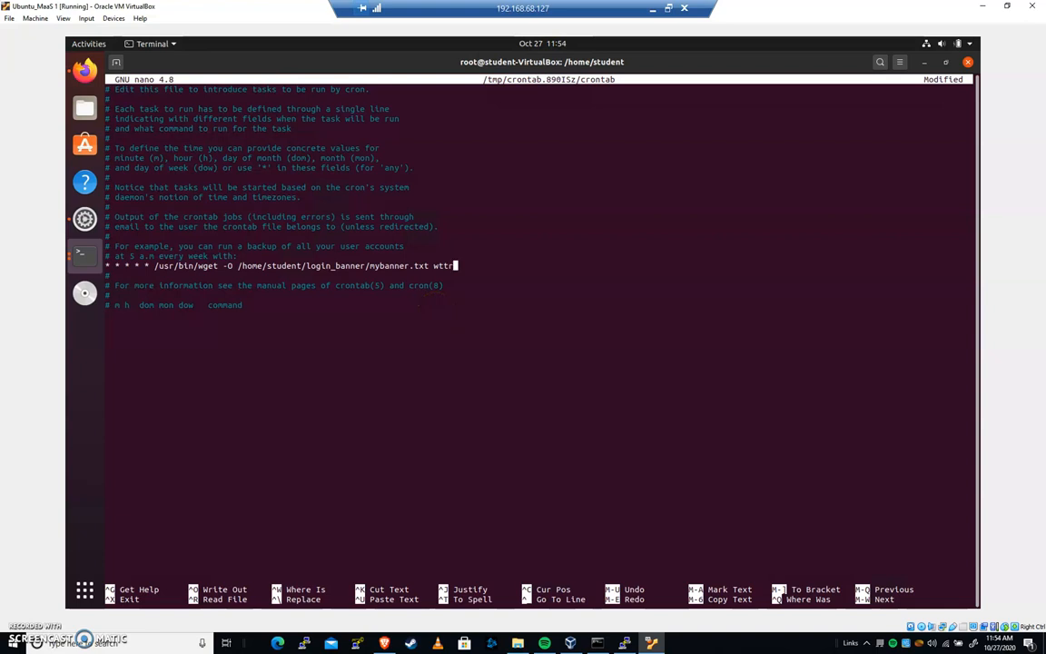
text(.in)
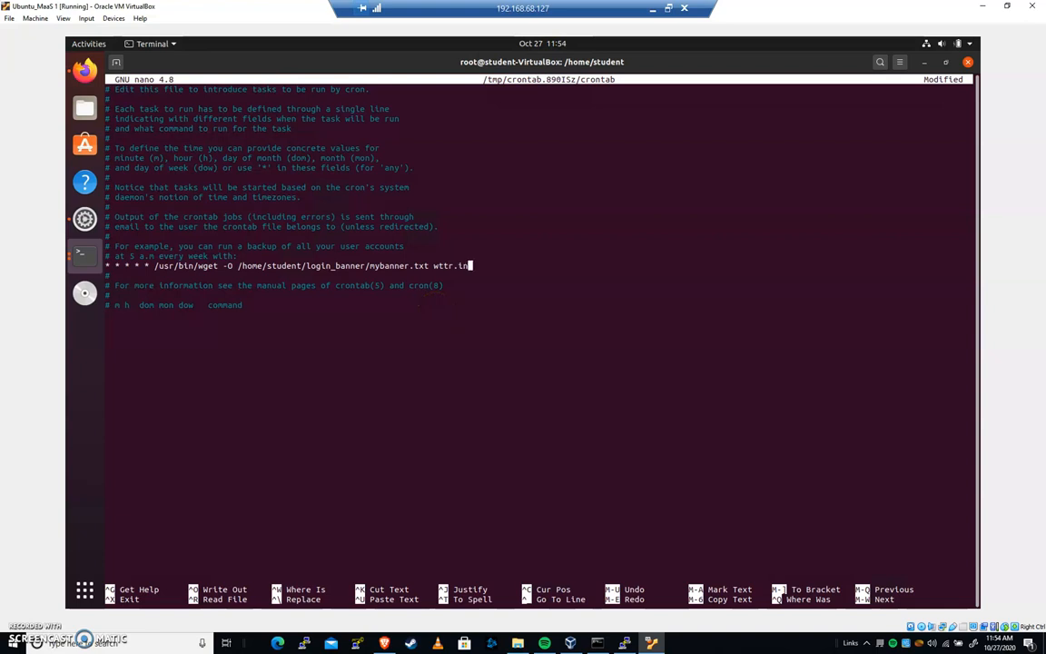
double_click(454, 265)
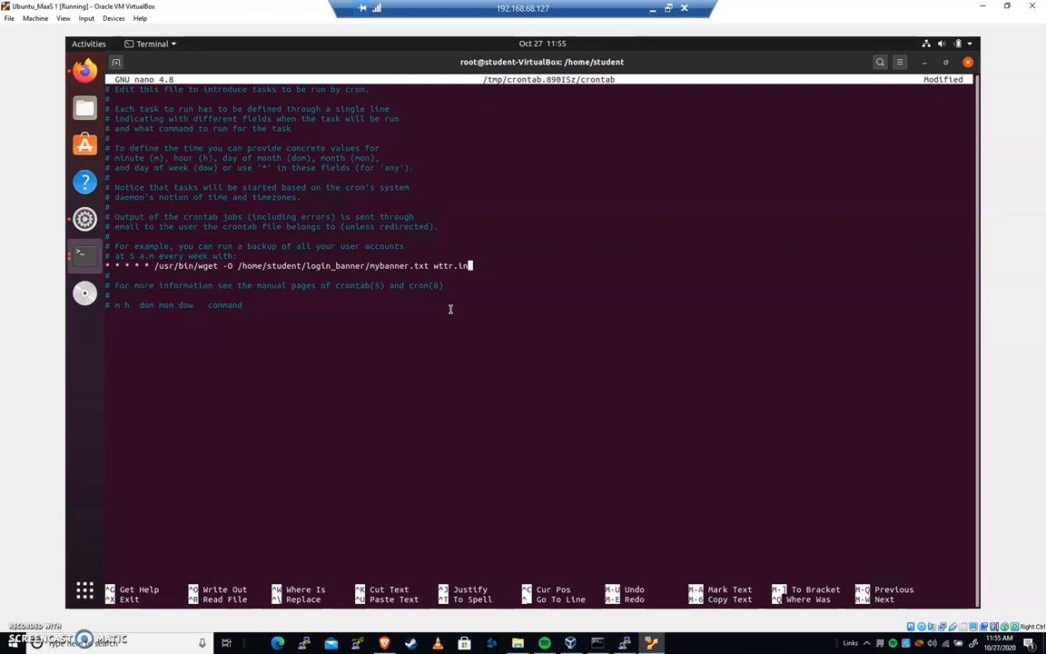
key(ctrl+o)
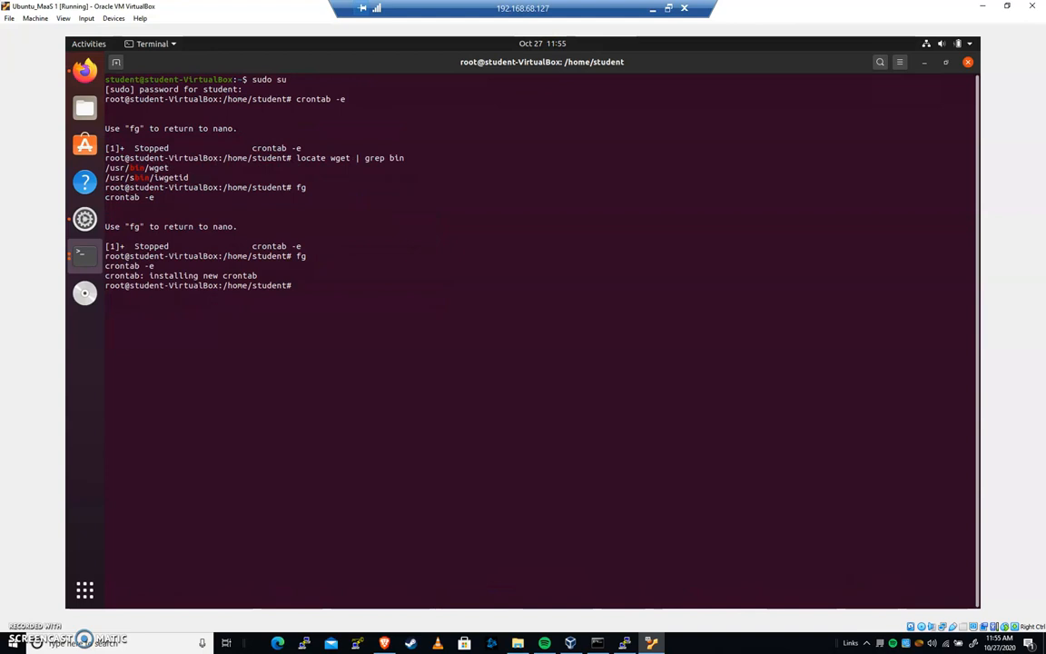
Print /var/spool/cron/crontabs/root to confirm the every-minute wget line, then clear the screen.
text(cat /va)
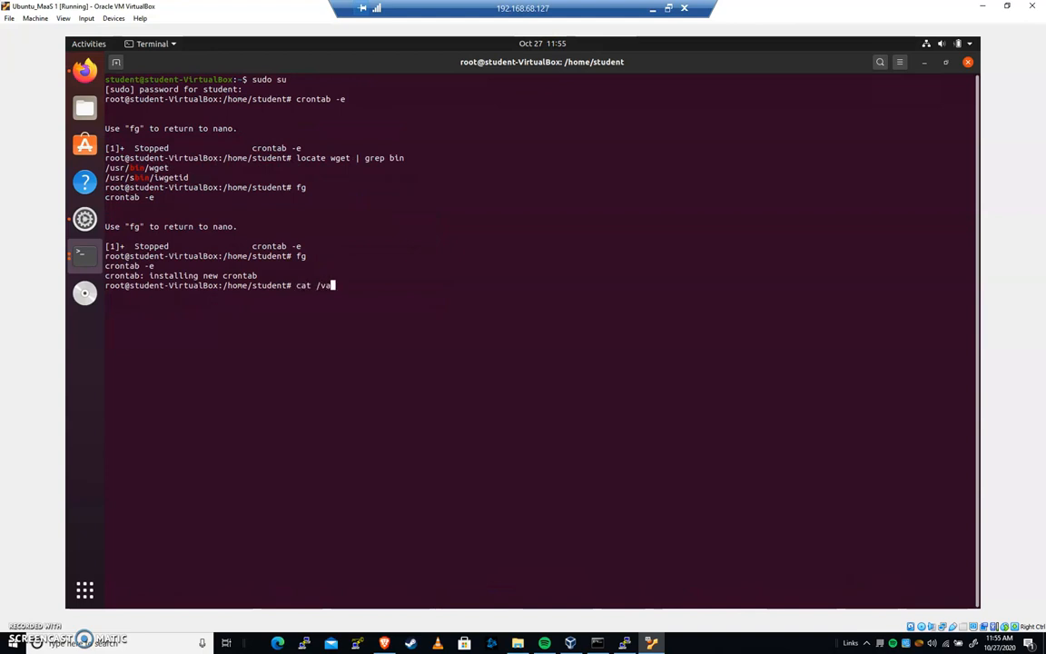
text(r/s)
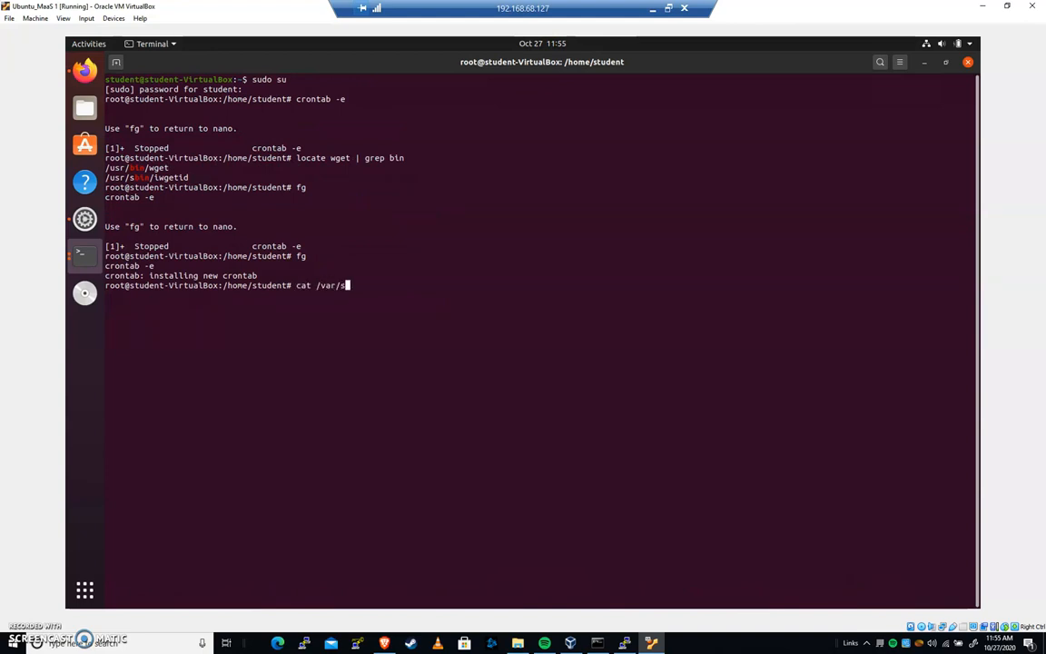
text(pool/cron/crontabs/r)
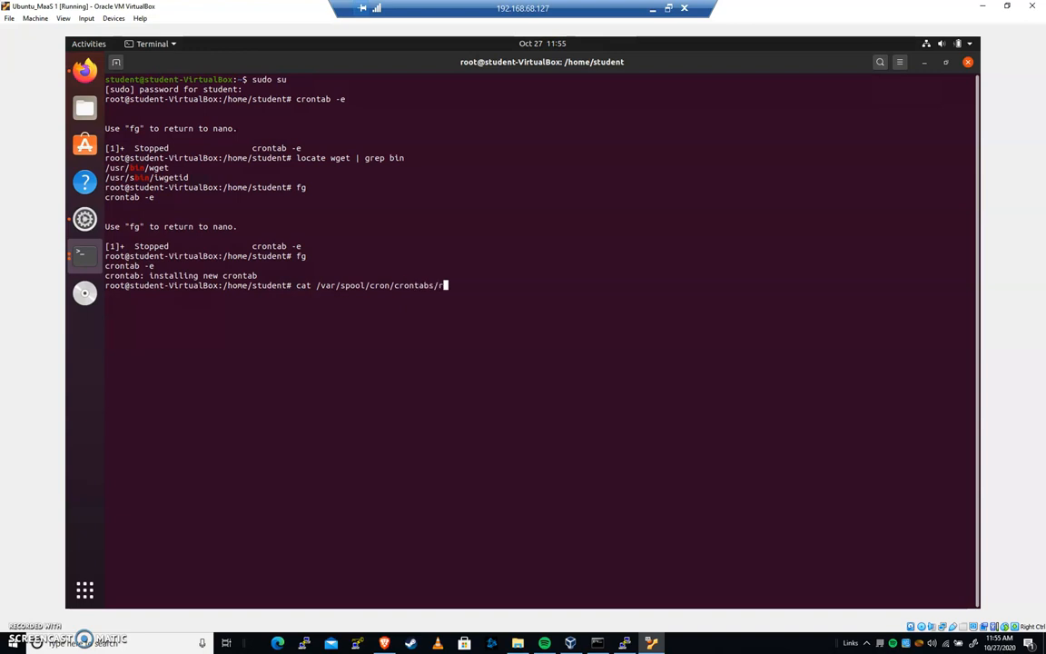
key(Return)
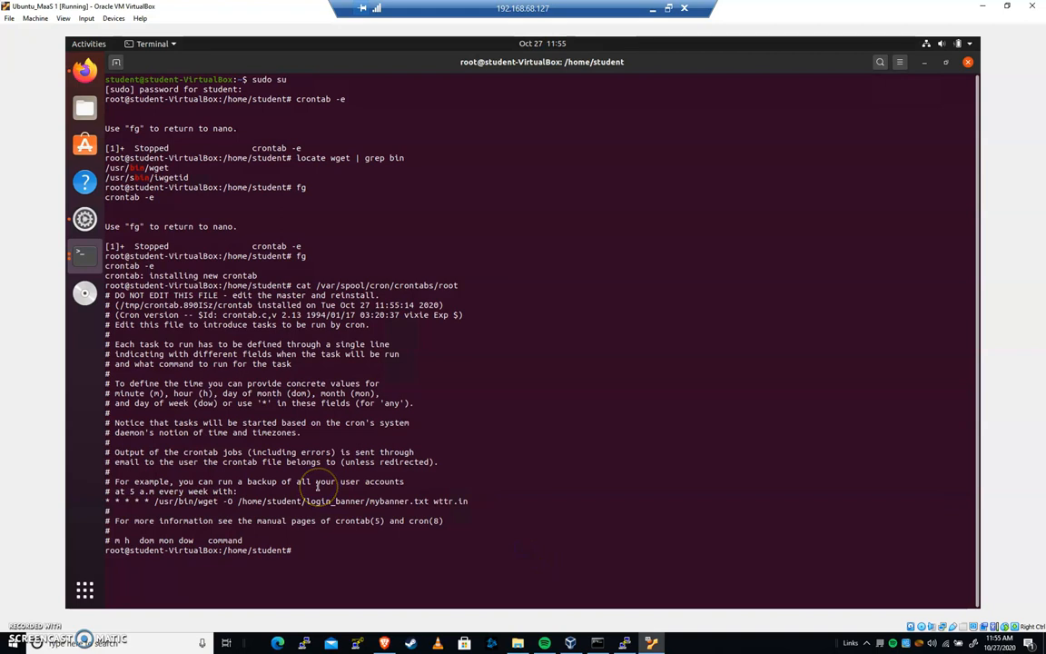
text(clear)
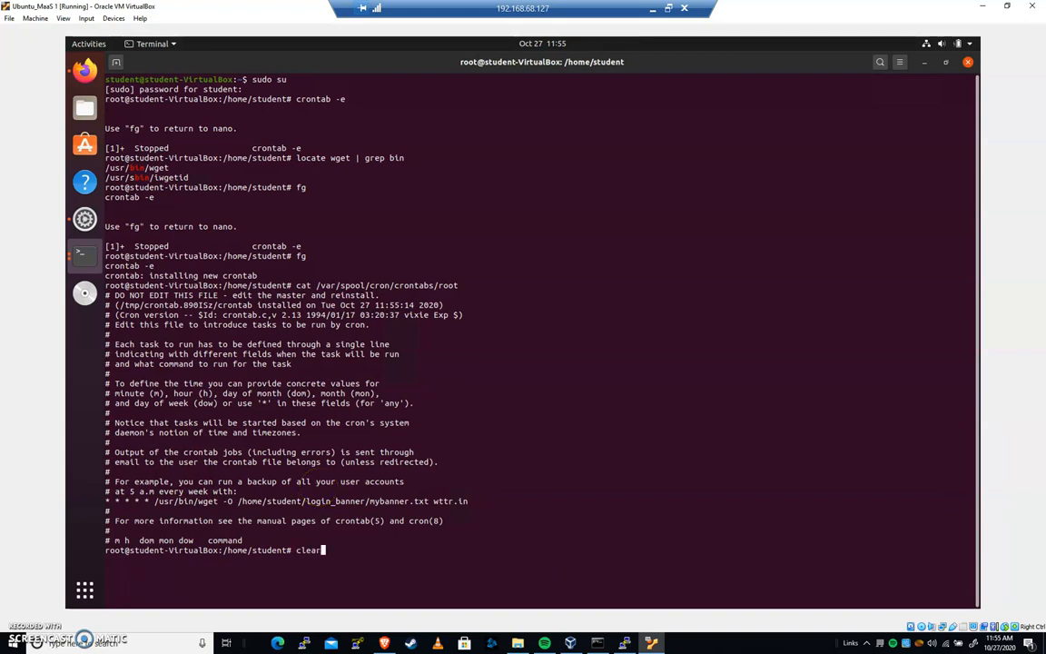
key(Return)
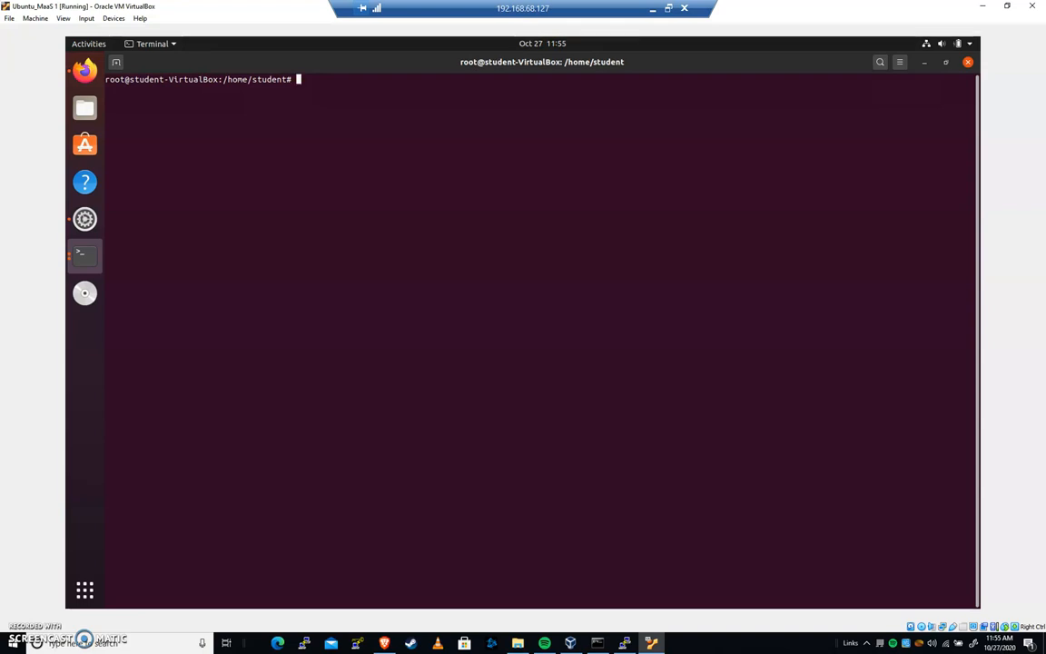
Enter login_banner and recheck the time until the clock passes 11:56.
text(cd login_banner/)
text(date)
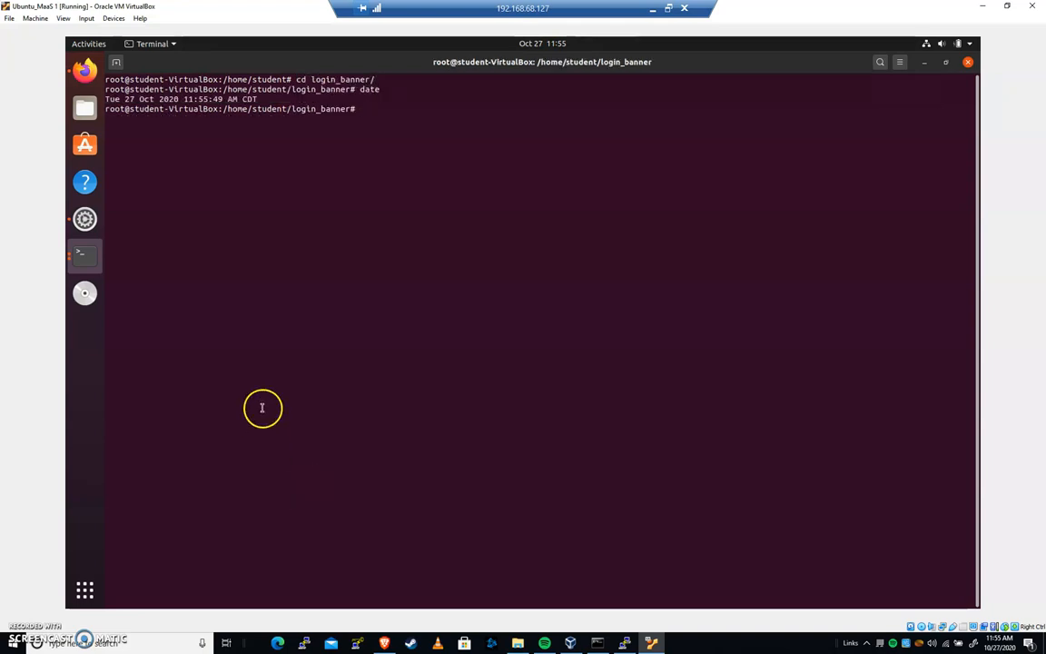
mouse_move(355, 165)
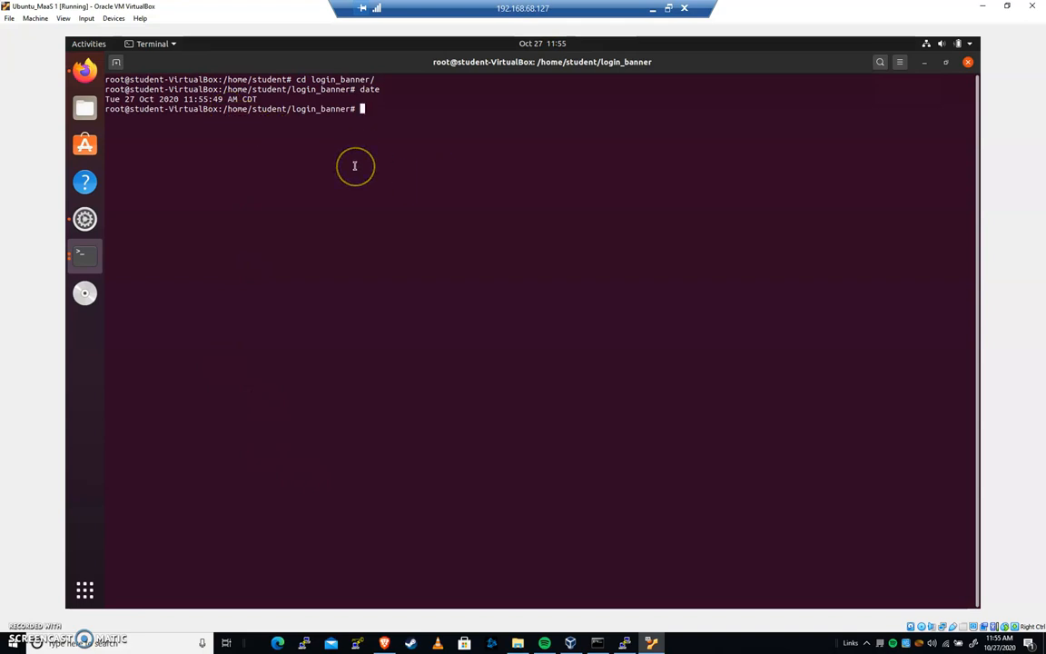
mouse_move(288, 149)
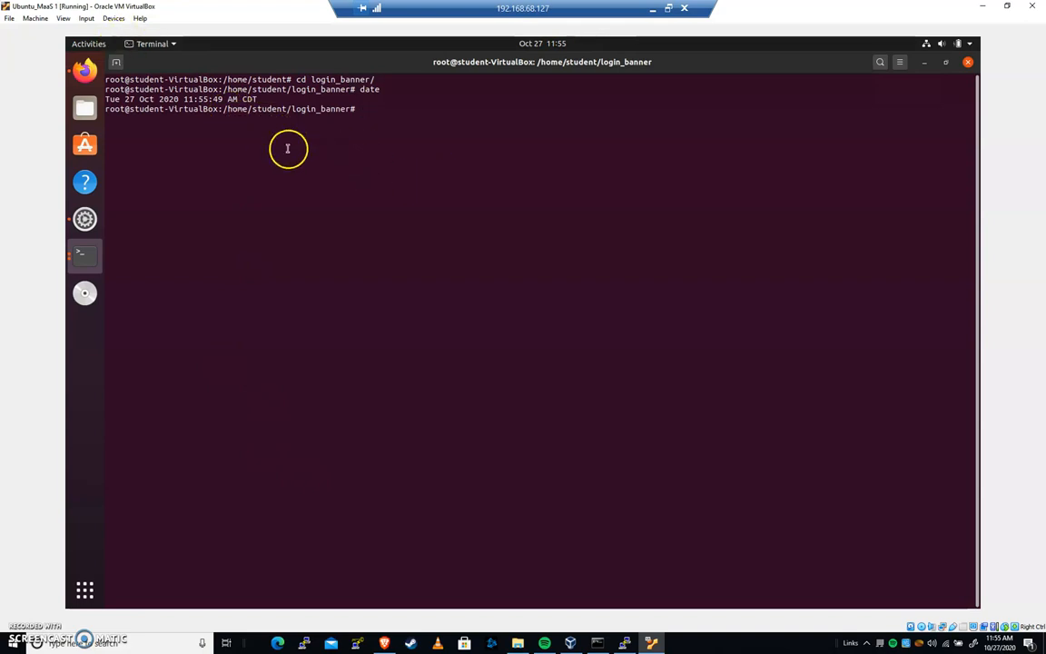
key(Return)
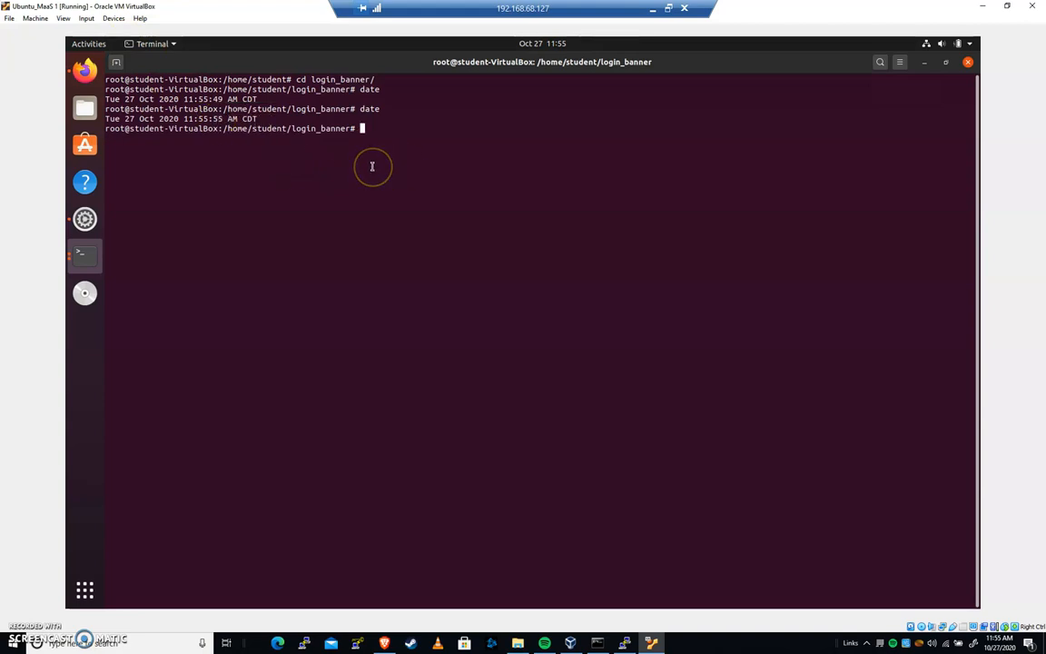
key(Return)
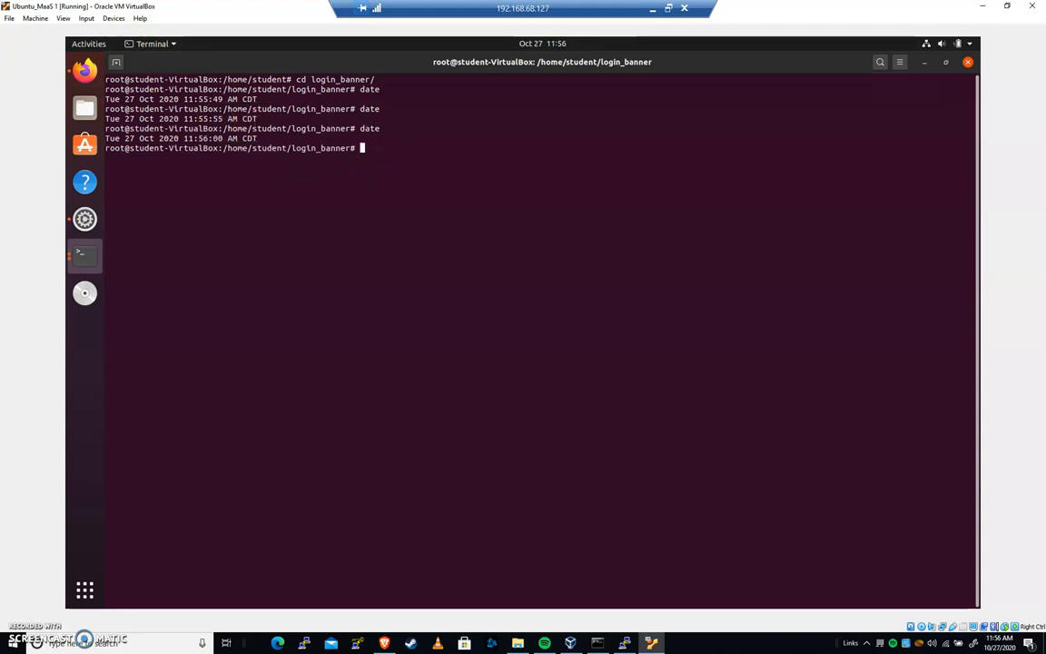
mouse_move(372, 178)
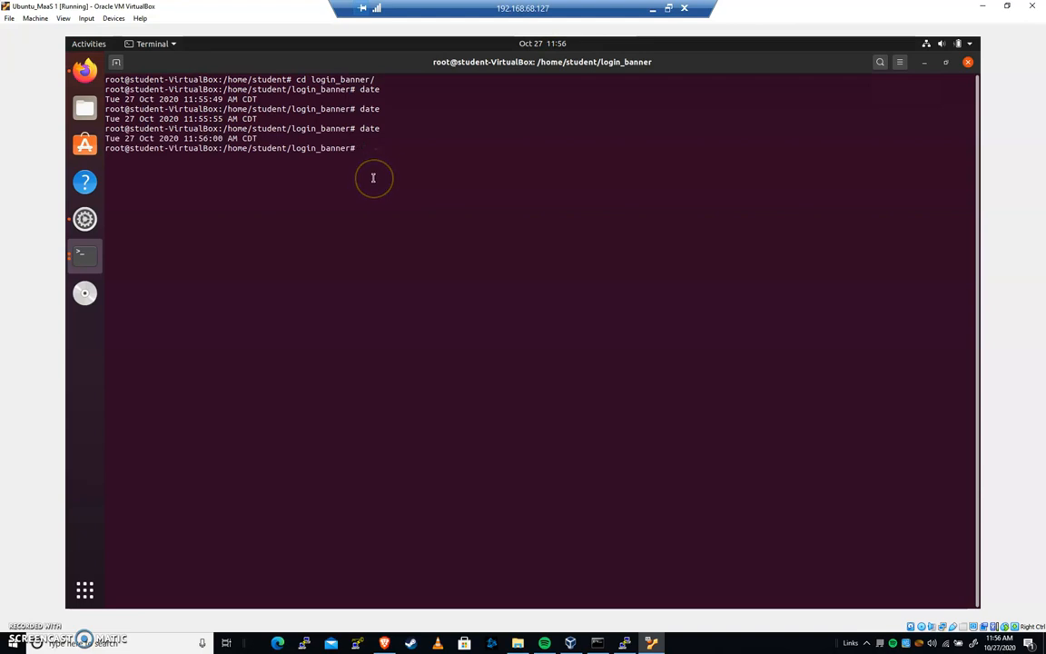
mouse_move(372, 178)
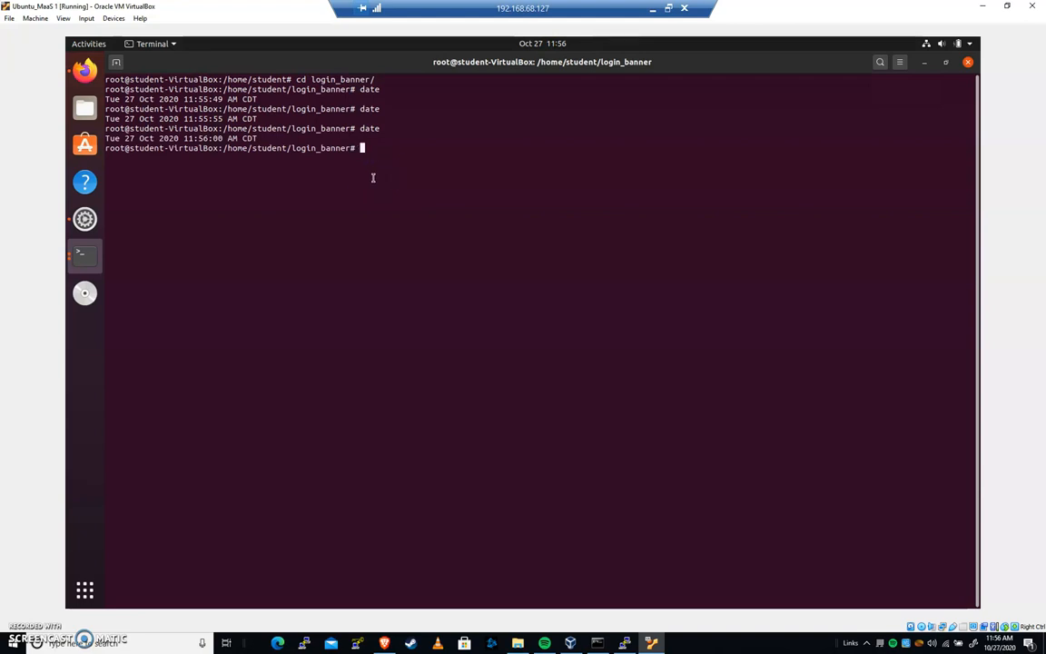
List login_banner with ls -alh, showing mybanner.txt stamped 11:56.
text(ls)
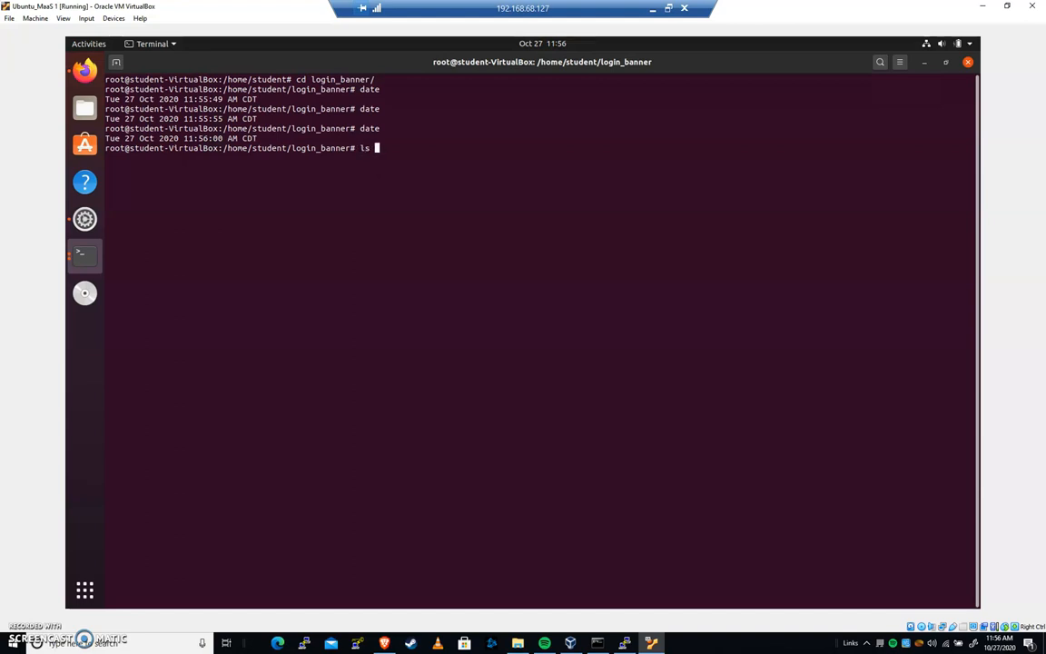
text(-alh)
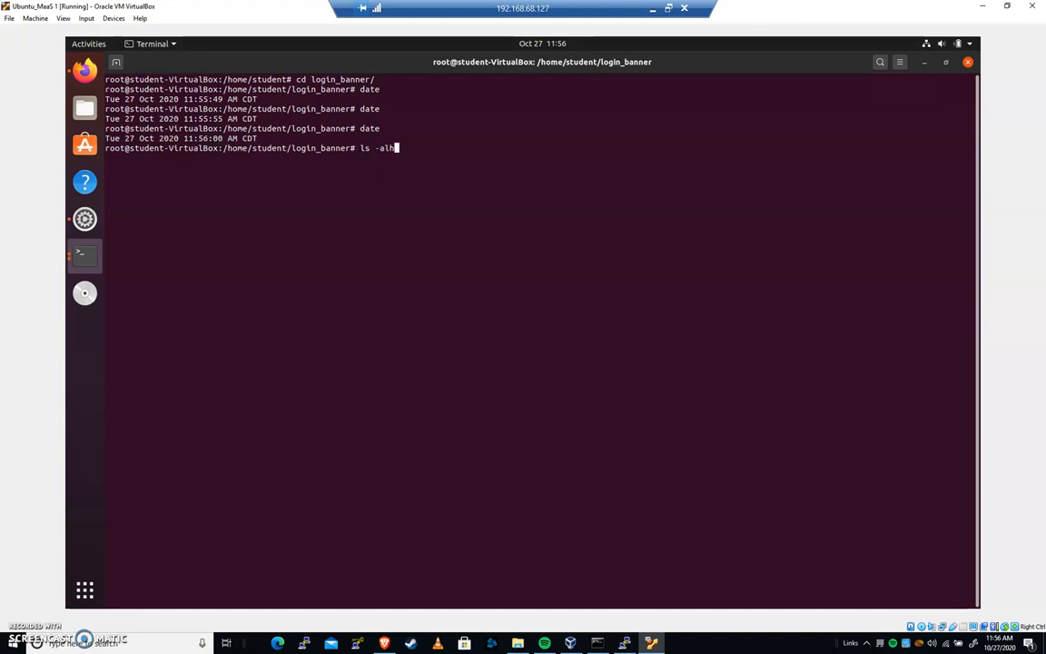
key(Return)
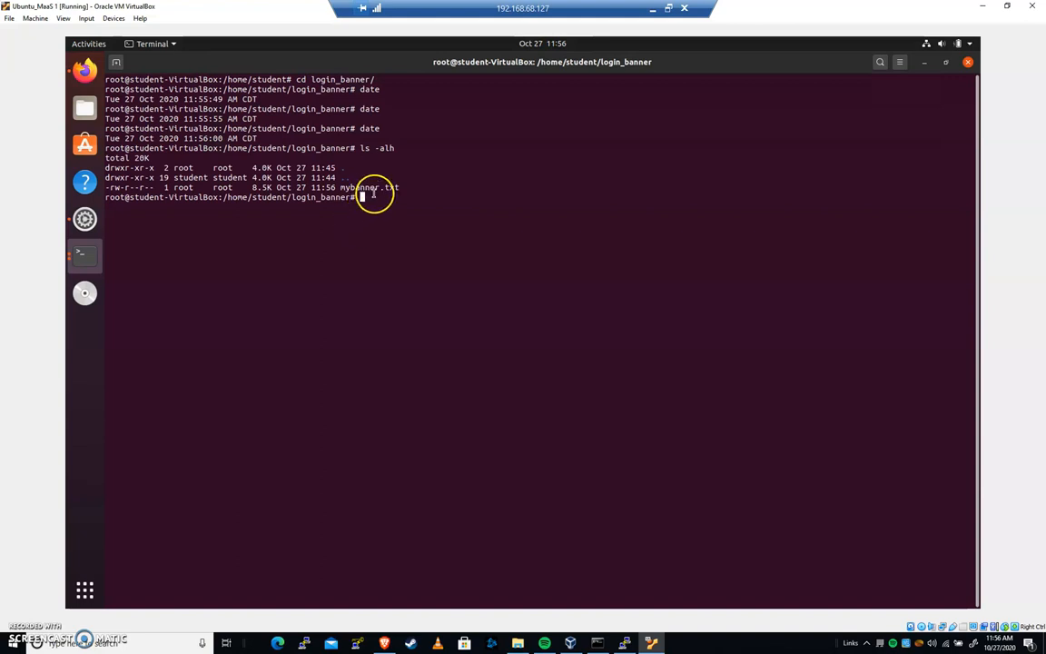
mouse_move(313, 187)
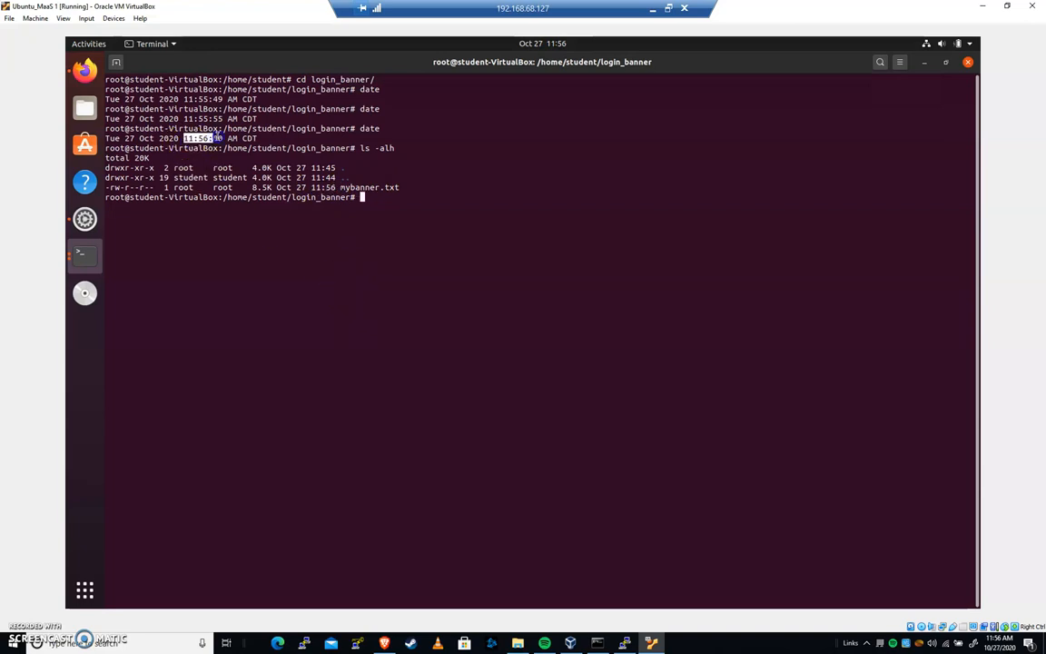
mouse_move(383, 197)
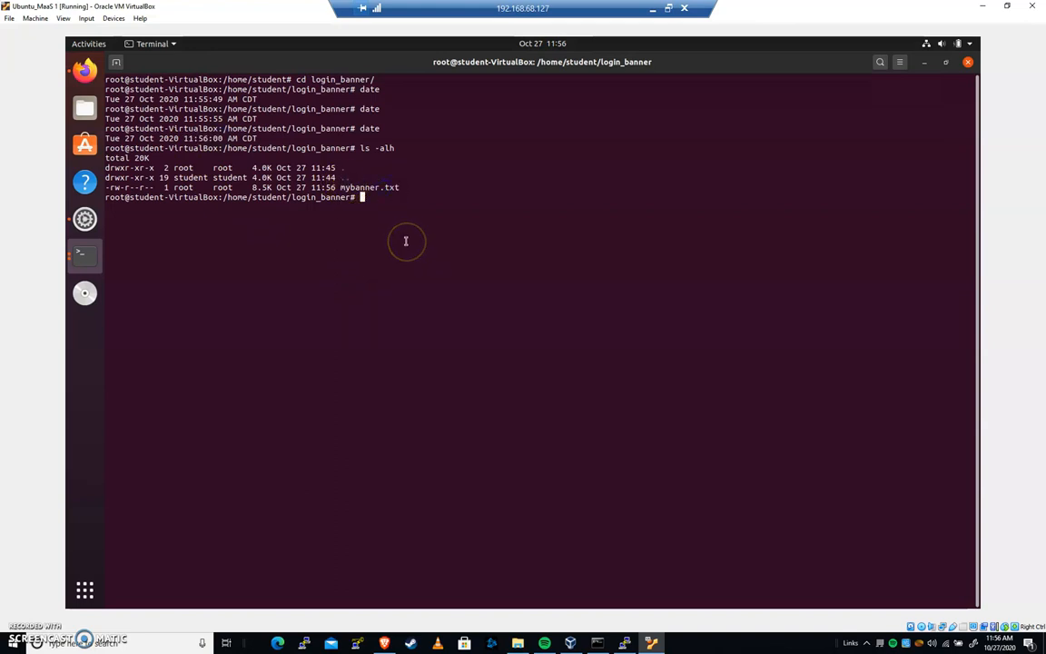
mouse_move(376, 314)
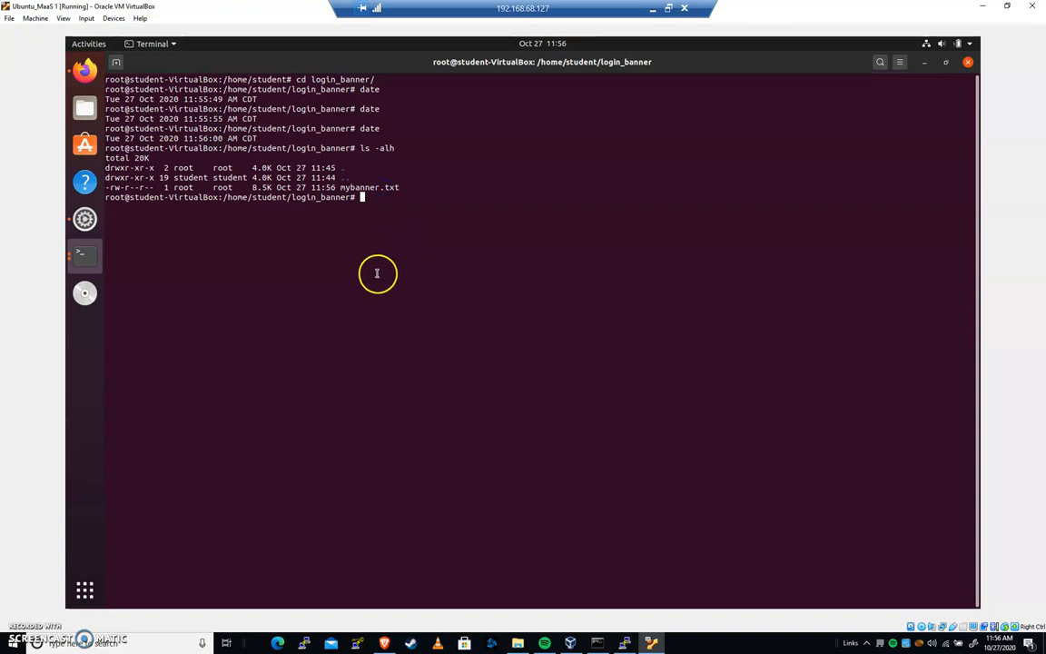
mouse_move(357, 280)
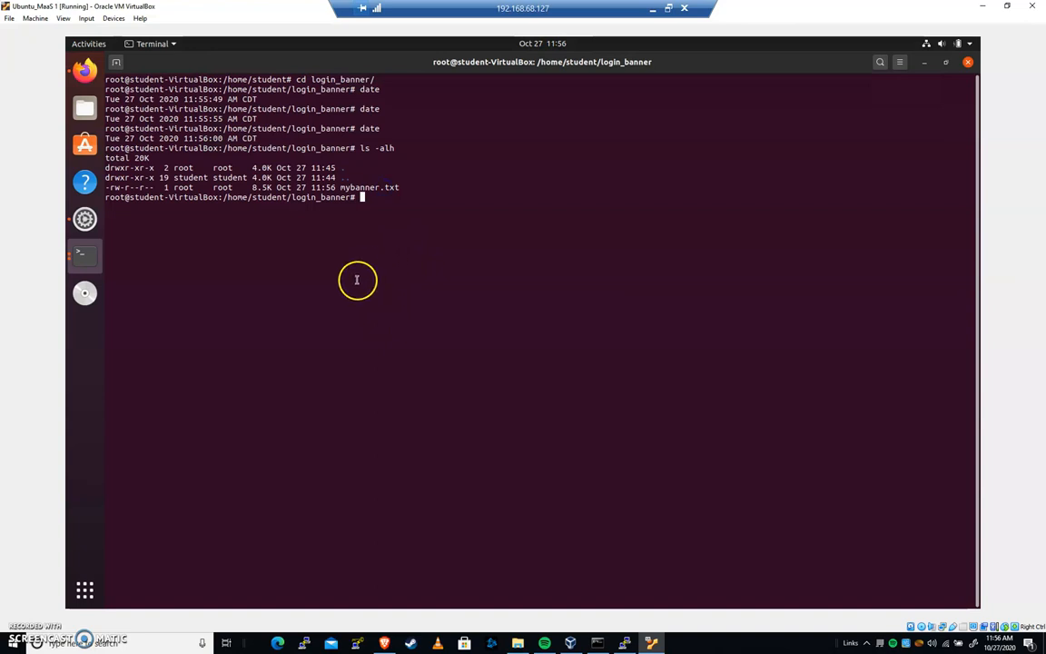
mouse_move(349, 159)
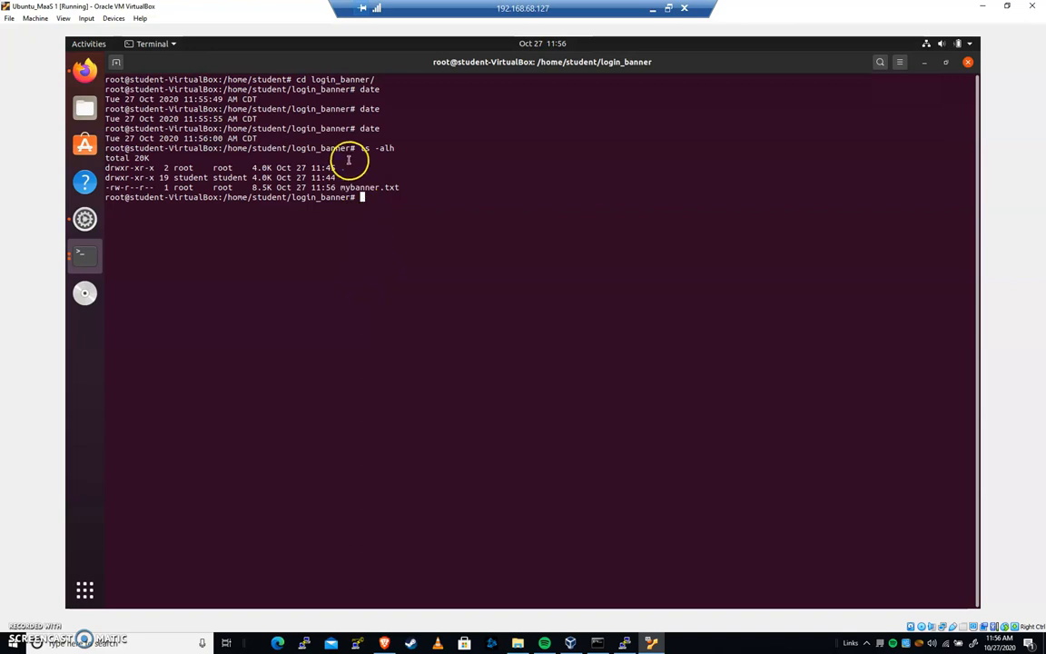
mouse_move(363, 128)
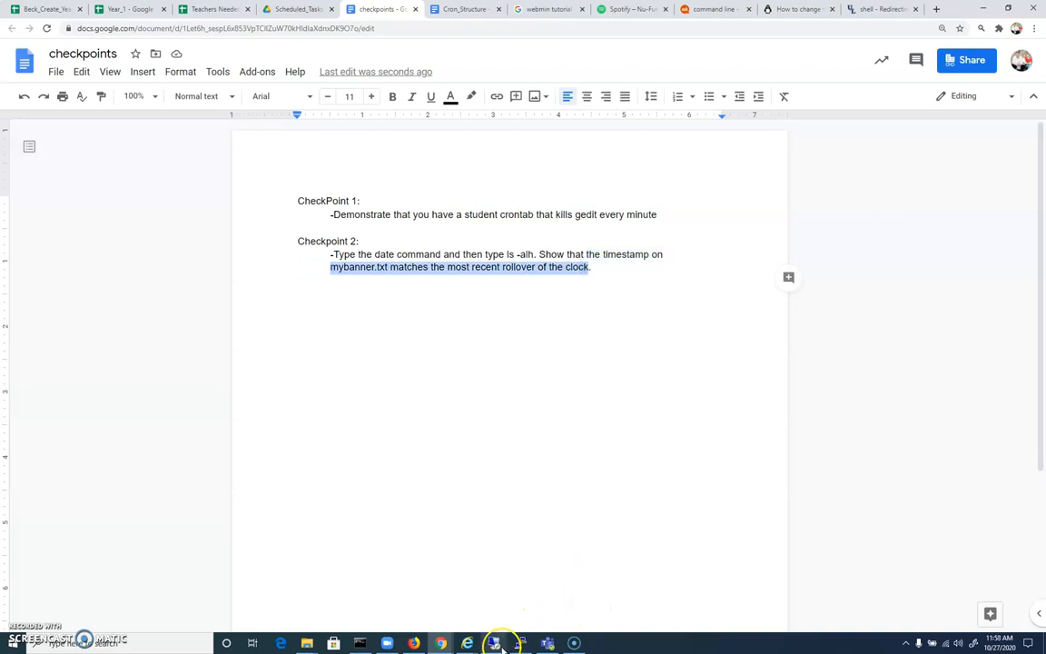
Return to the Ubuntu virtual machine window.
click(503, 643)
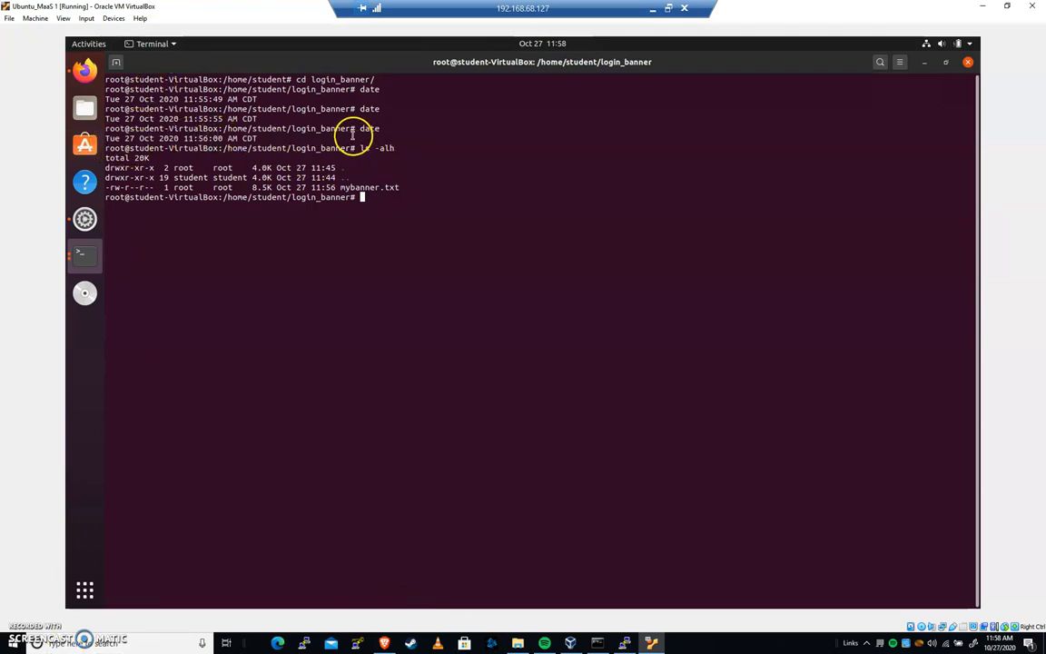
mouse_move(363, 158)
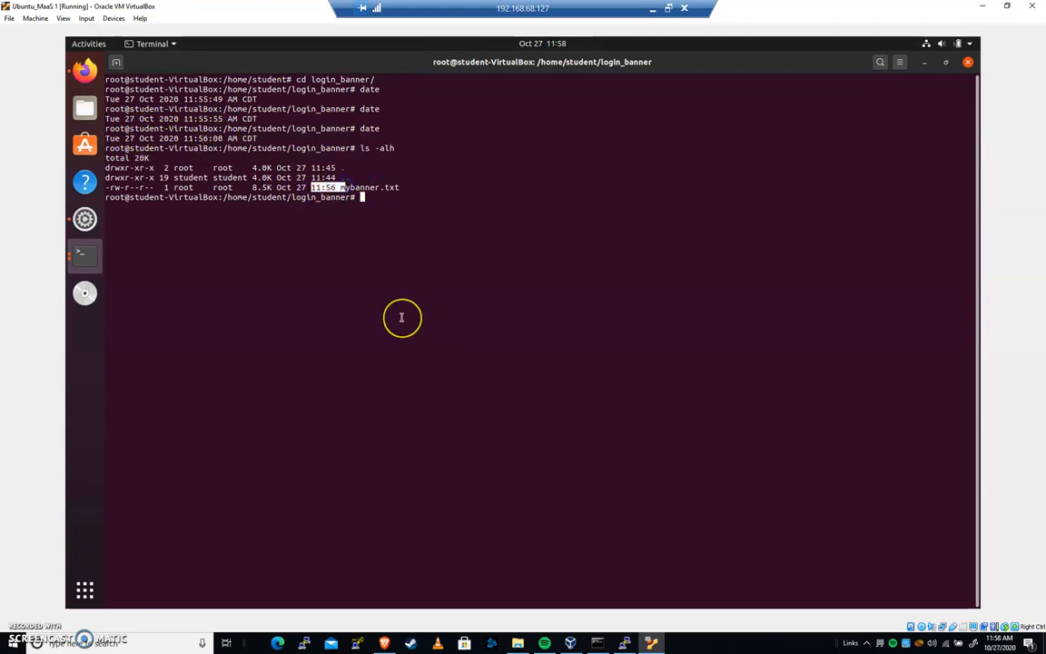
mouse_move(393, 343)
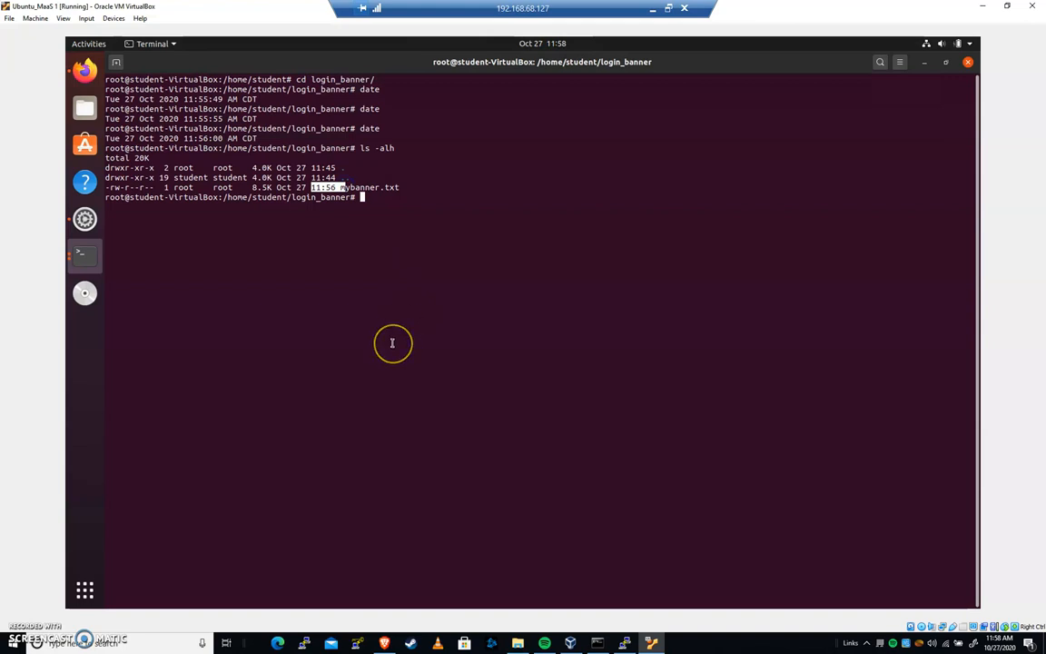
mouse_move(126, 601)
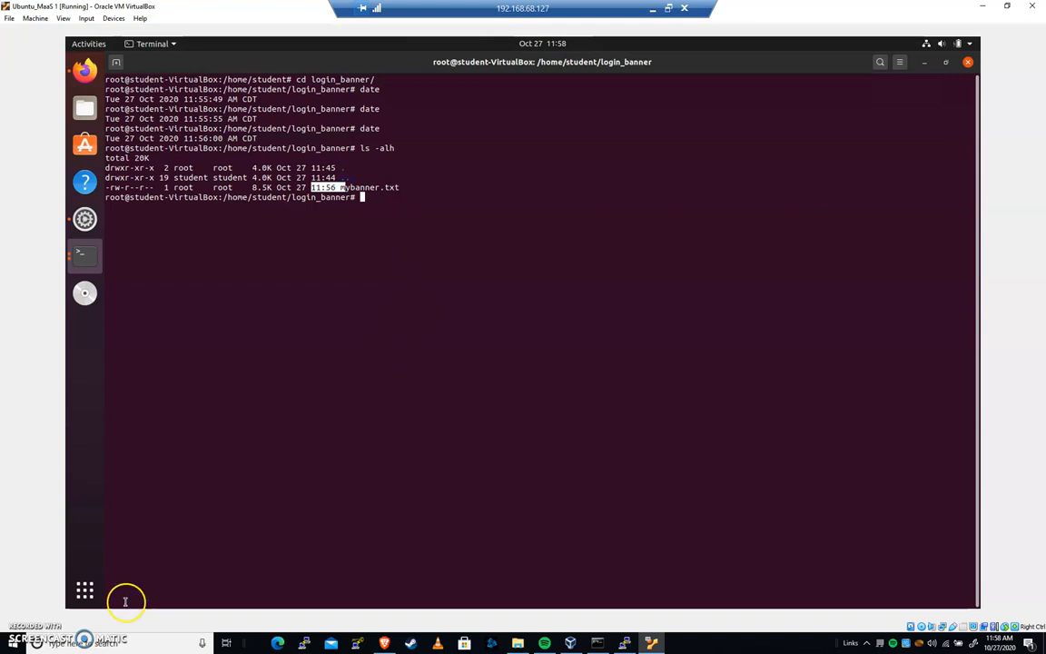